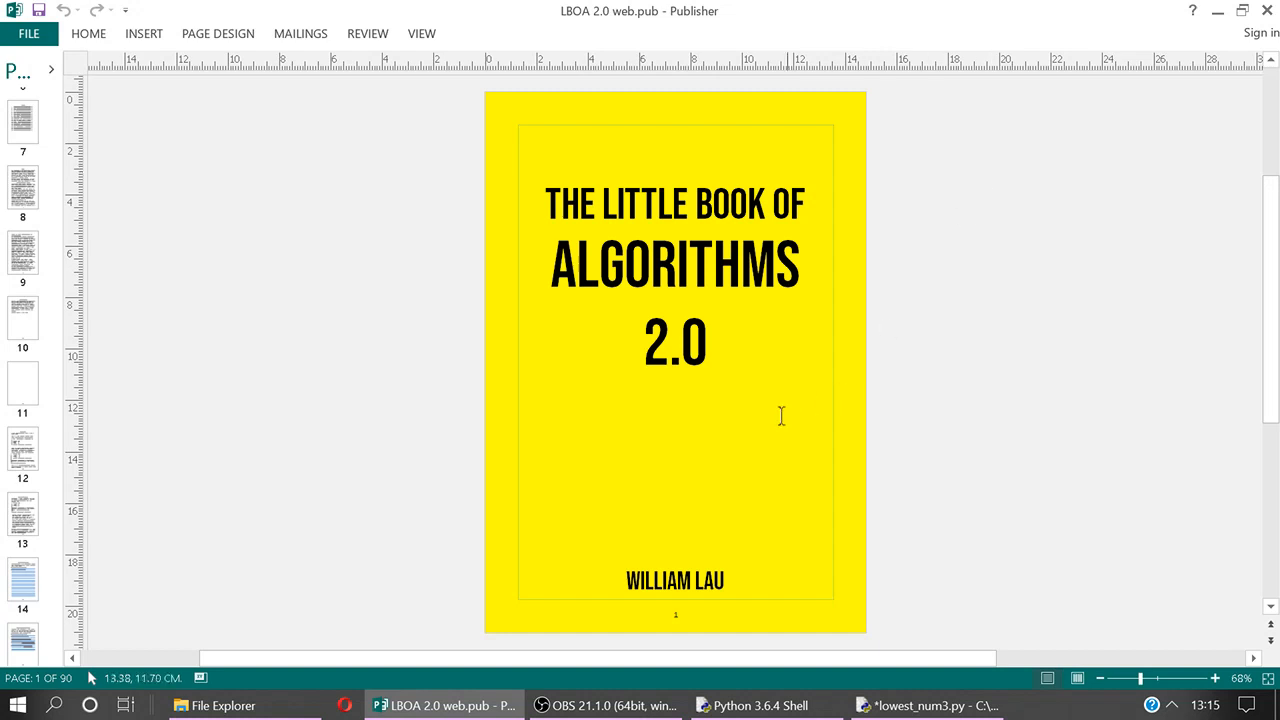
pyautogui.moveTo(22, 440)
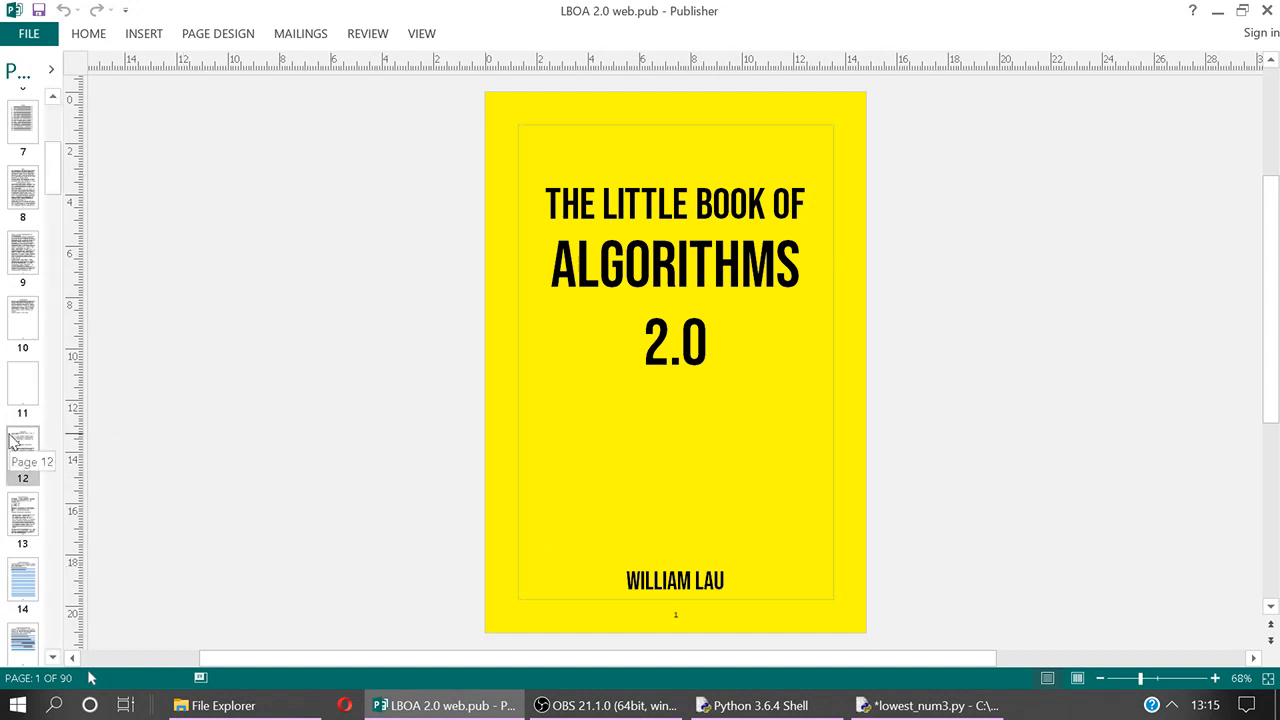
# Jump to page 12 of the book, the Lowest Number program page
pyautogui.click(22, 448)
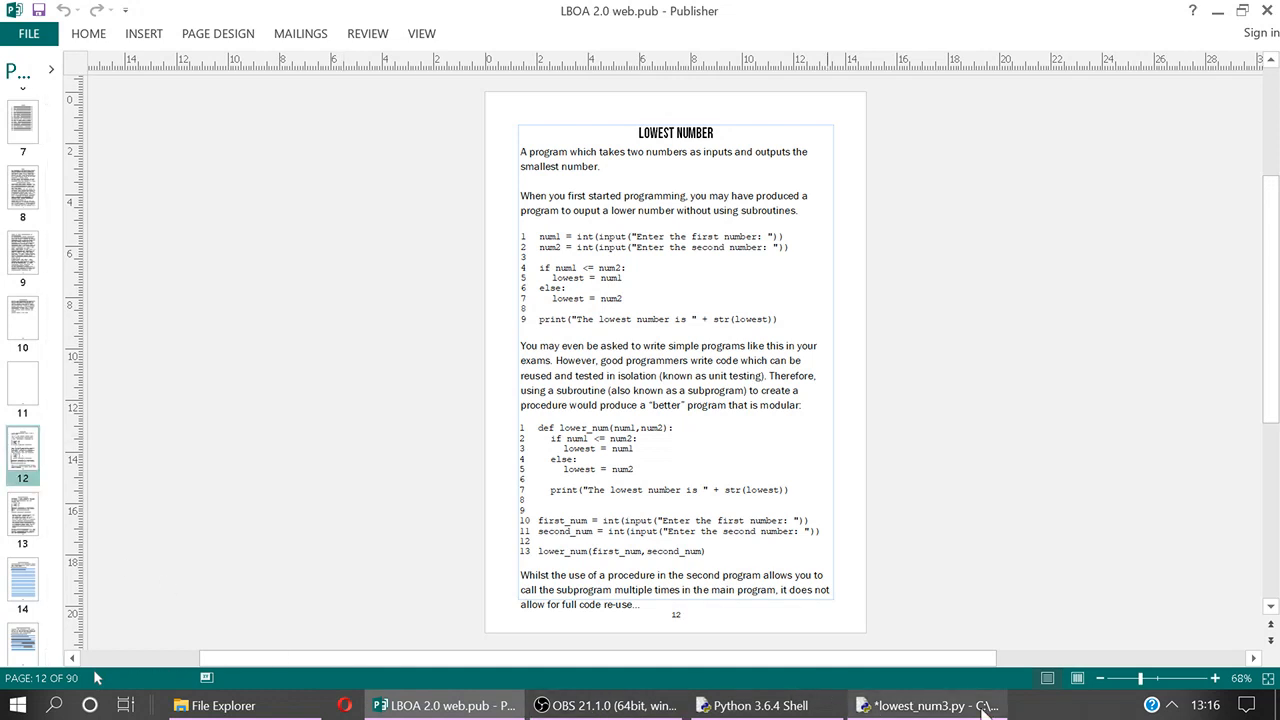
pyautogui.click(930, 704)
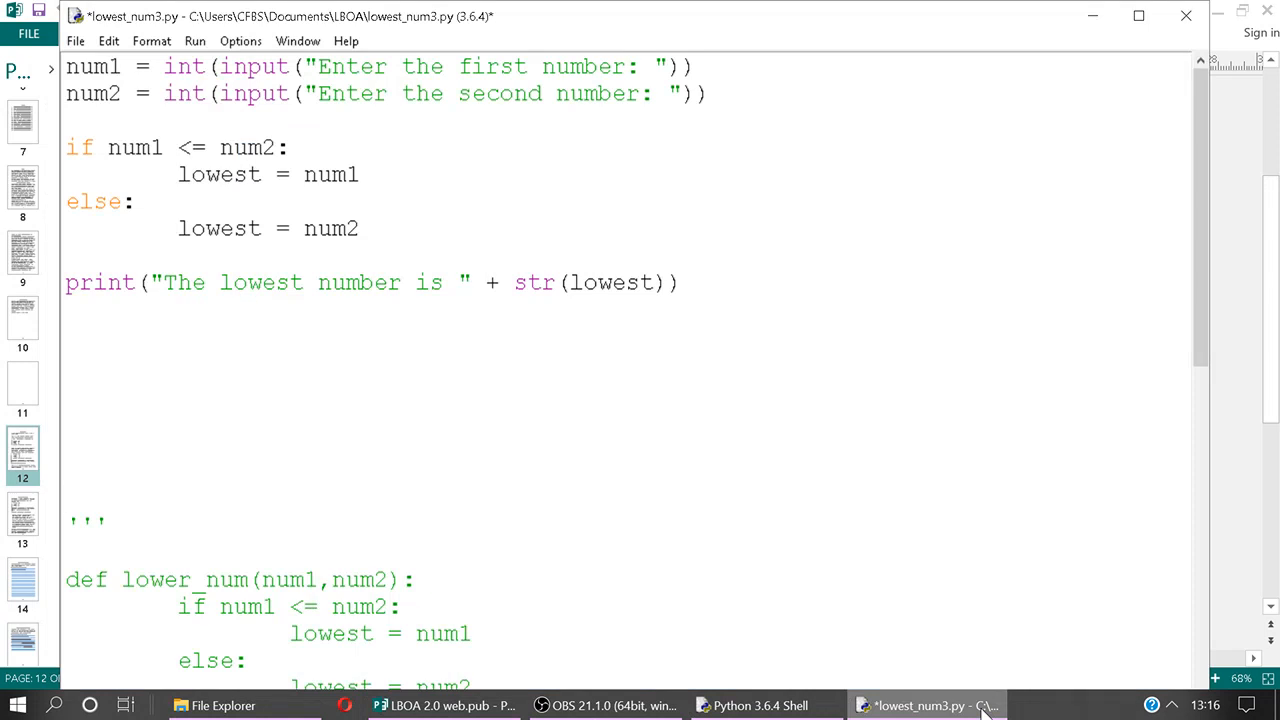
pyautogui.click(68, 500)
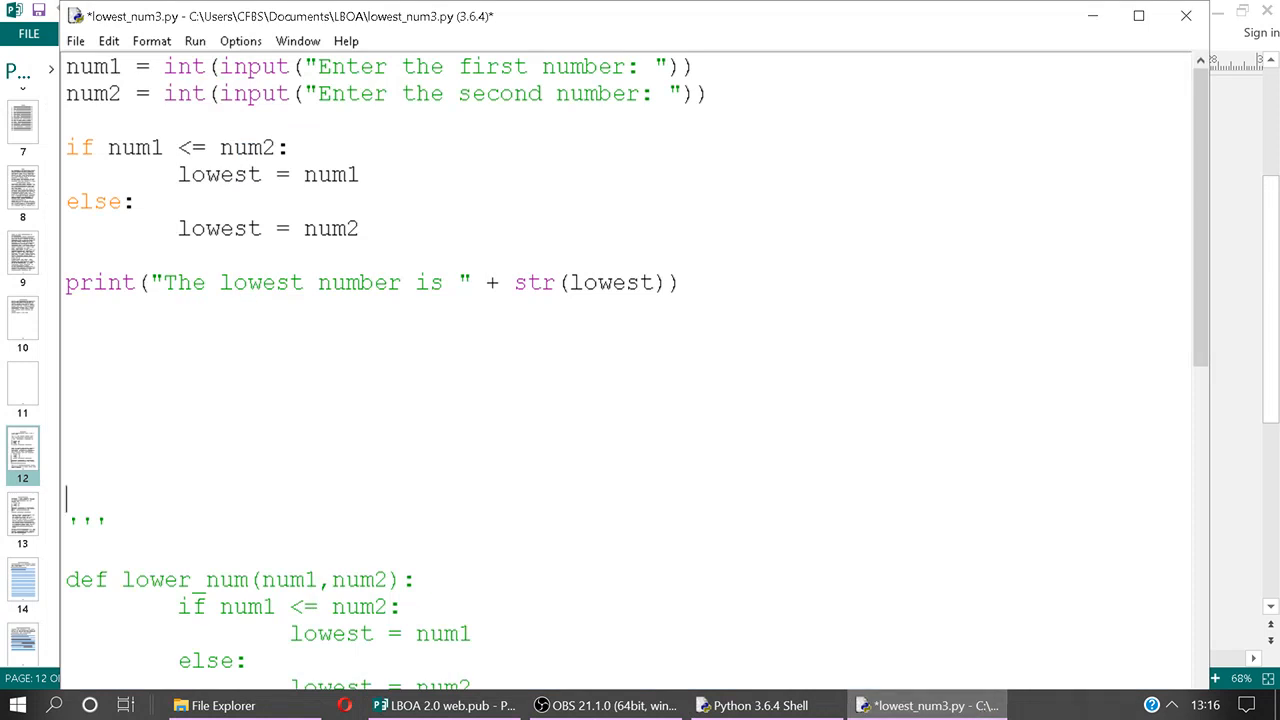
pyautogui.doubleClick(92, 66)
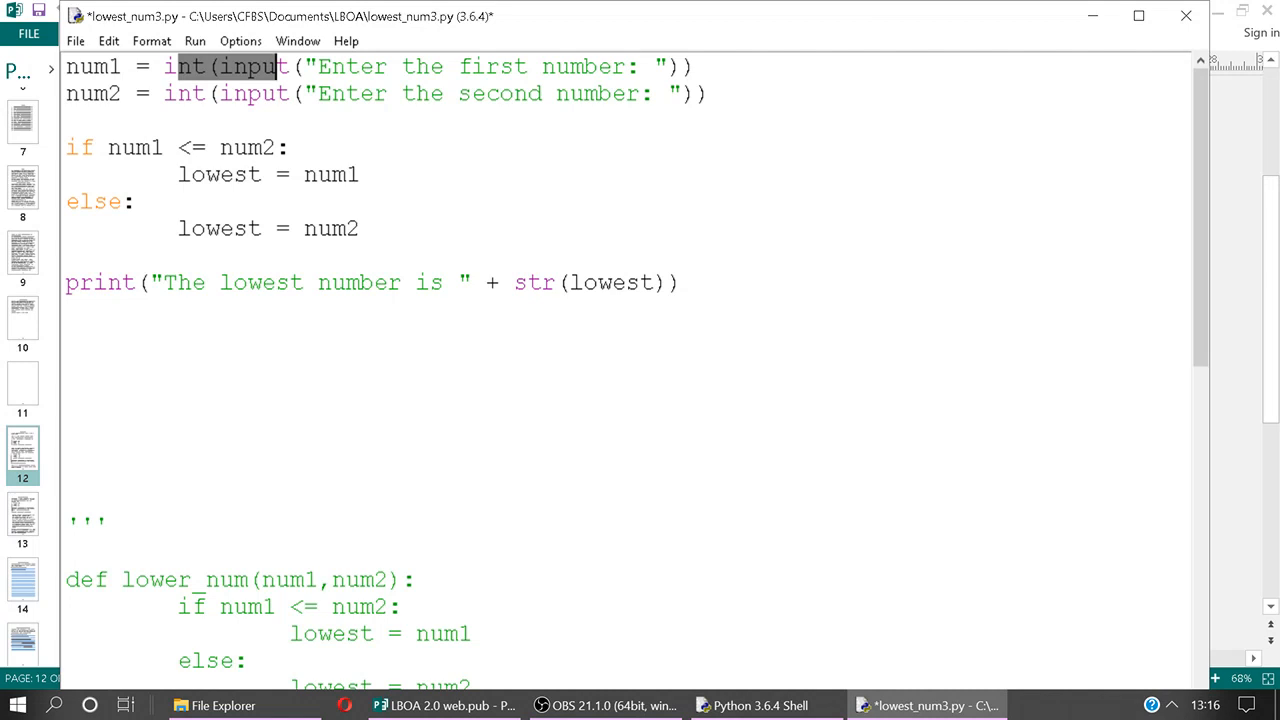
pyautogui.click(492, 282)
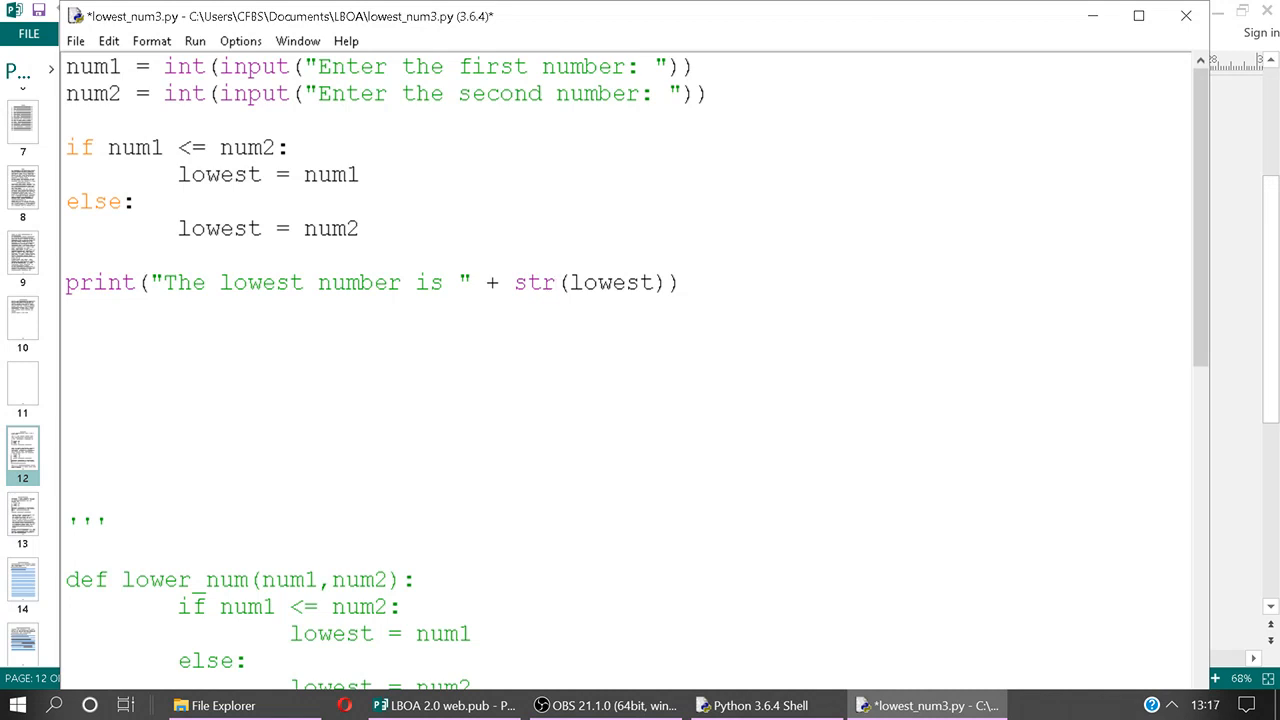
pyautogui.click(556, 282)
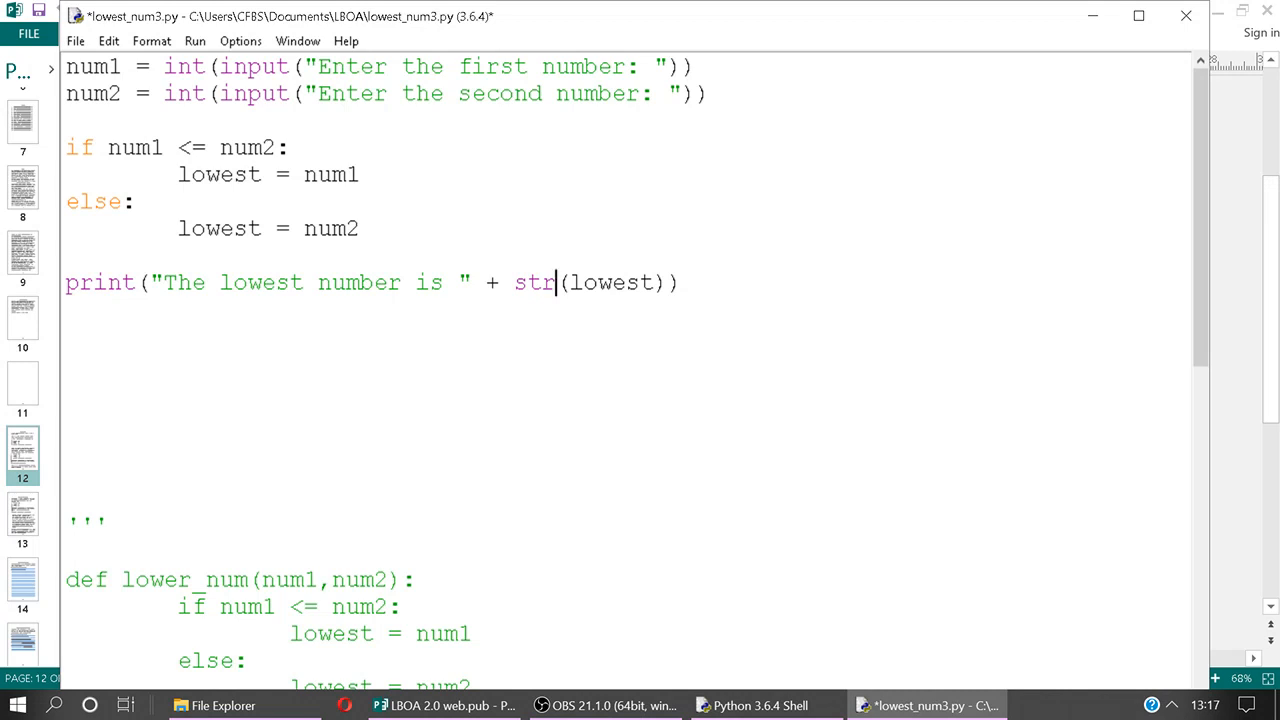
# Run lowest_num3.py with 23 and 31 so it reports 23 as lowest
pyautogui.press('F5')
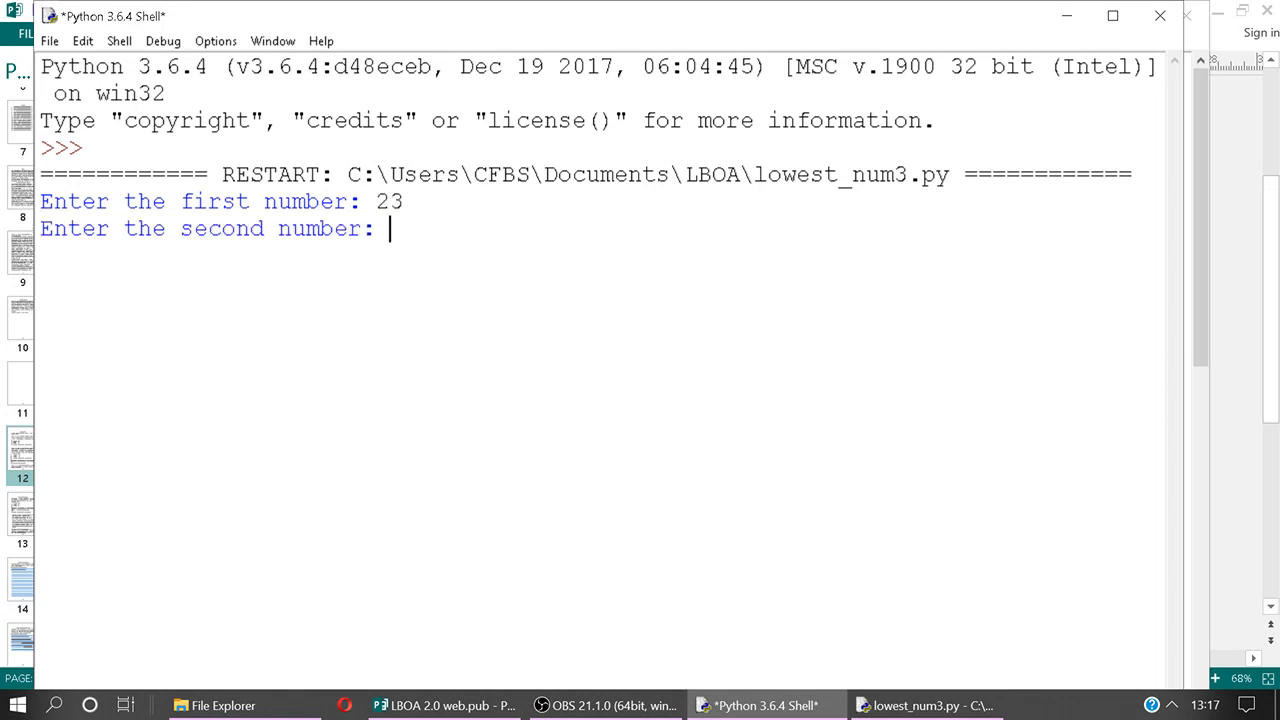
pyautogui.write('31')
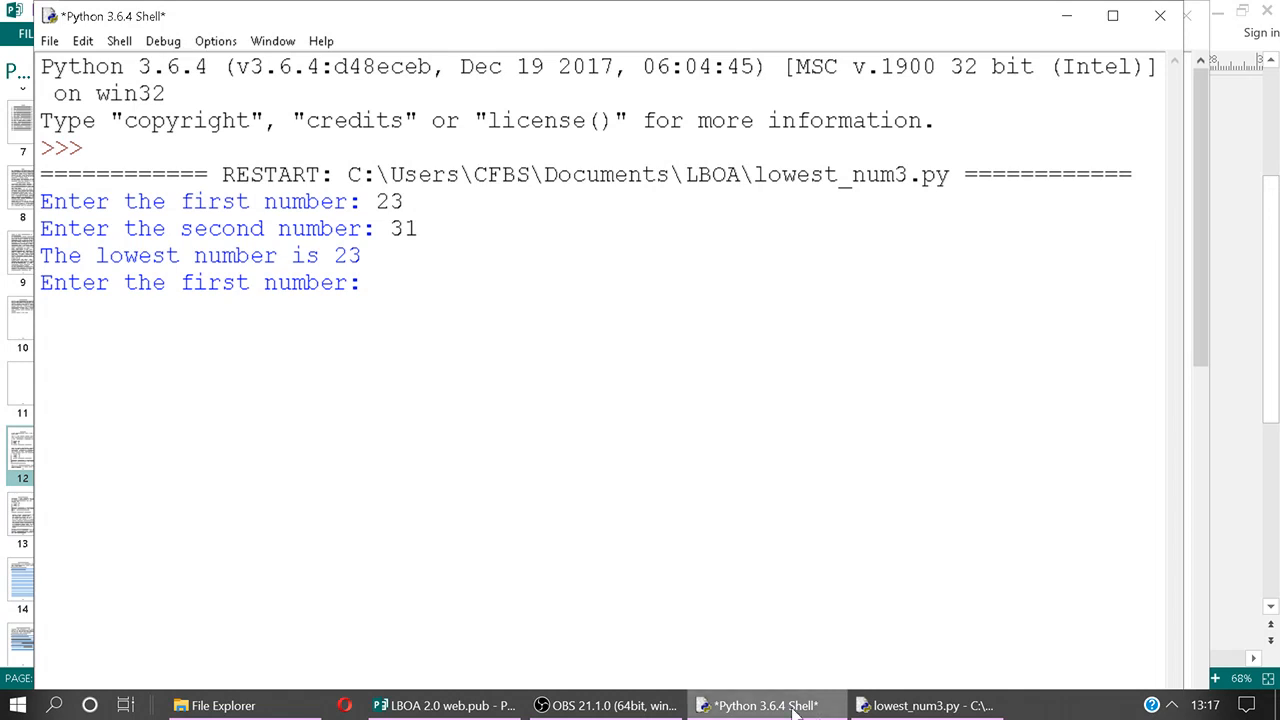
pyautogui.click(924, 704)
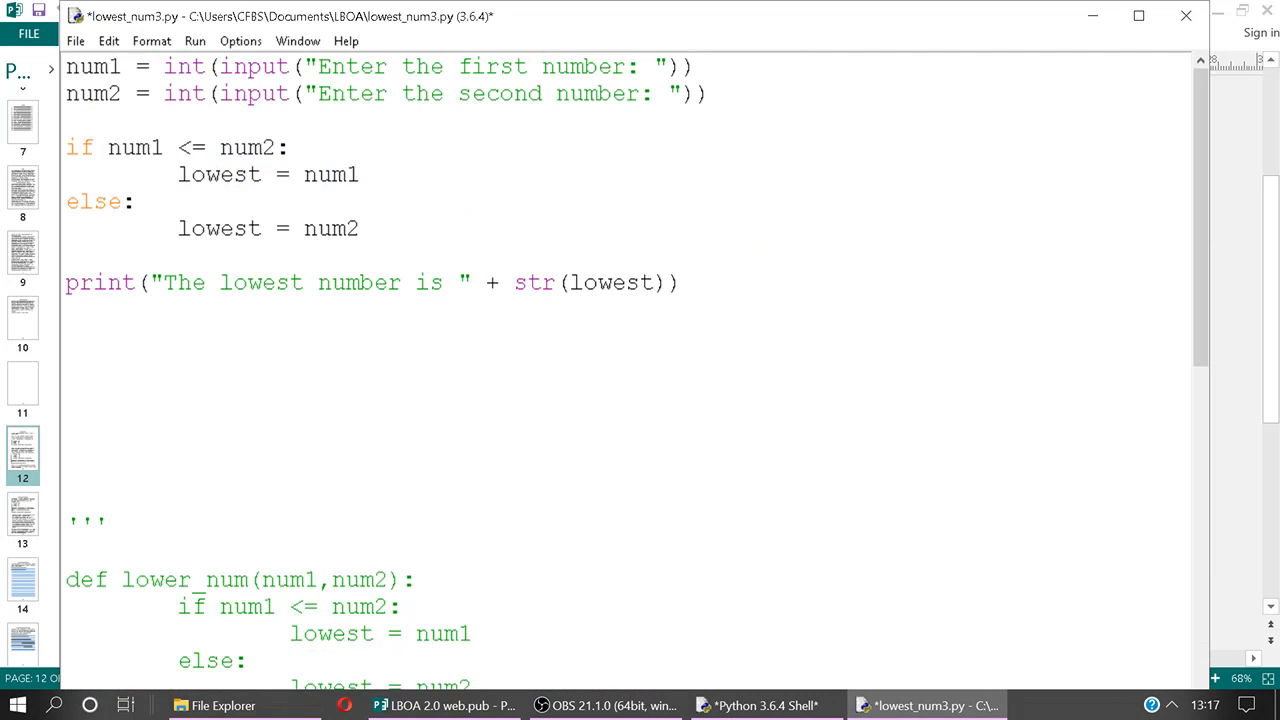
# Save lowest_num3.py when prompted and run it again with 23 and 31
pyautogui.click(194, 40)
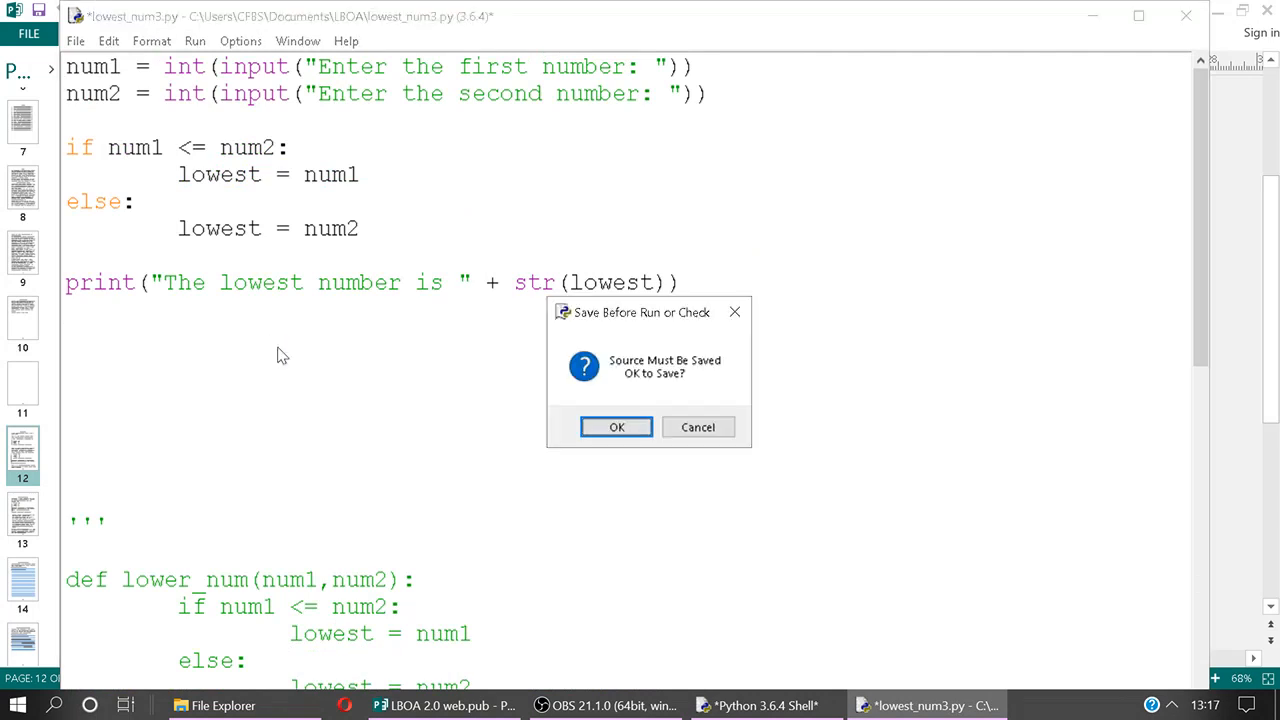
pyautogui.click(616, 428)
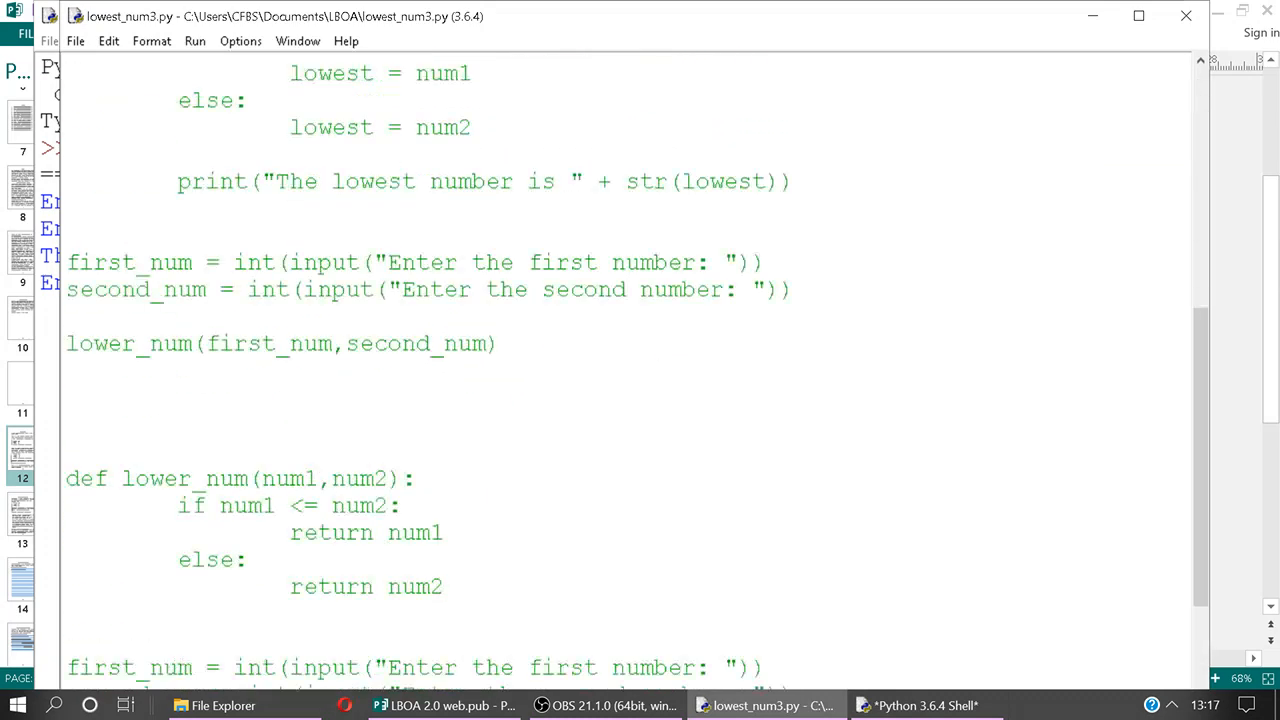
pyautogui.scroll(-3)
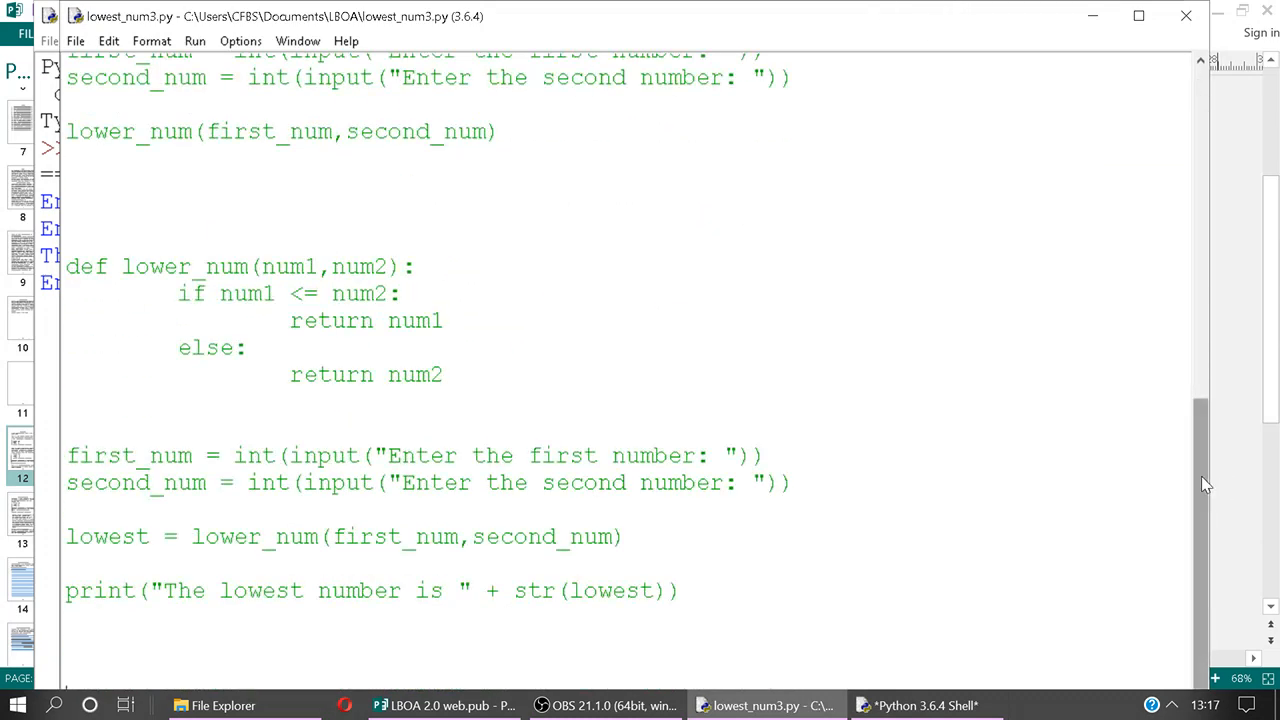
pyautogui.click(1138, 16)
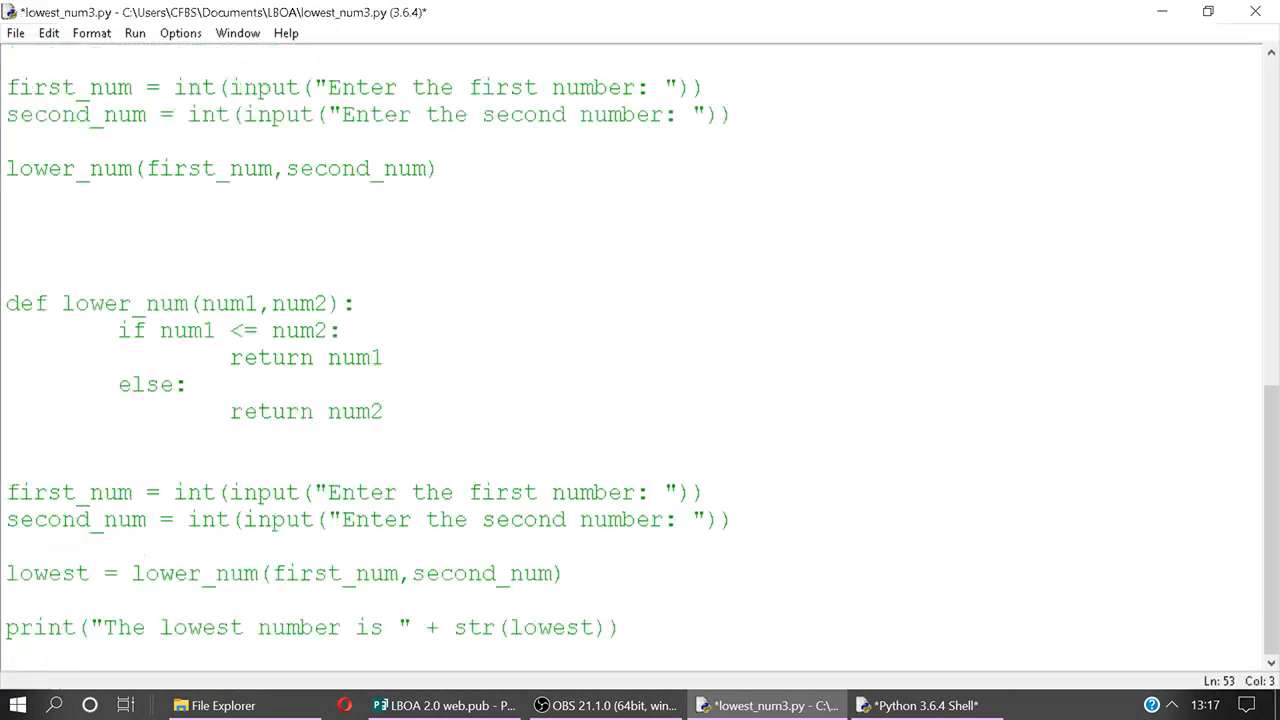
pyautogui.click(924, 704)
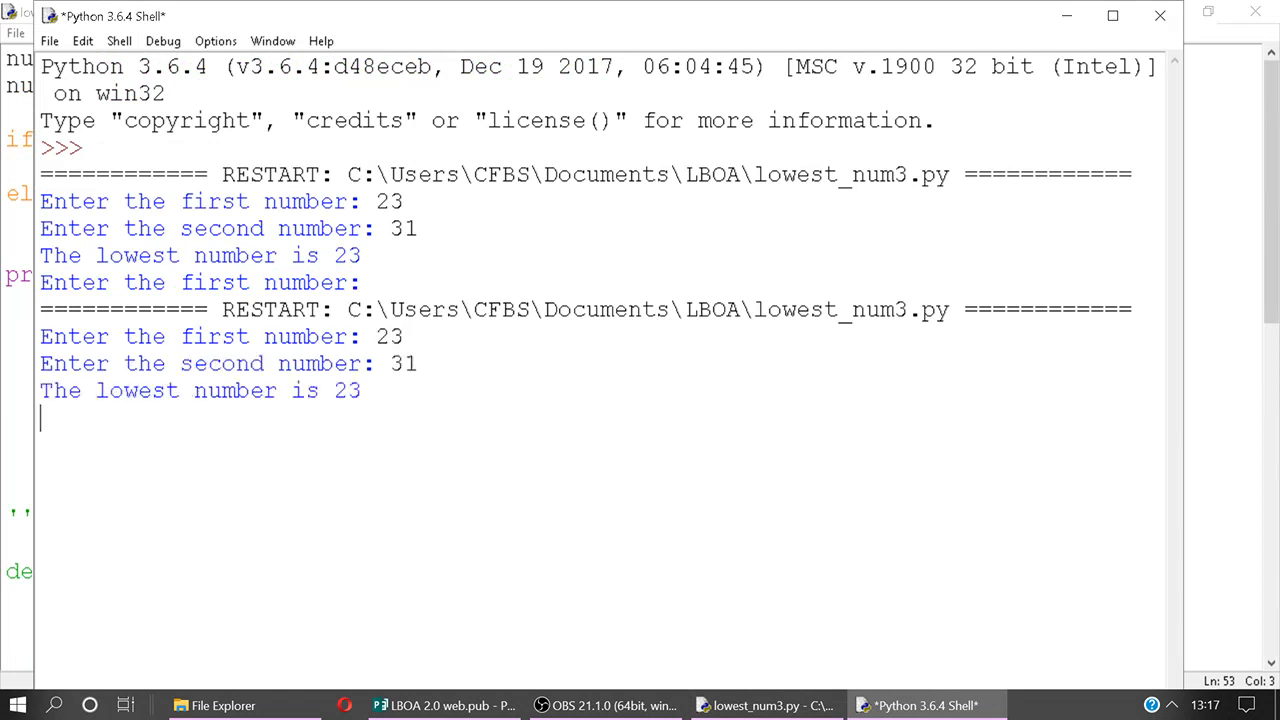
pyautogui.press('Return')
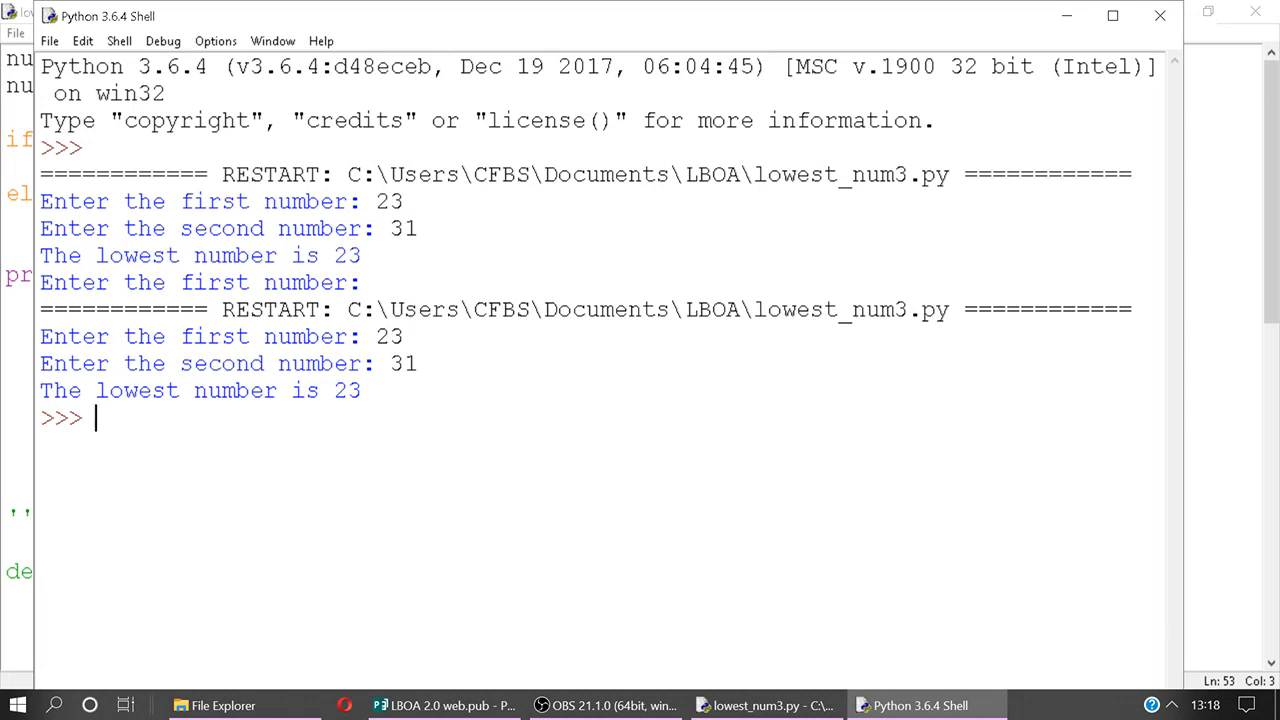
# Bring back lowest_num3.py and highlight the lower_num function, its name and num1 parameter
pyautogui.click(764, 704)
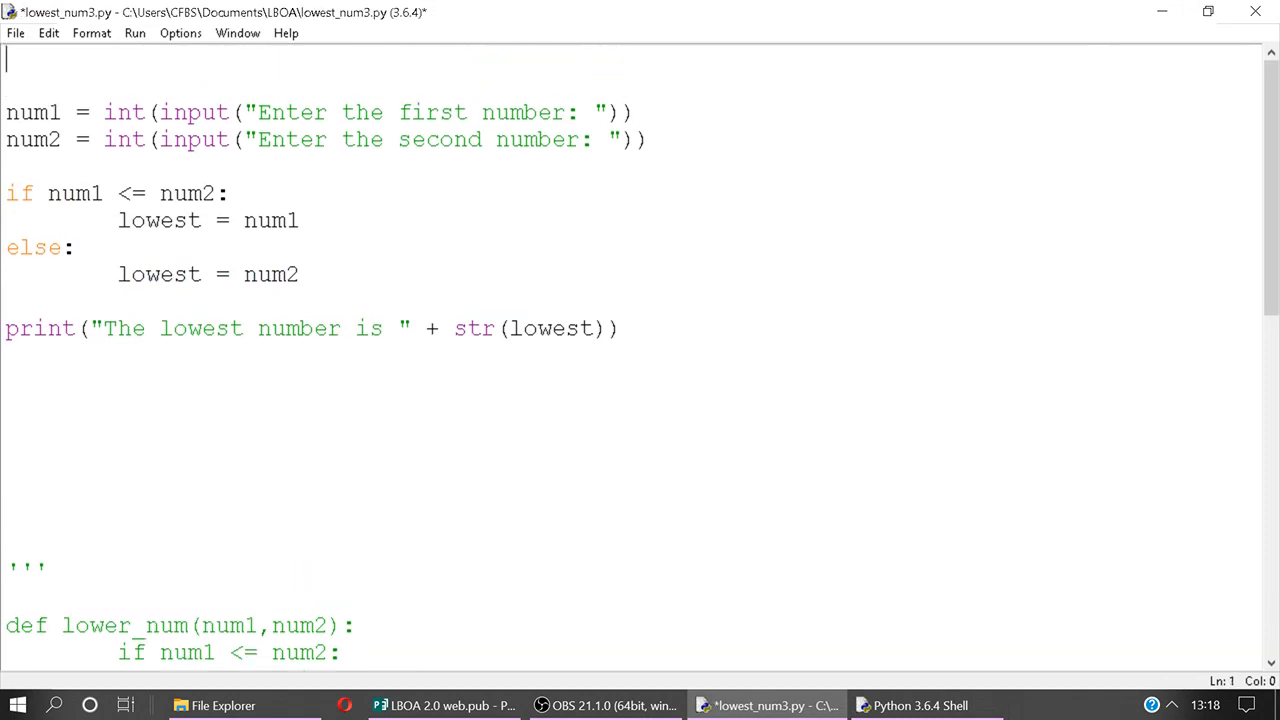
pyautogui.scroll(-3)
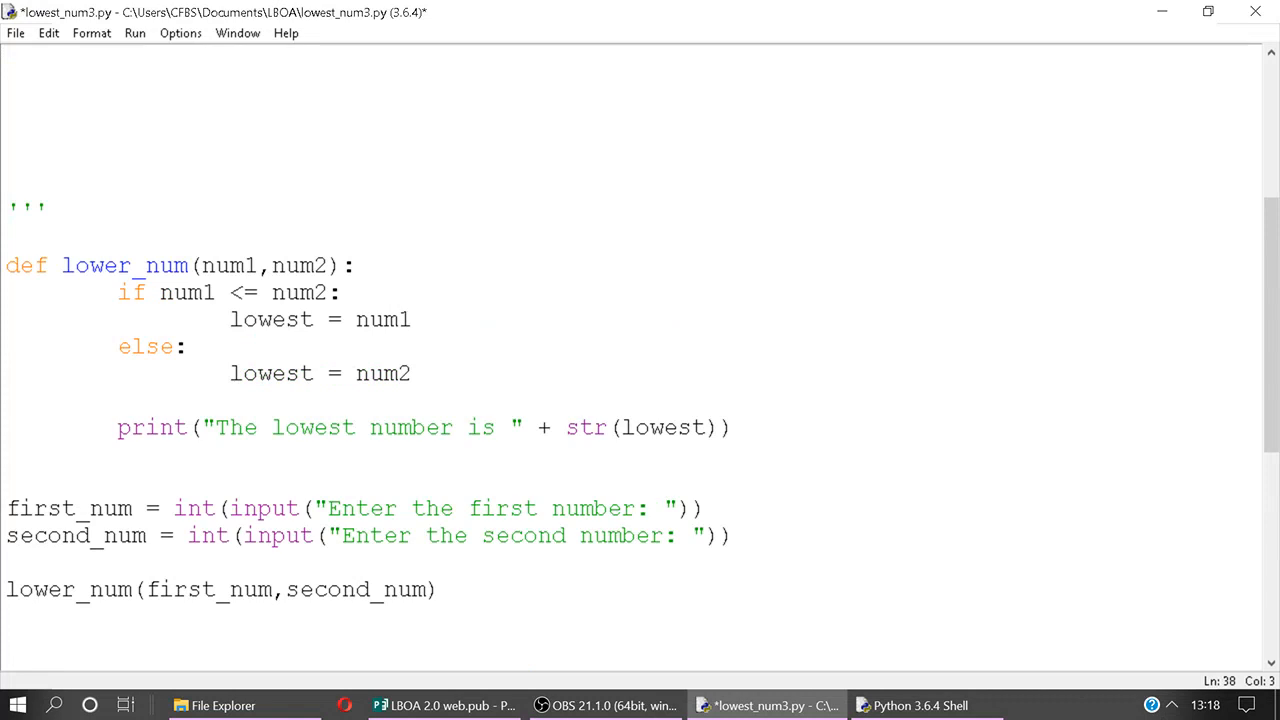
pyautogui.moveTo(6, 264); pyautogui.dragTo(730, 428)
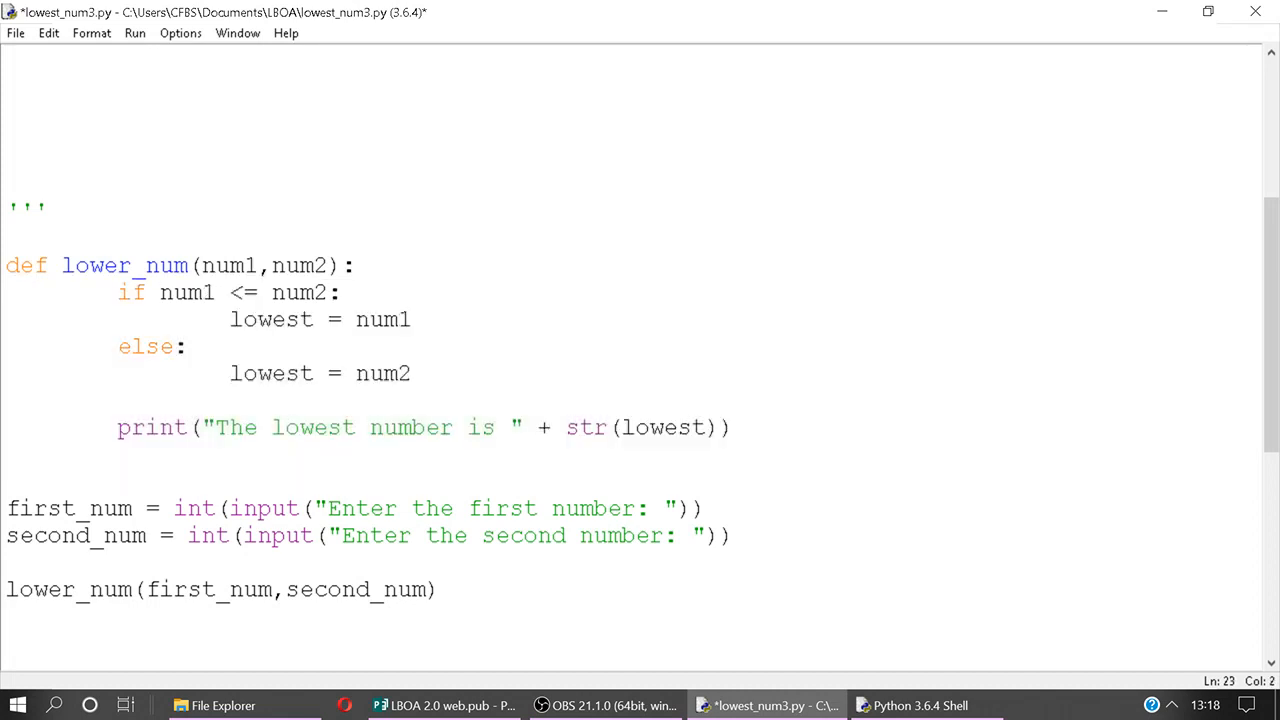
pyautogui.doubleClick(124, 264)
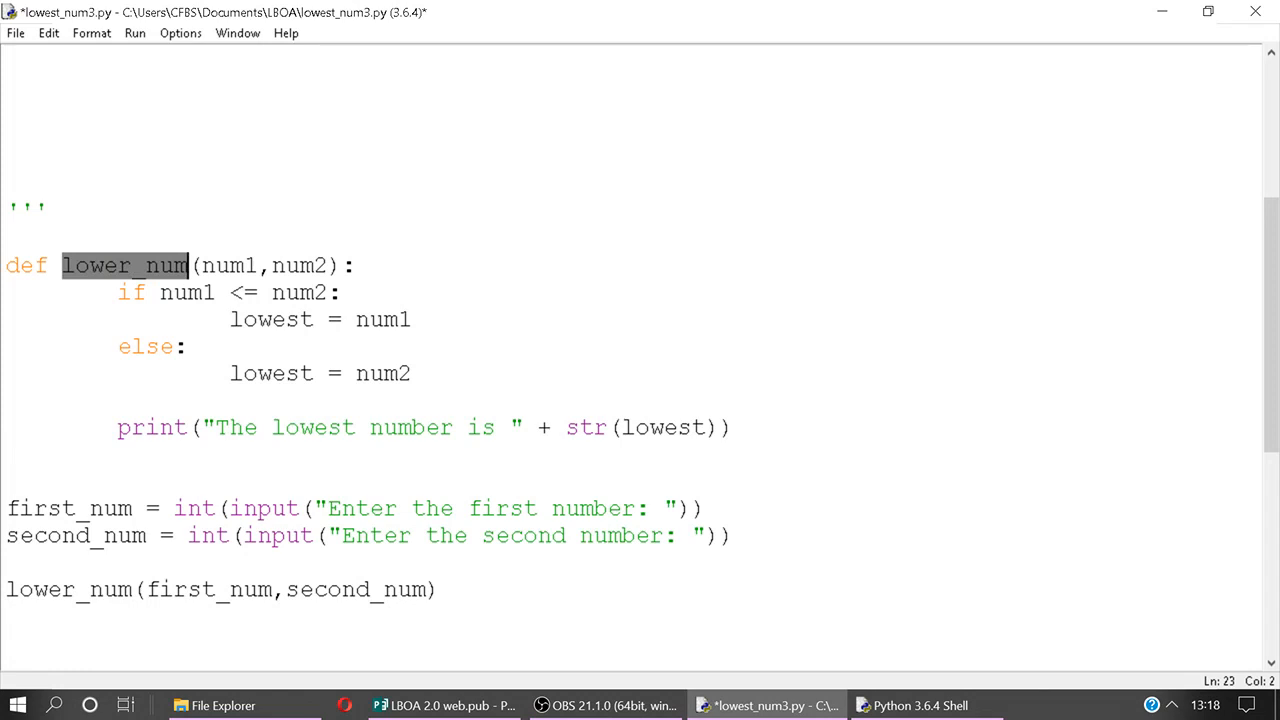
pyautogui.click(188, 264)
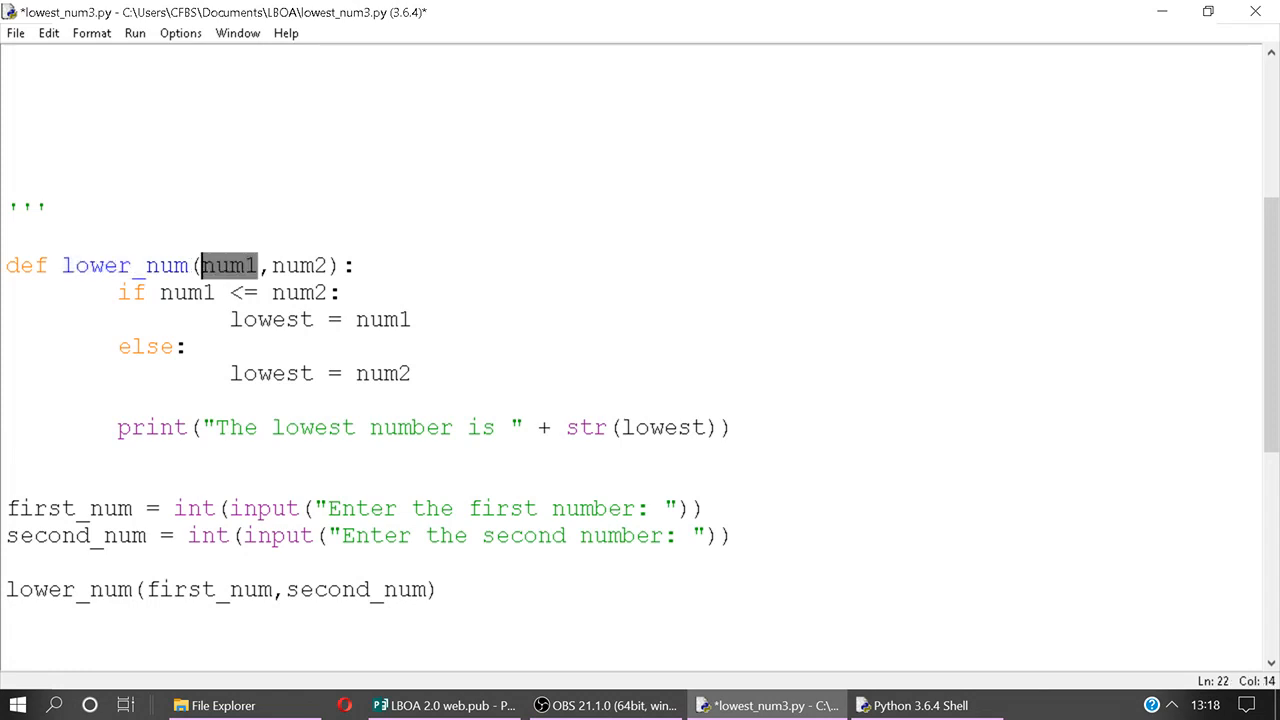
pyautogui.click(280, 292)
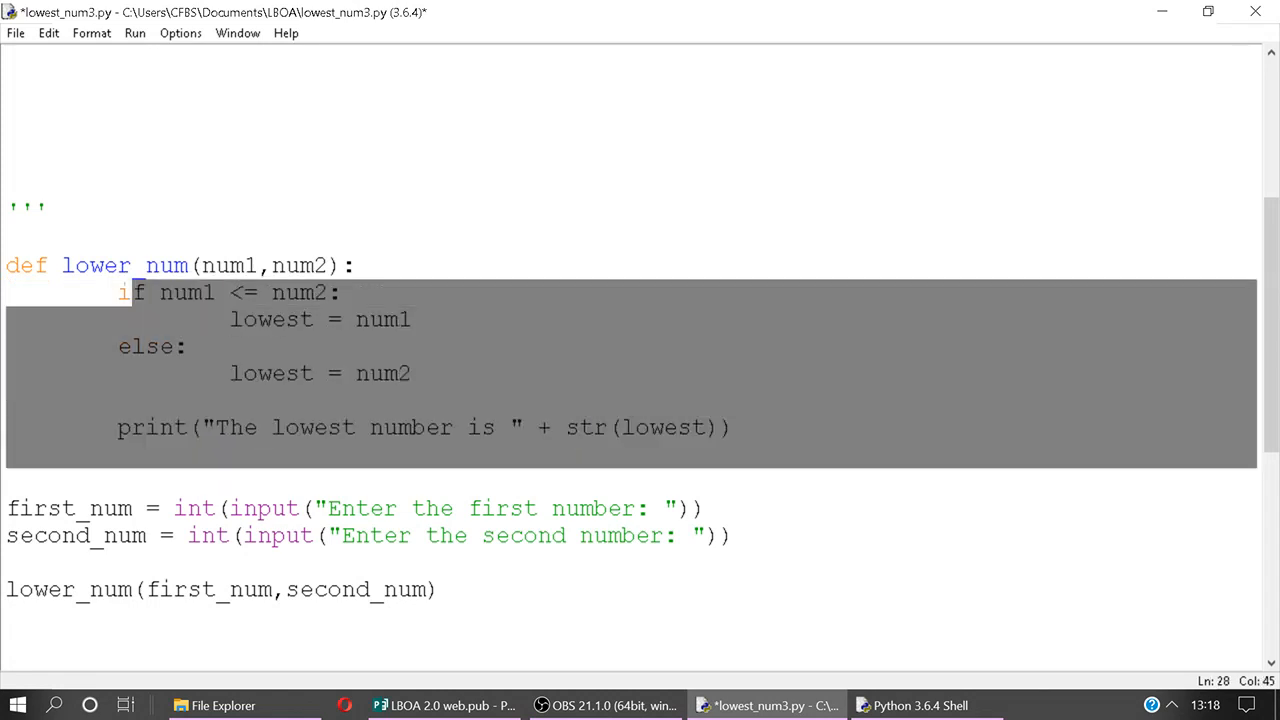
pyautogui.click(120, 292)
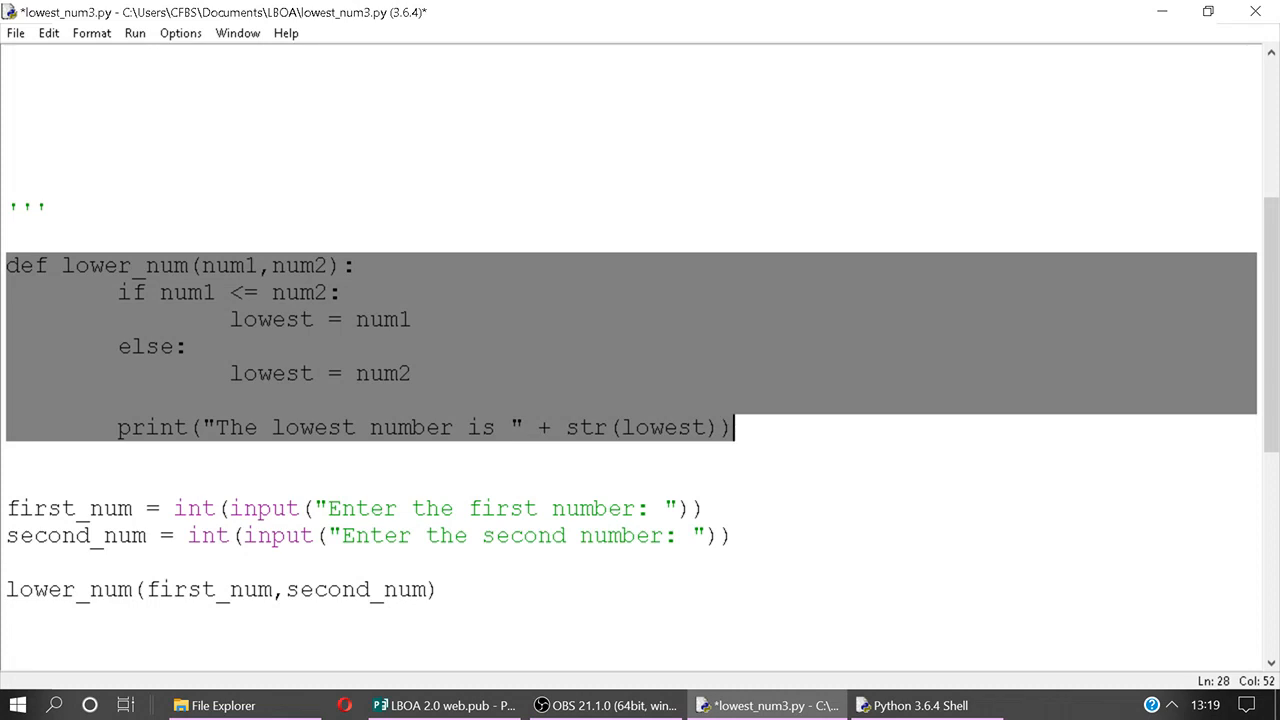
# Highlight the calling lines around first_num and rest the cursor above them
pyautogui.click(10, 508)
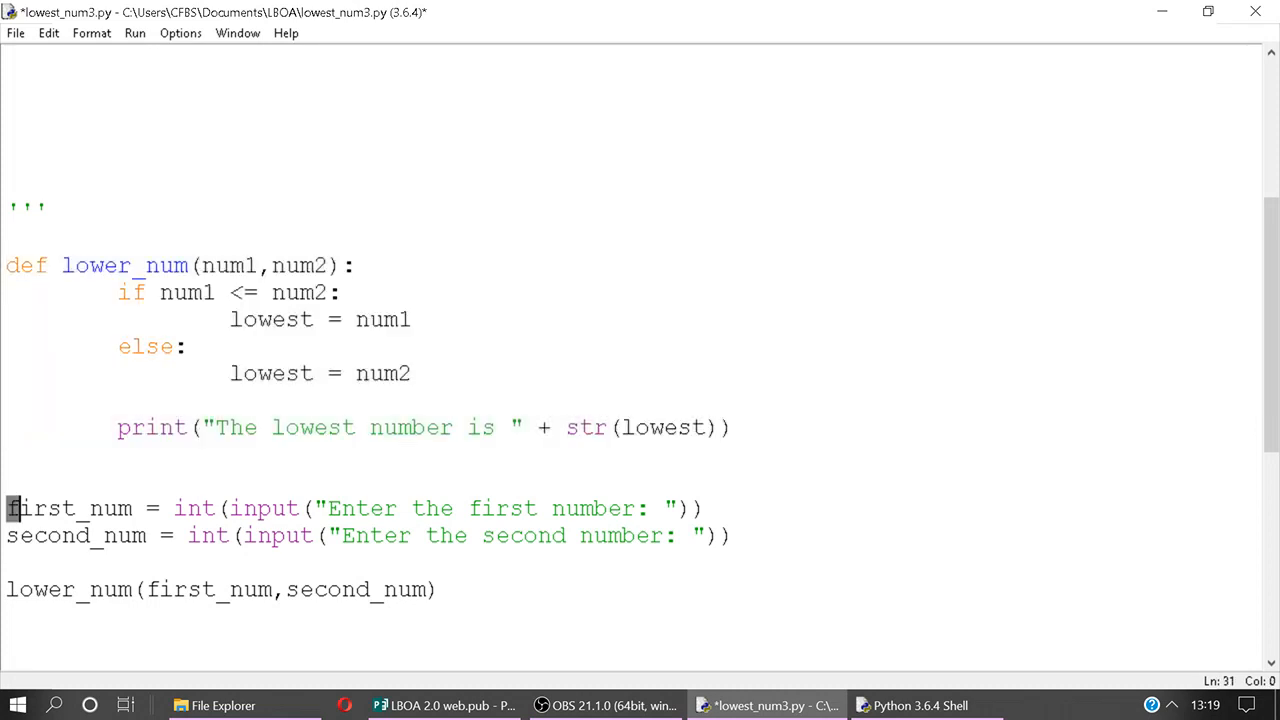
pyautogui.doubleClick(96, 536)
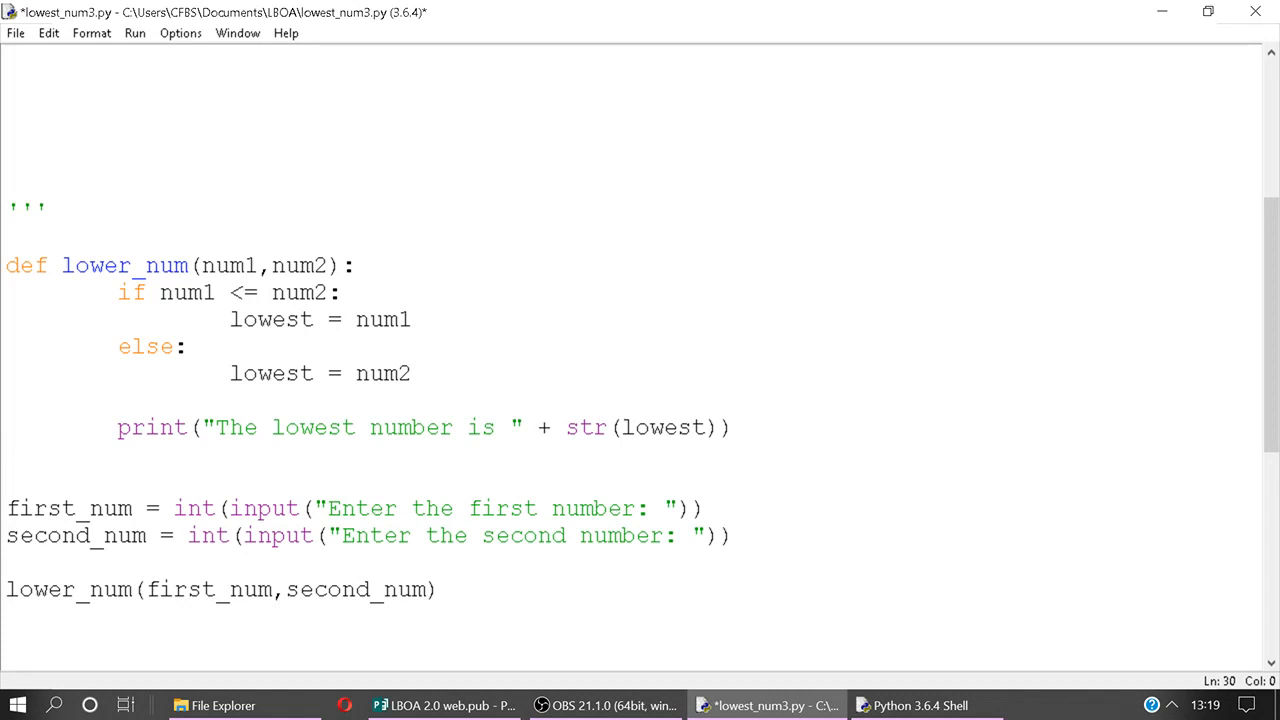
pyautogui.click(6, 480)
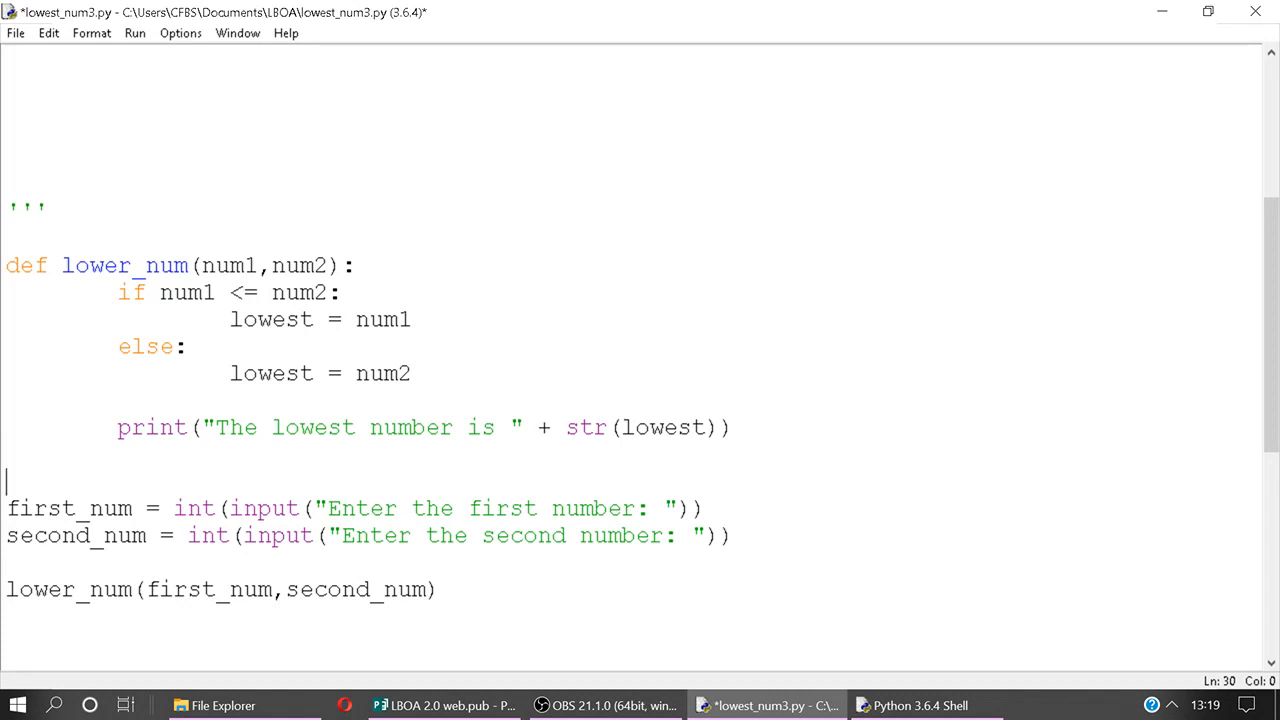
# Rerun lowest_num3.py from the shell with 23 and 31, again reporting 23
pyautogui.click(918, 704)
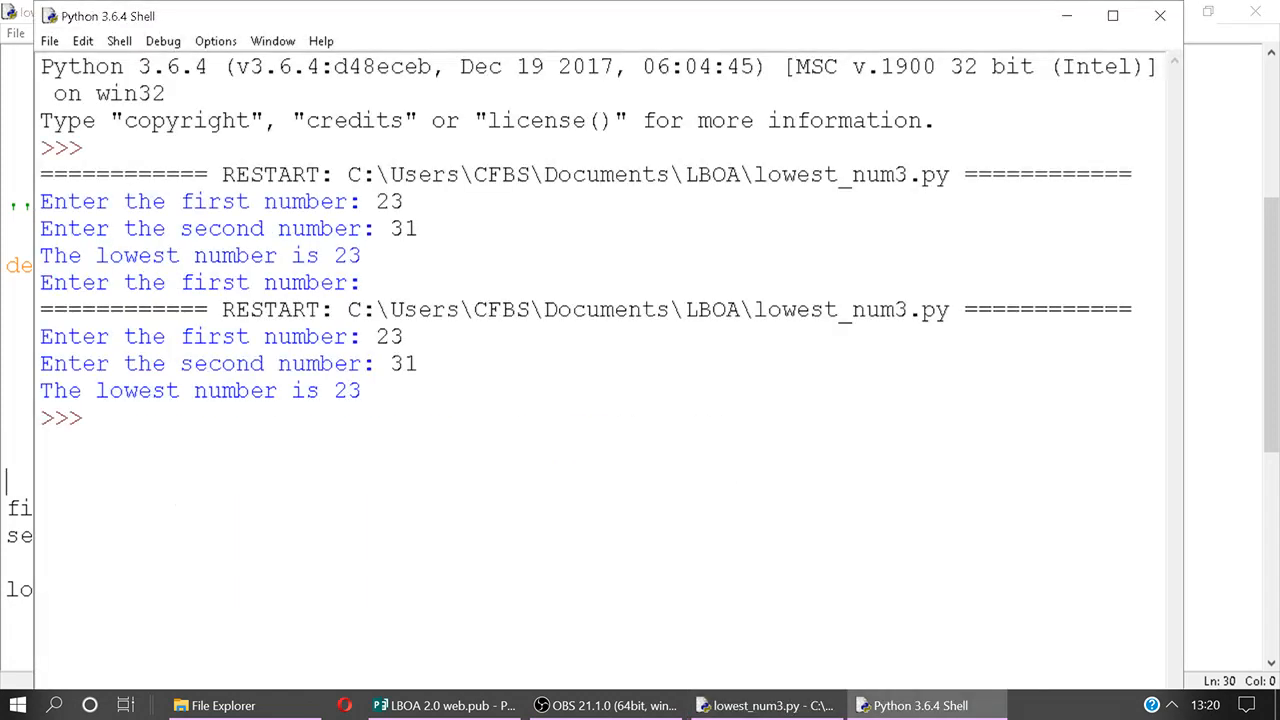
pyautogui.press('F5')
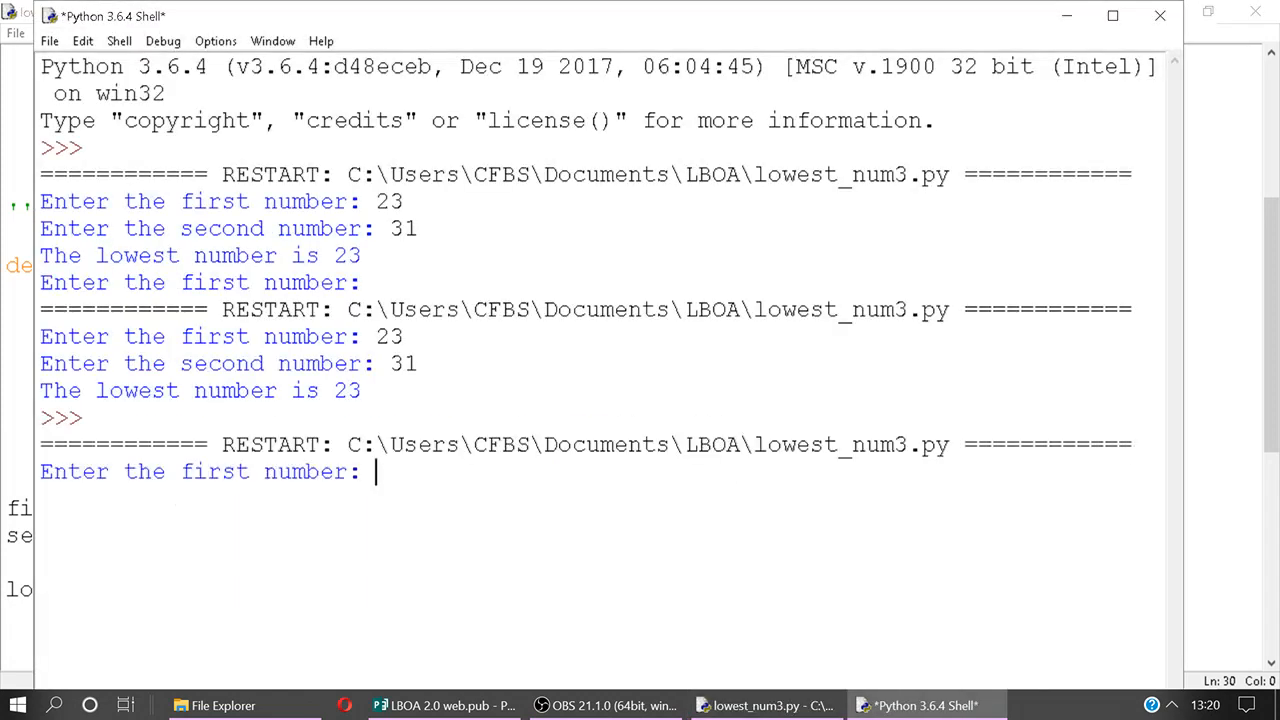
pyautogui.write('2')
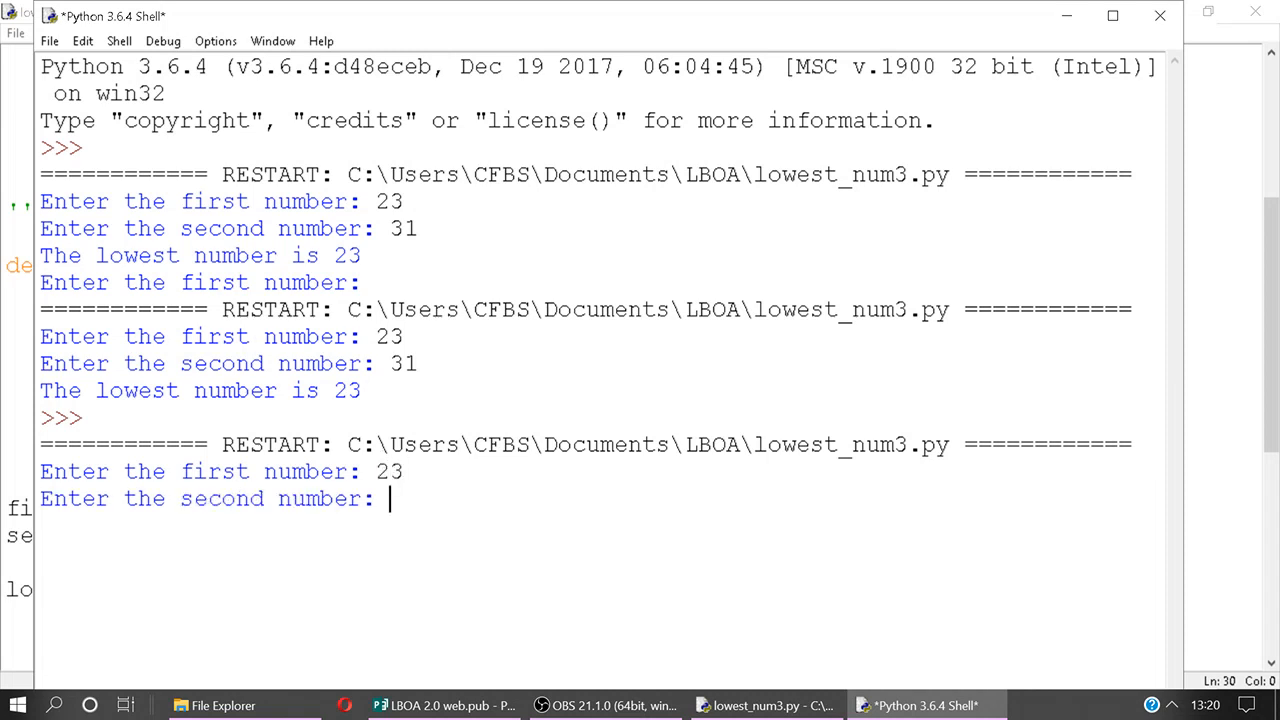
pyautogui.write('31')
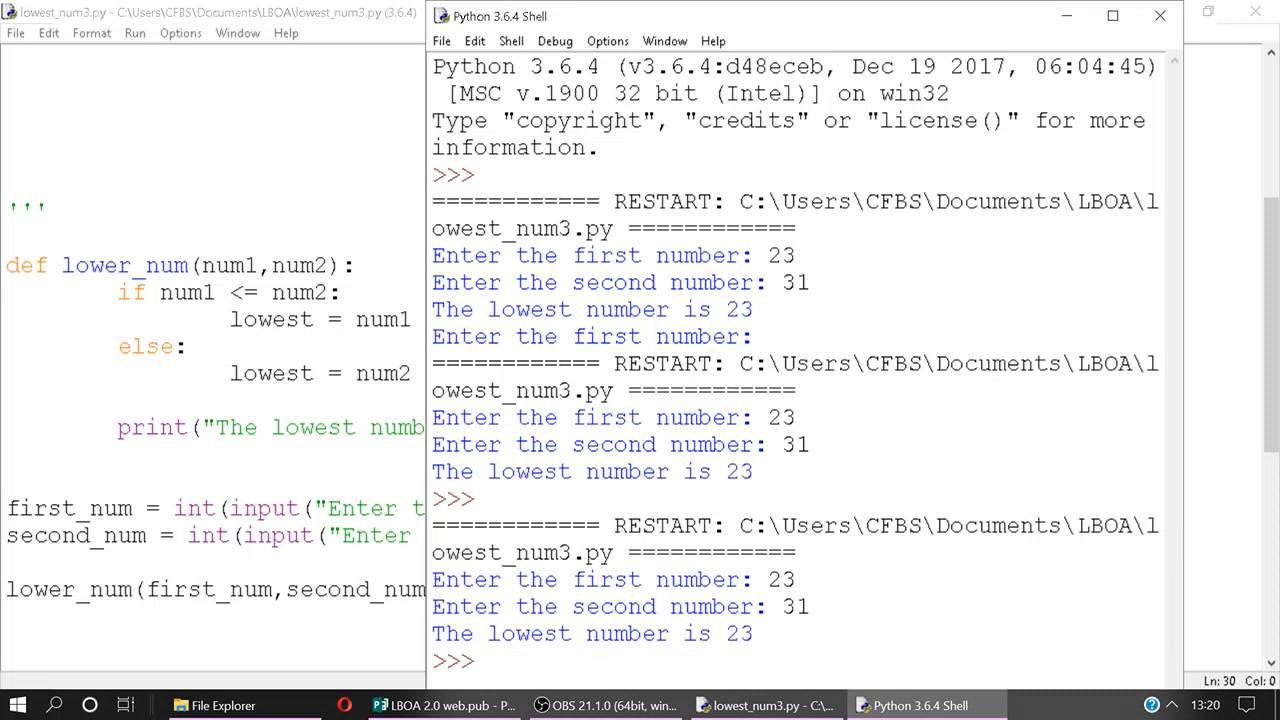
# In the enlarged shell, print first_num to confirm it holds 23
pyautogui.write('print(num1')
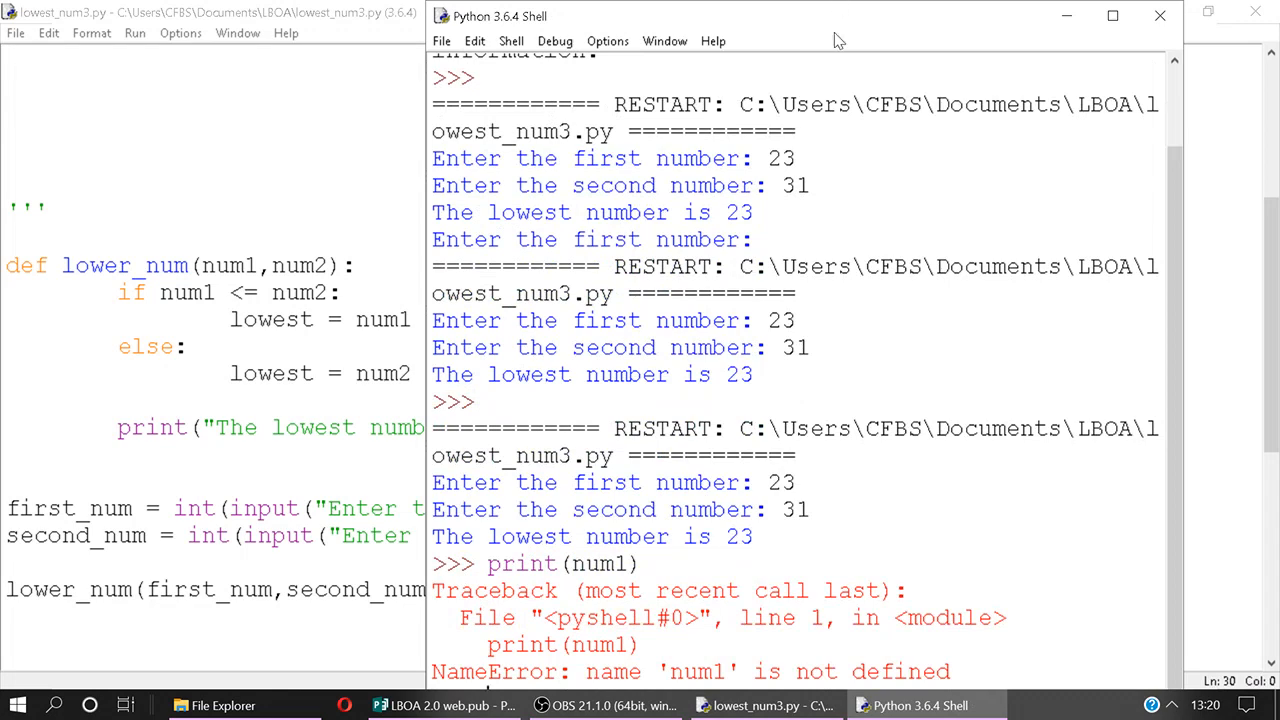
pyautogui.click(1112, 16)
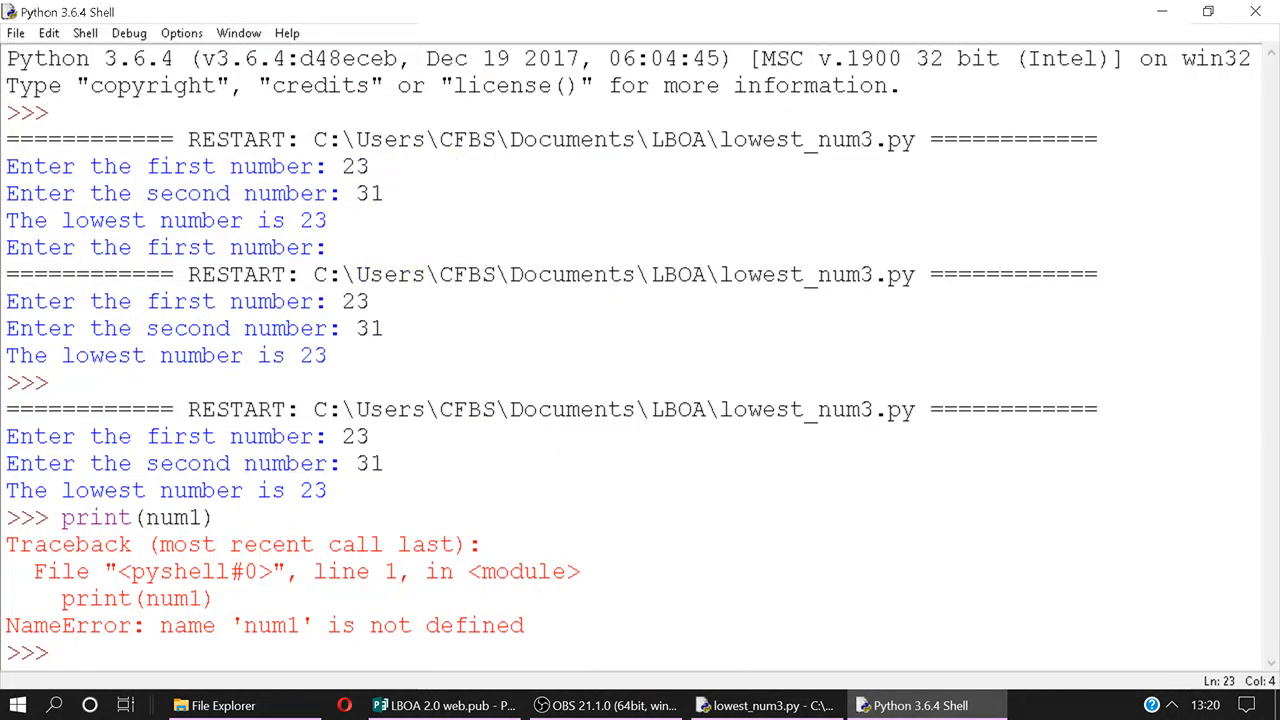
pyautogui.write('print')
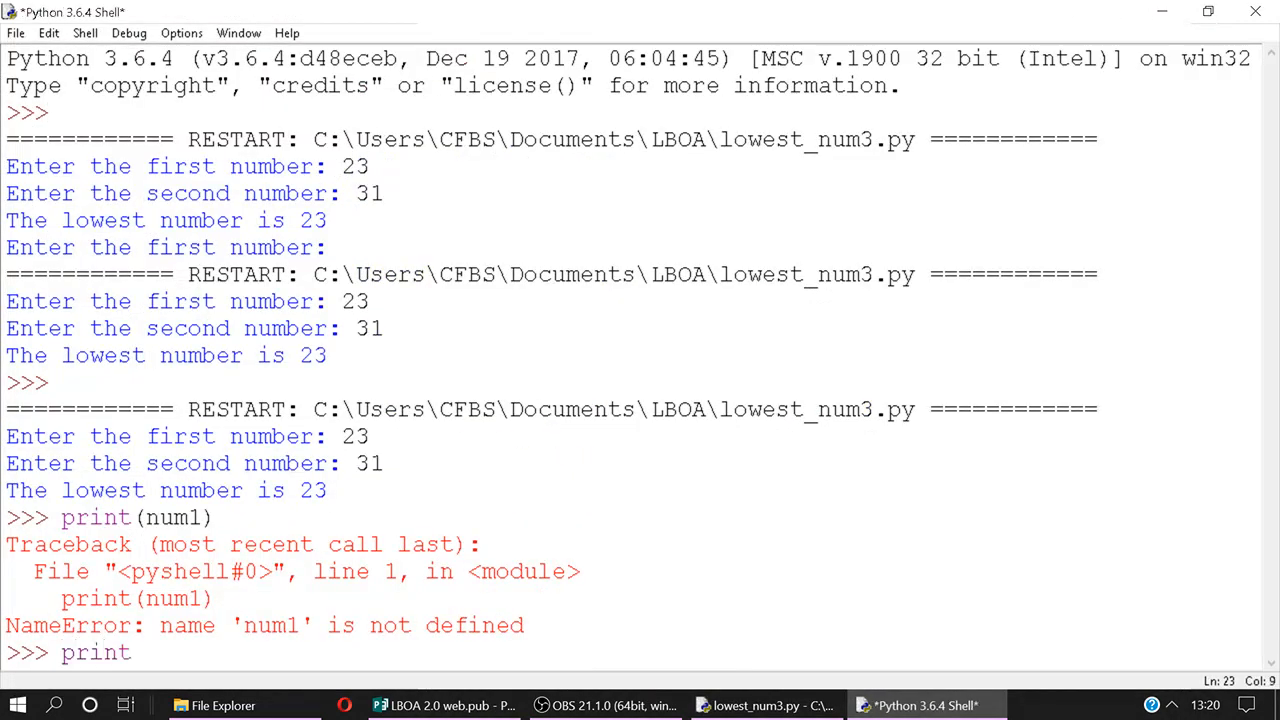
pyautogui.write('(fir')
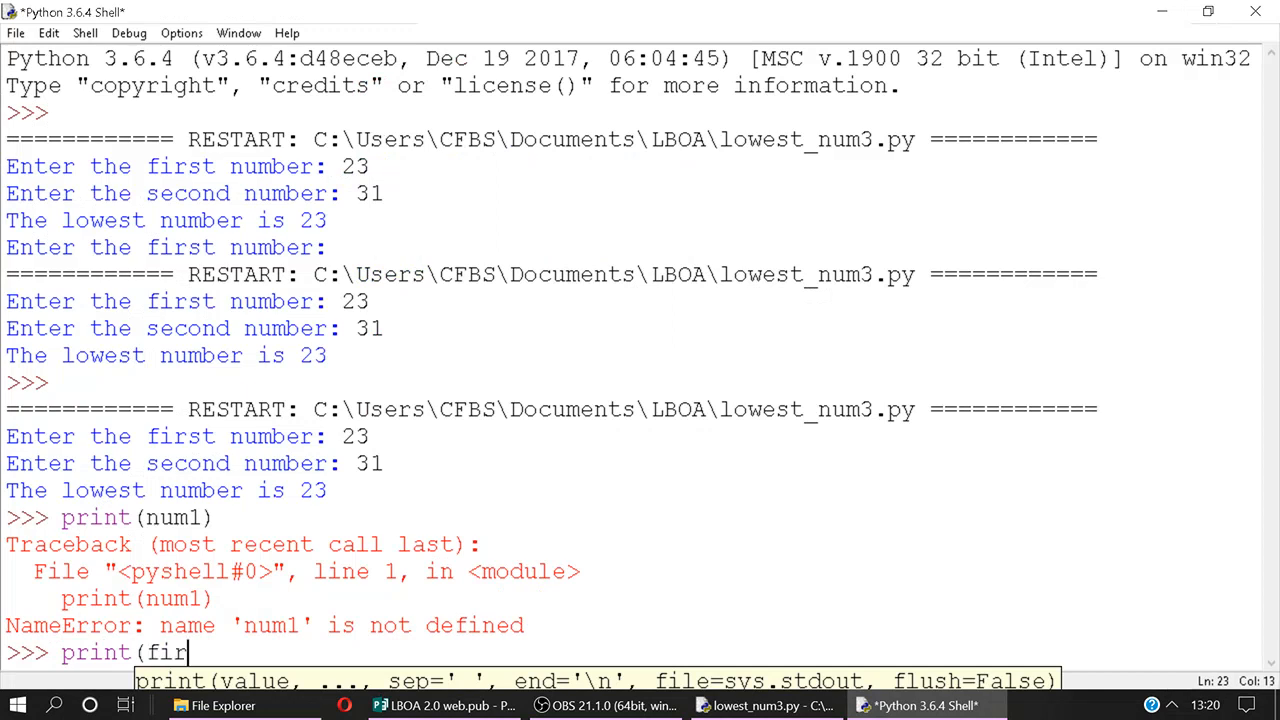
pyautogui.write('st_num')
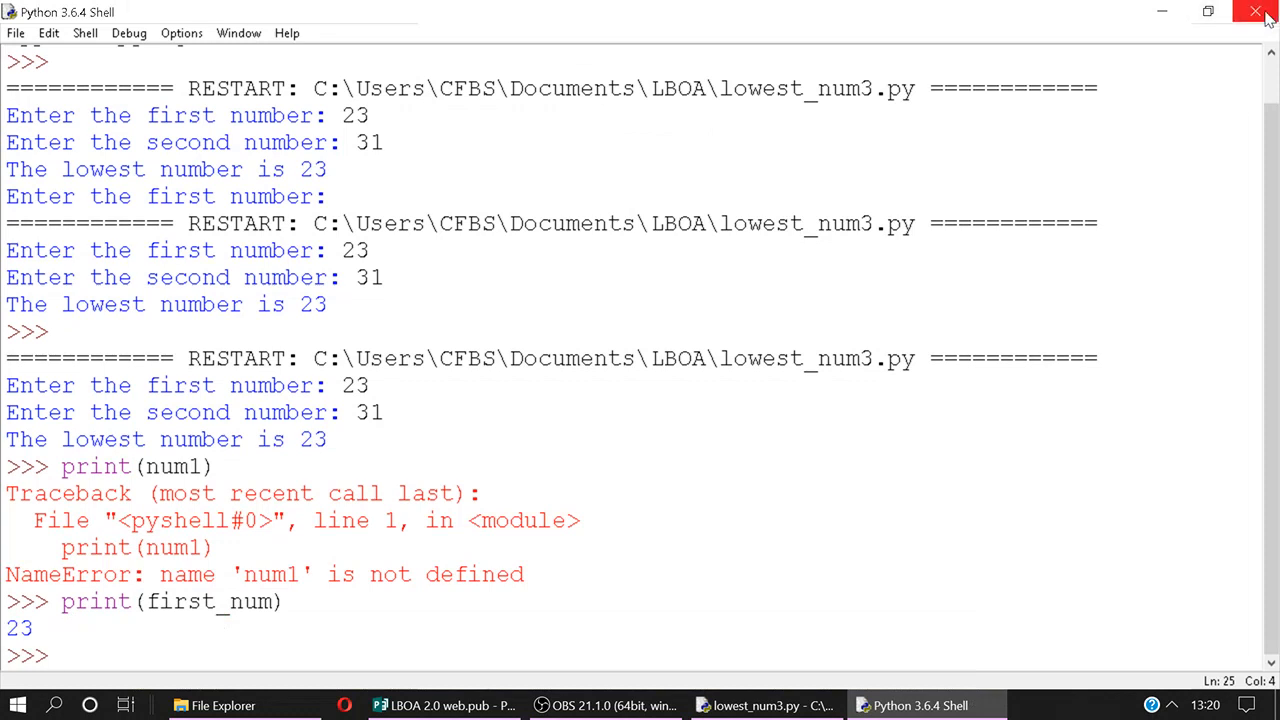
pyautogui.moveTo(1256, 12)
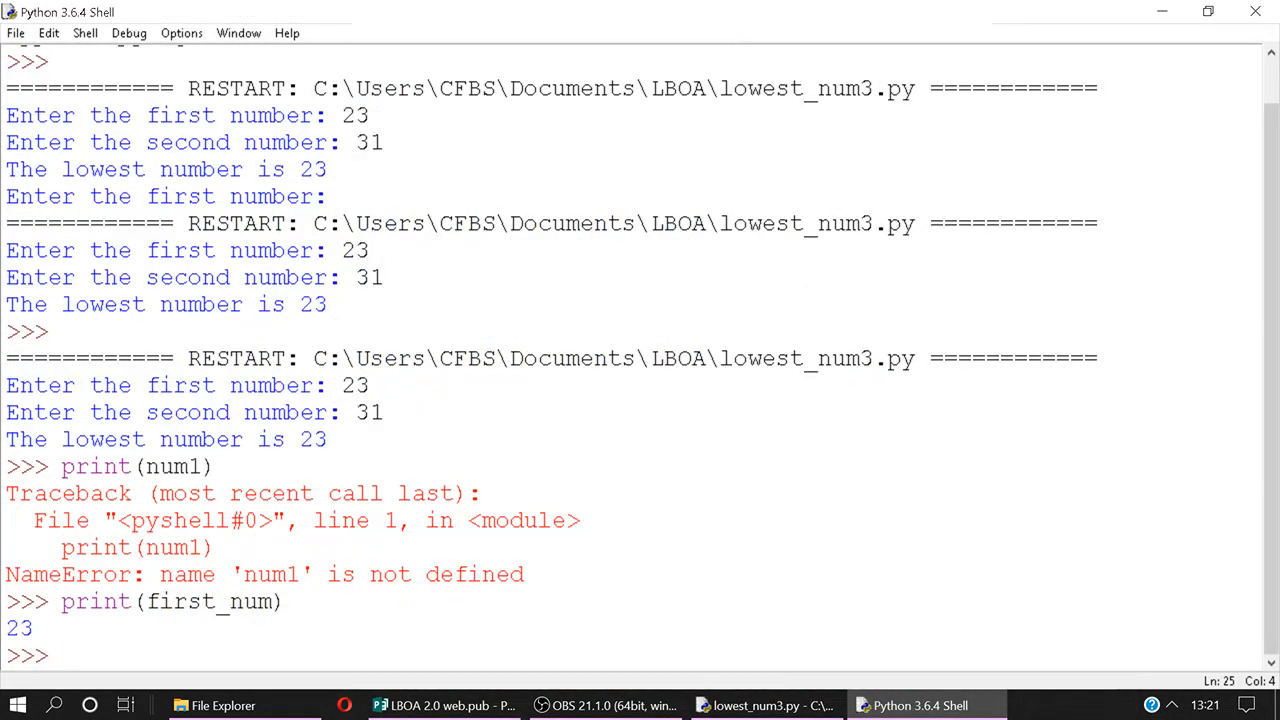
# Call lower_num(234,12) in the shell to see 12 reported, then return to the code
pyautogui.write('lower_nu')
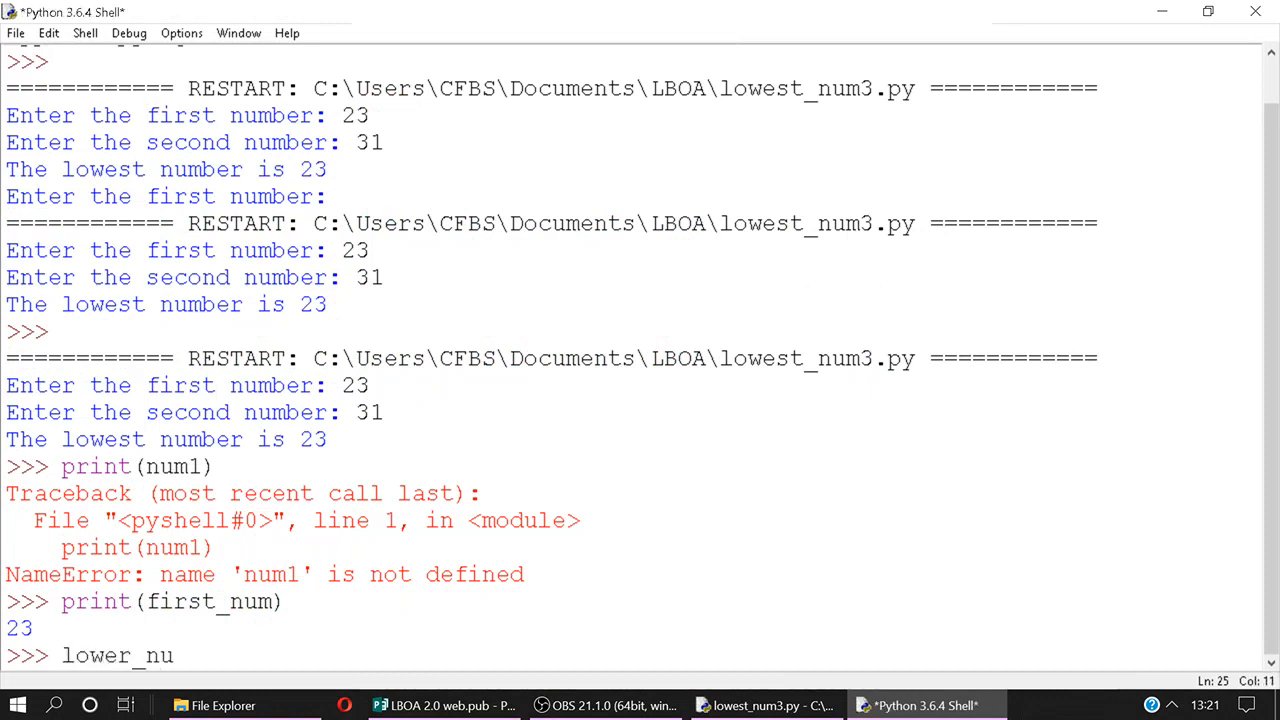
pyautogui.write('(234,')
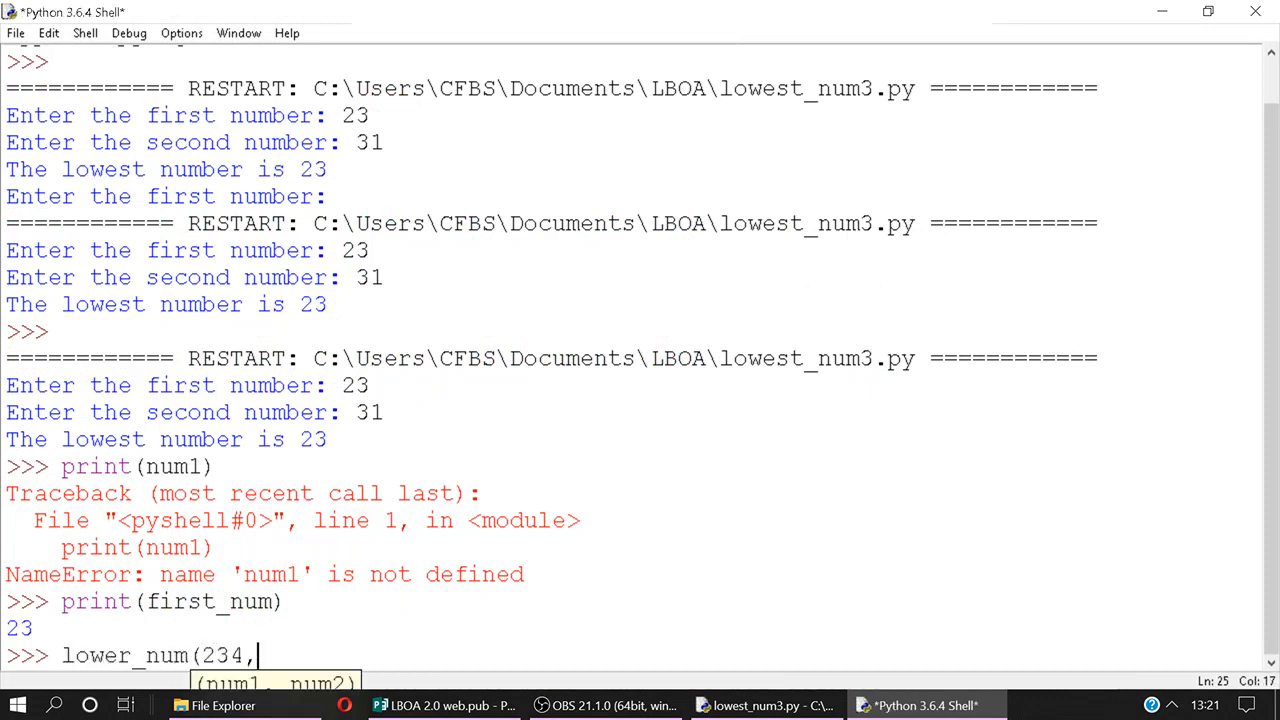
pyautogui.write('12)')
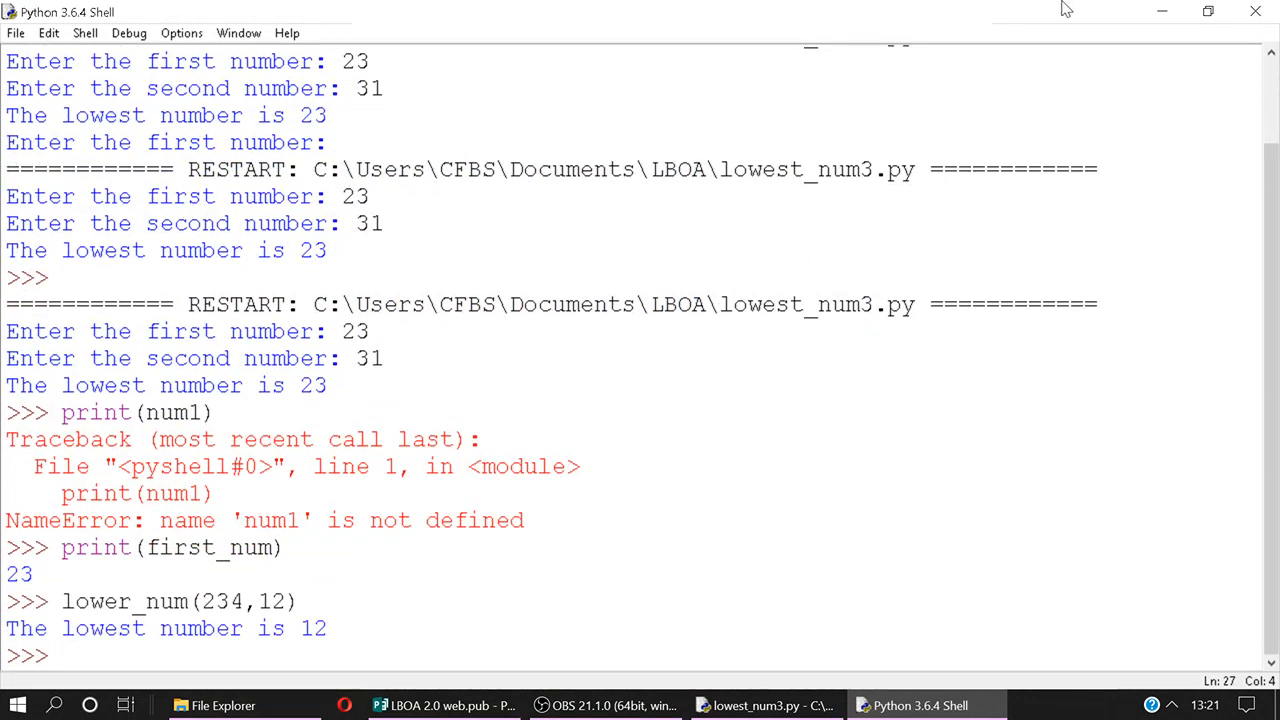
pyautogui.moveTo(10, 574); pyautogui.dragTo(296, 600)
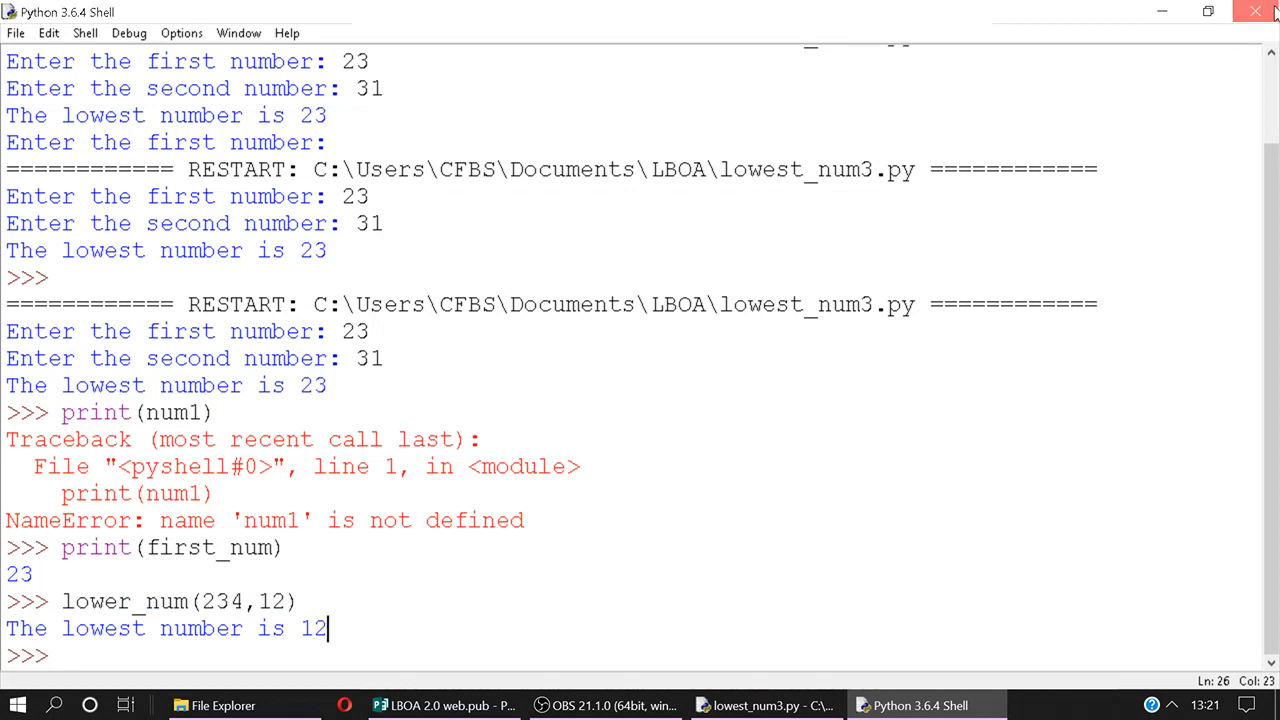
pyautogui.click(764, 704)
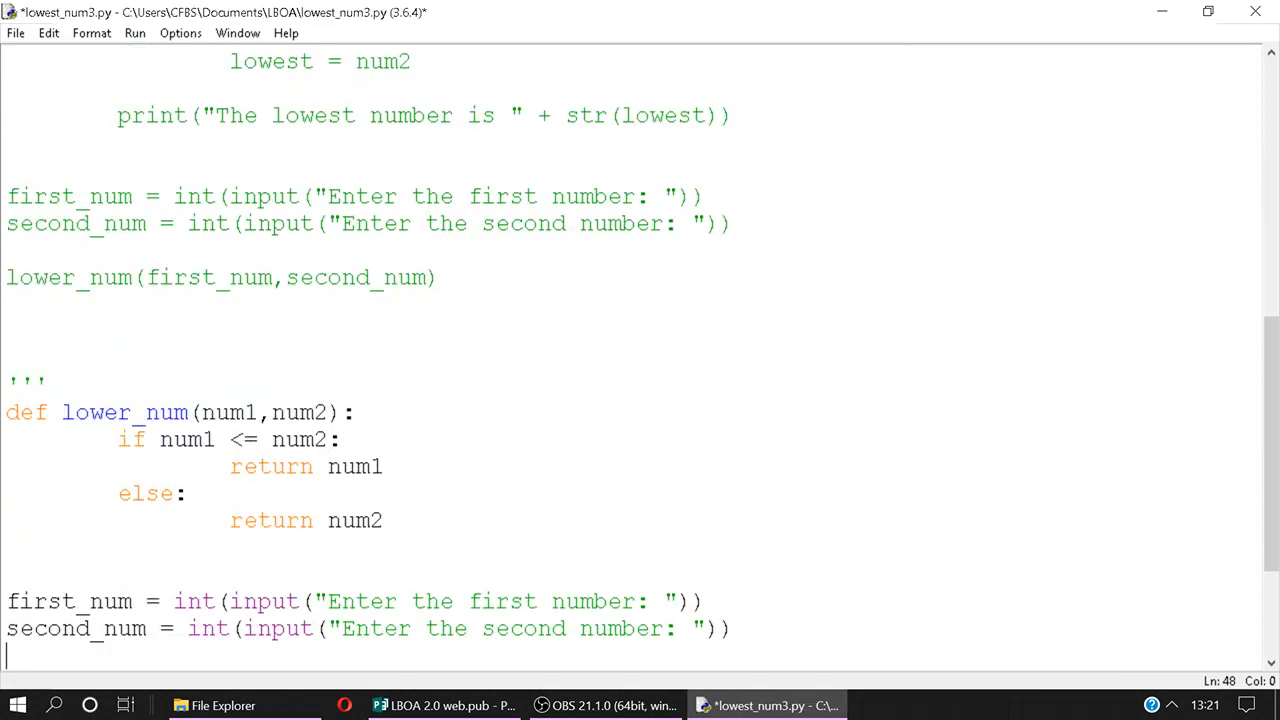
pyautogui.scroll(-3)
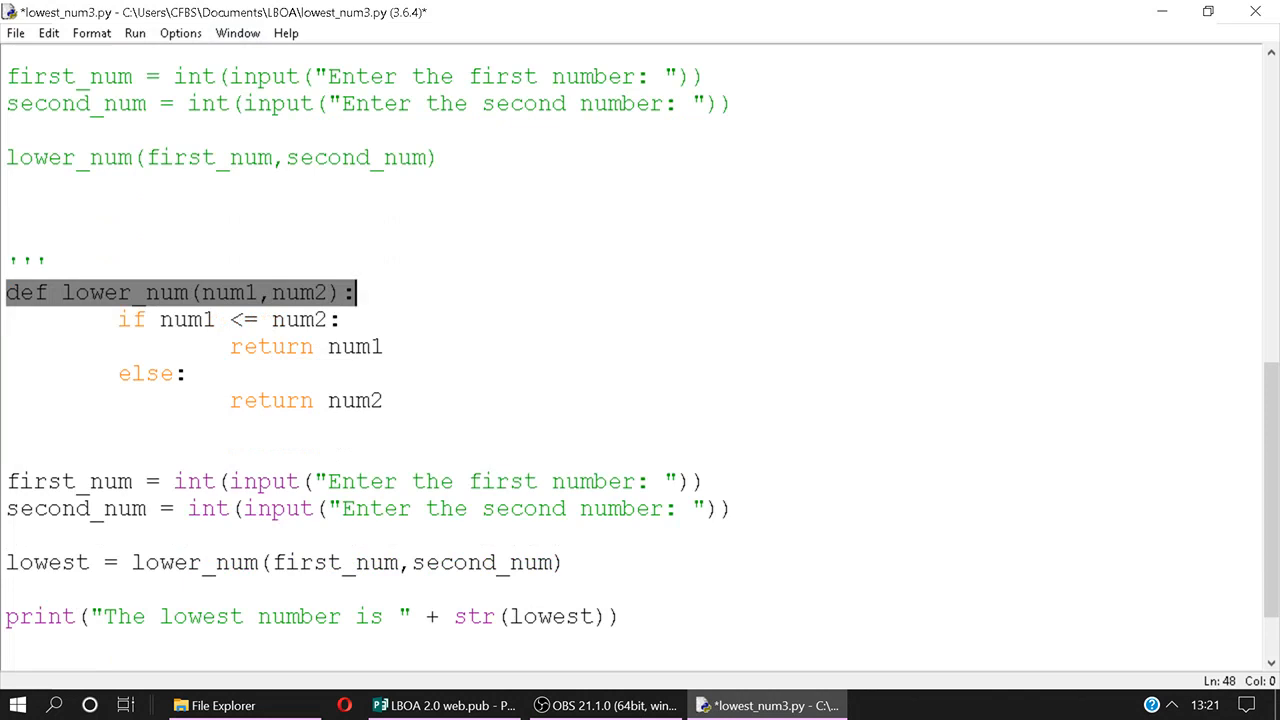
pyautogui.click(352, 292)
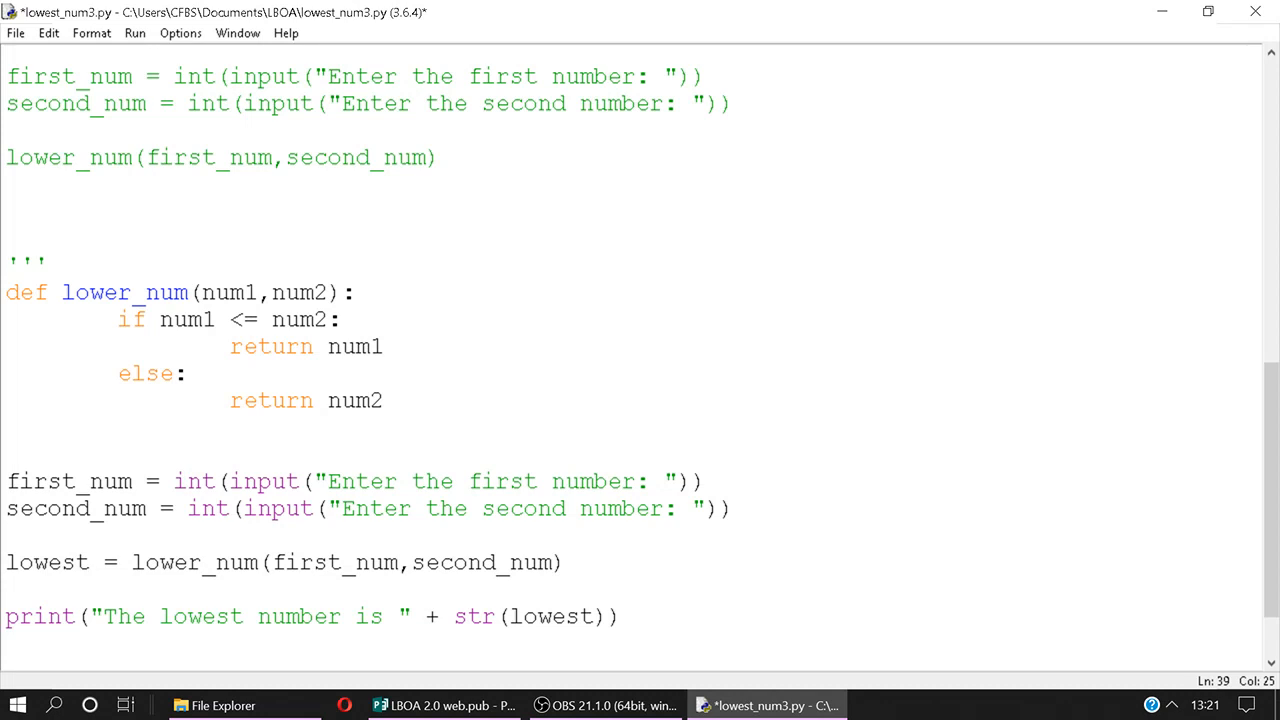
pyautogui.click(356, 292)
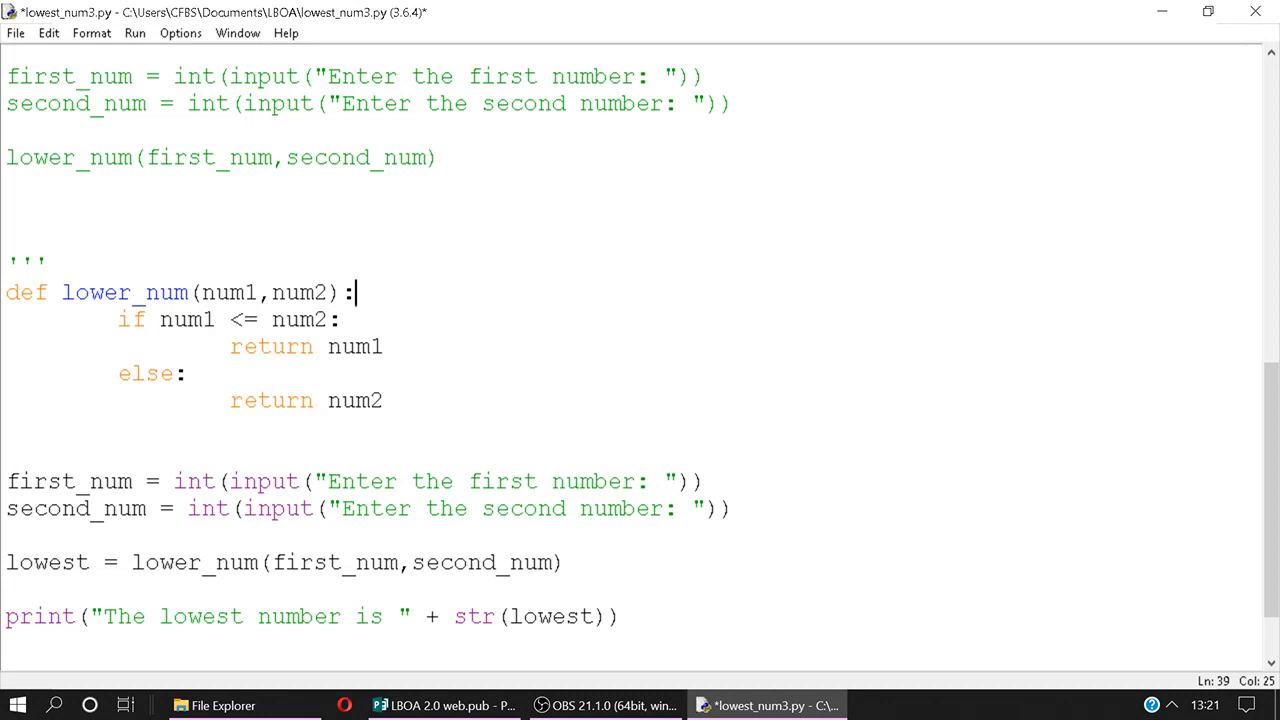
pyautogui.moveTo(6, 480); pyautogui.dragTo(730, 508)
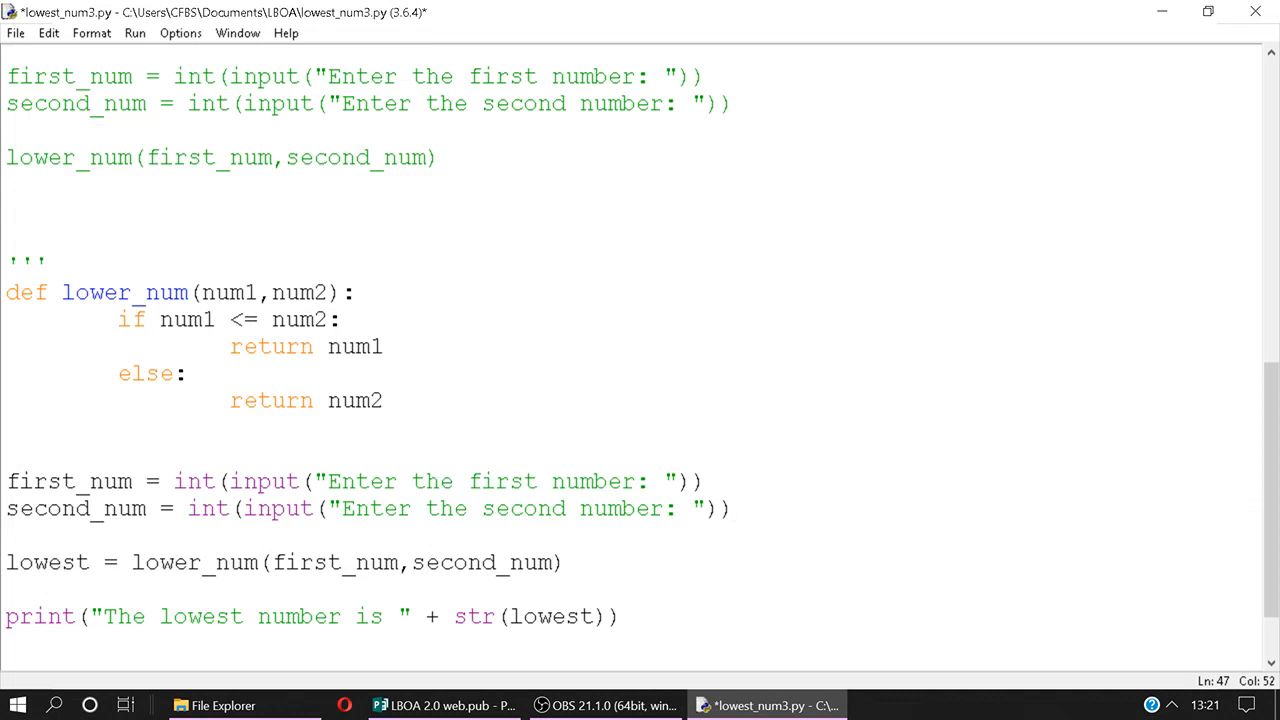
pyautogui.moveTo(132, 562); pyautogui.dragTo(564, 562)
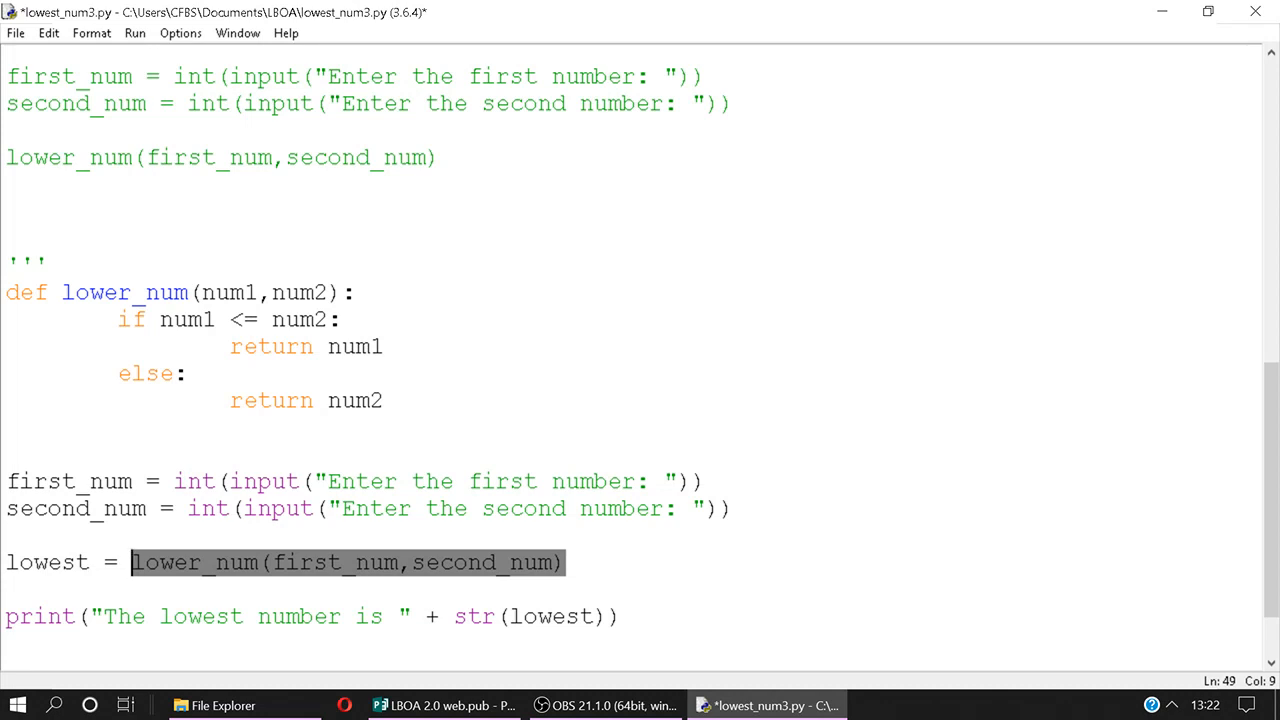
pyautogui.doubleClick(334, 562)
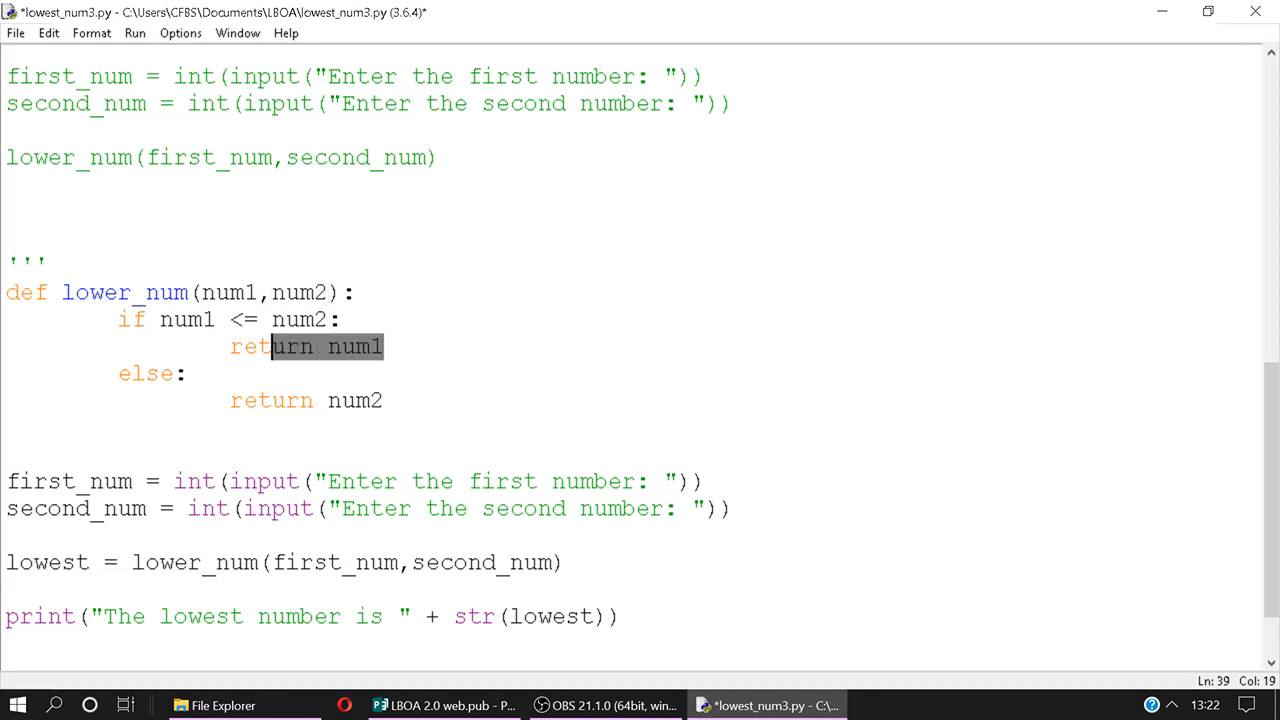
pyautogui.doubleClick(354, 346)
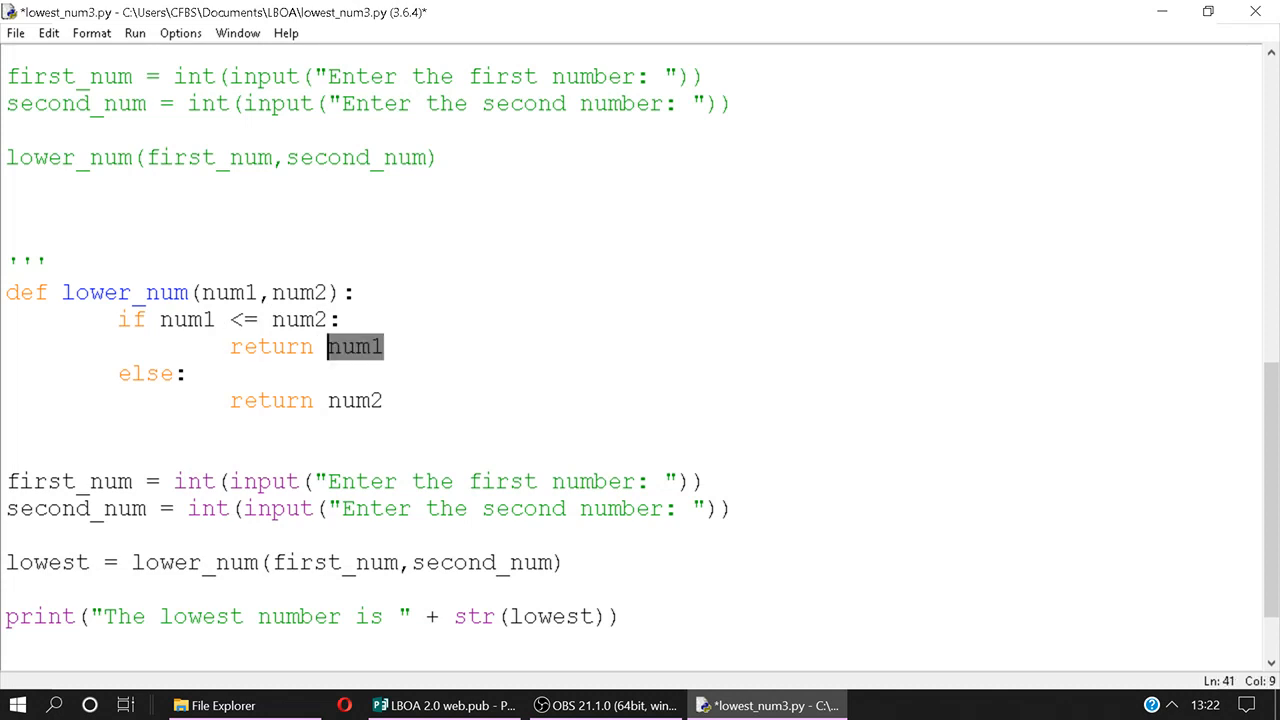
pyautogui.doubleClick(46, 562)
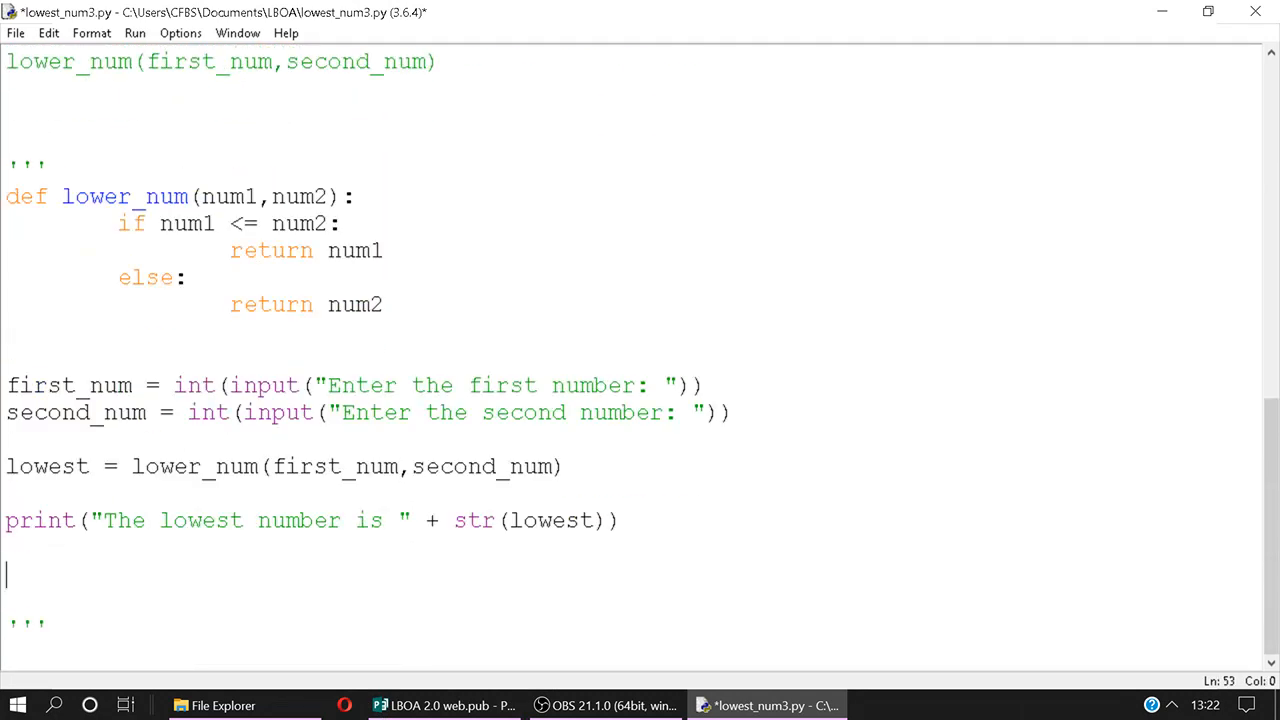
# Run the revised lowest_num3.py with 18 and 12 so it prints 12 as lowest
pyautogui.press('F5')
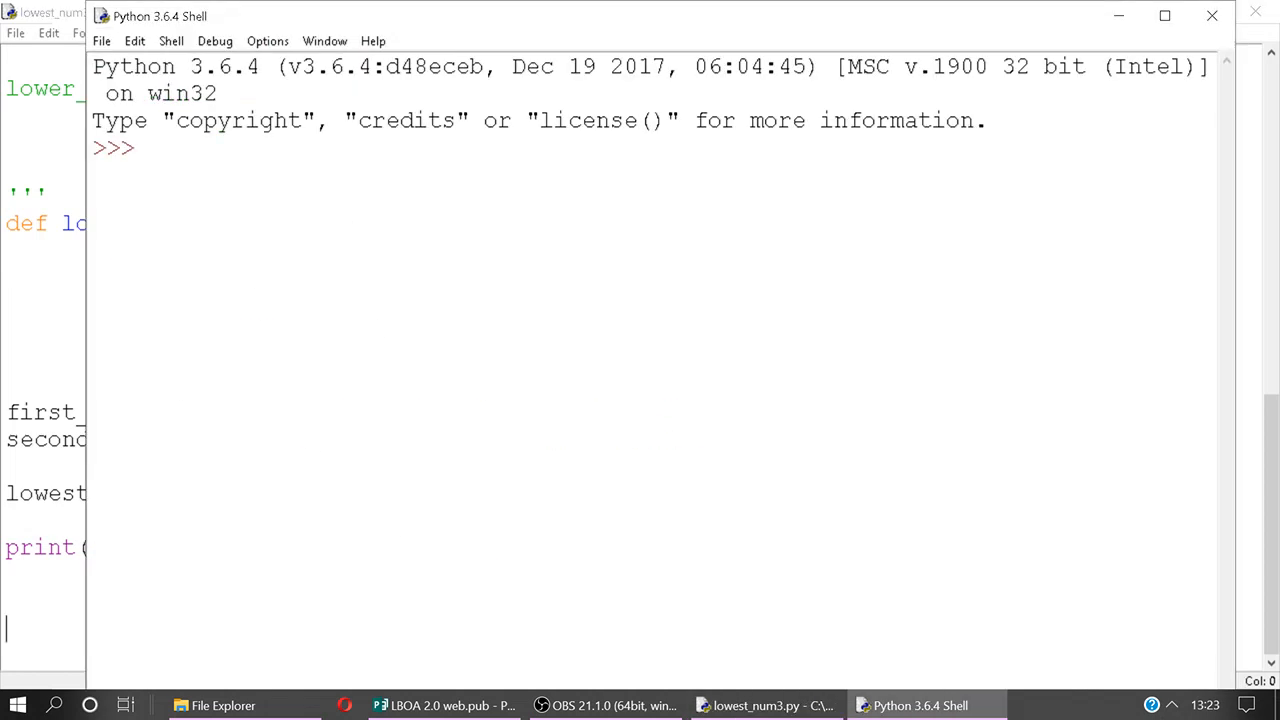
pyautogui.press('F5')
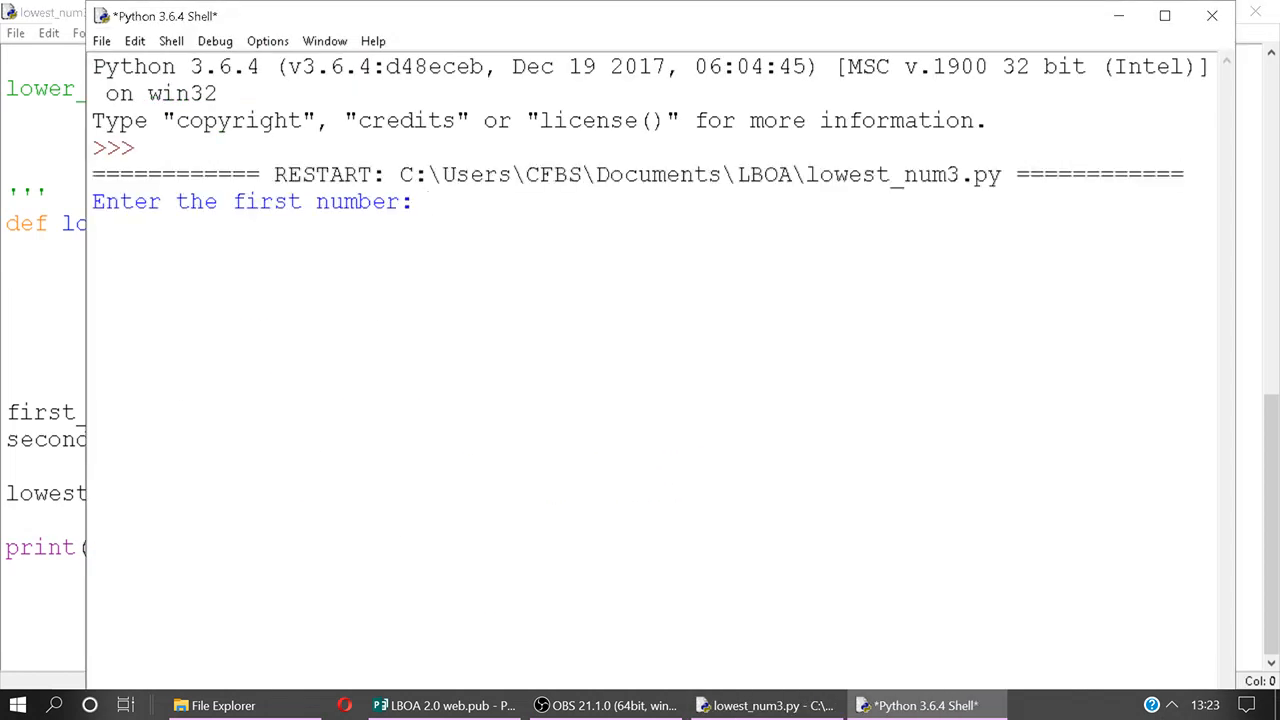
pyautogui.press('Return')
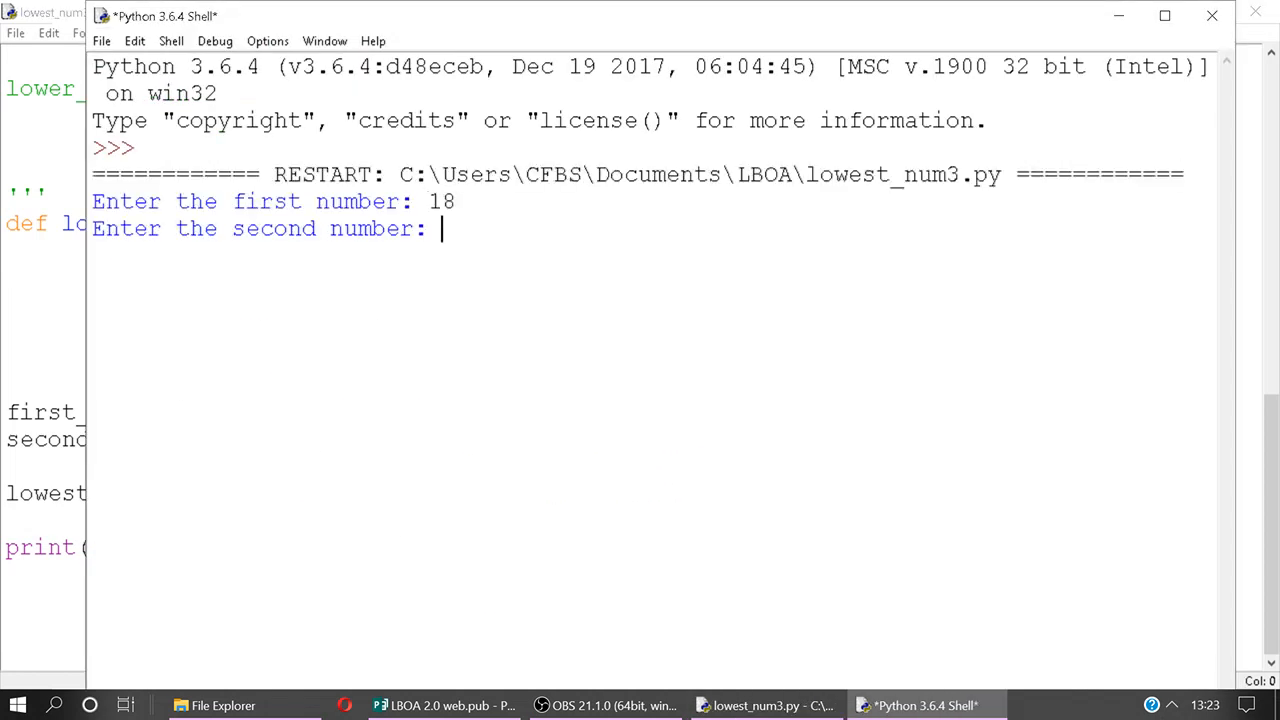
pyautogui.write('12')
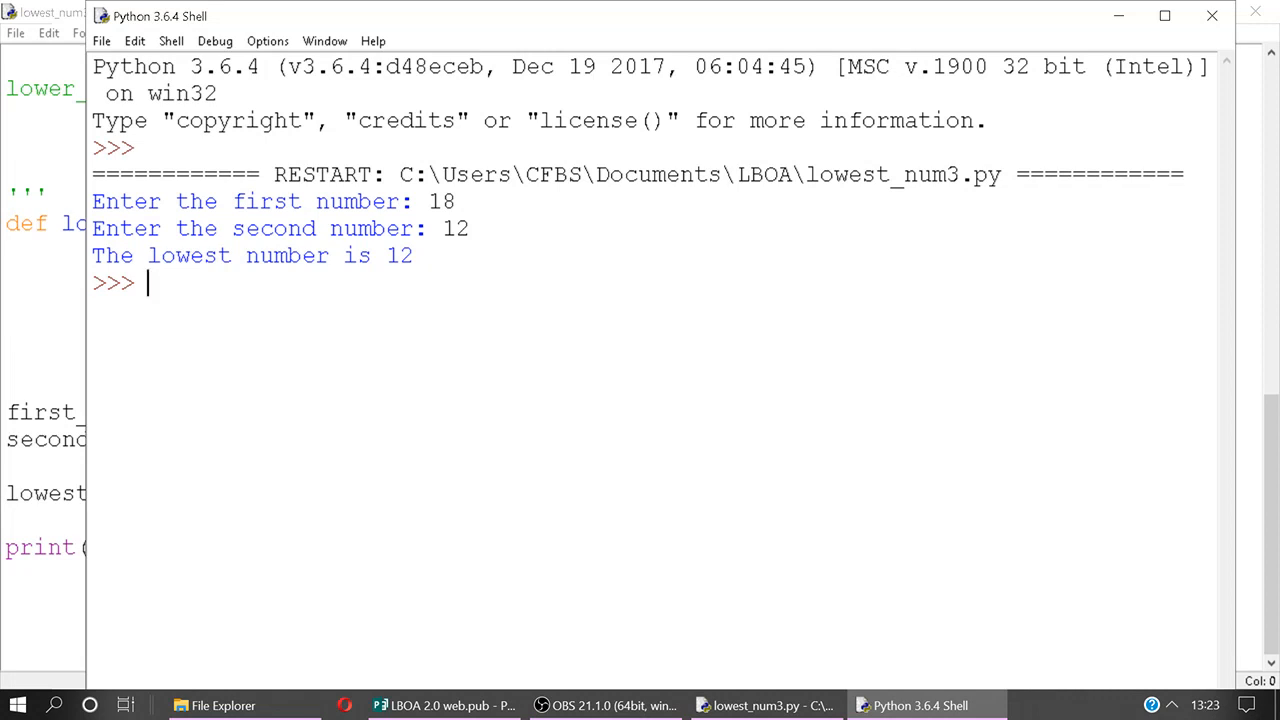
# Highlight the lowest variable in the code and switch to the Publisher booklet
pyautogui.click(764, 704)
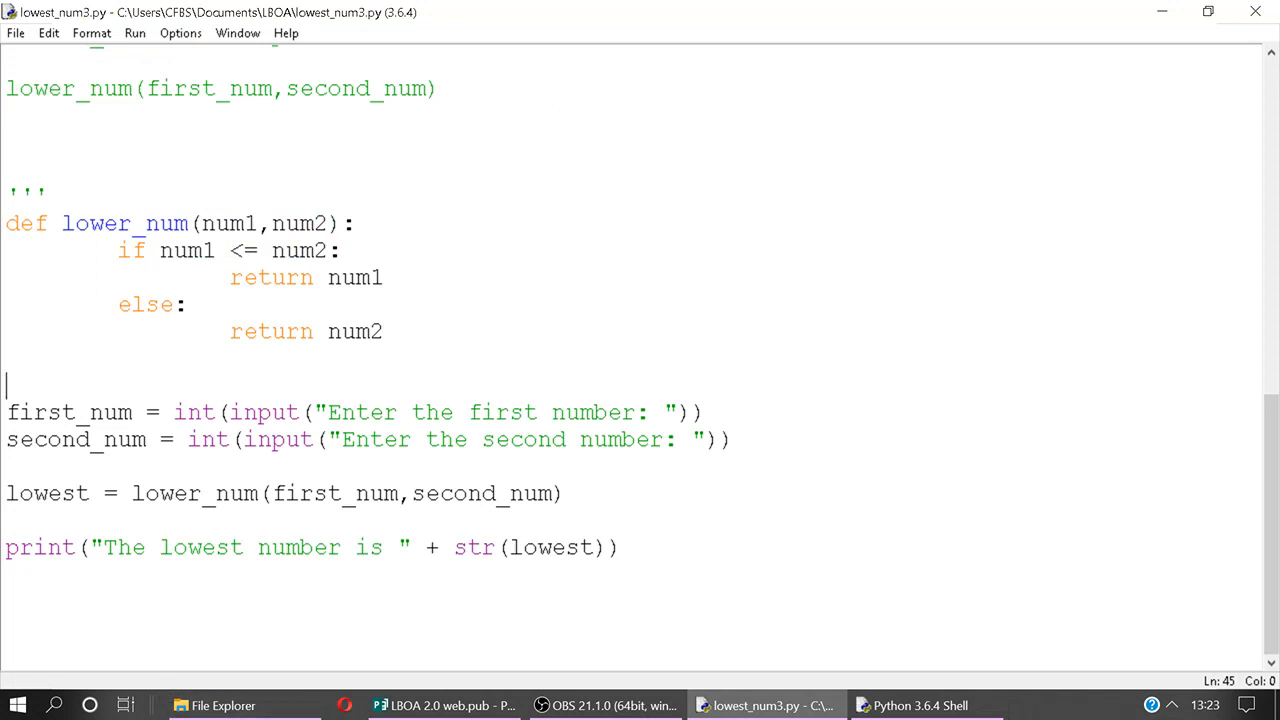
pyautogui.doubleClick(68, 492)
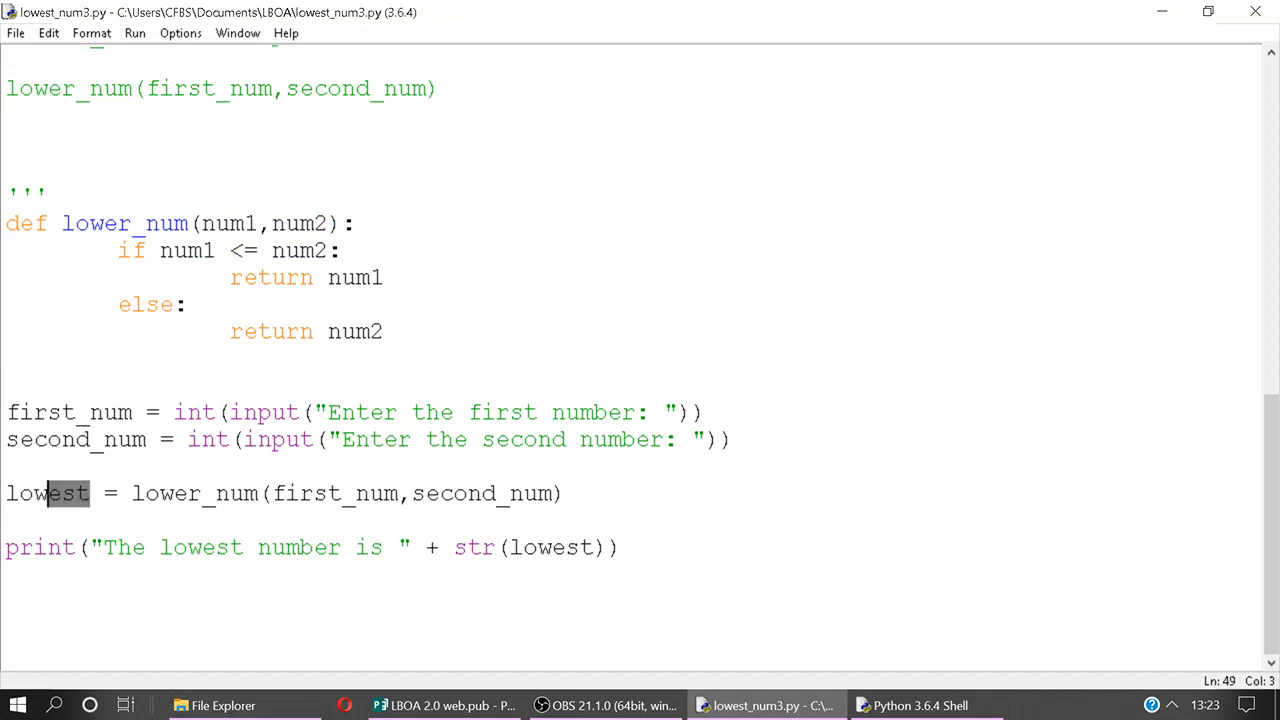
pyautogui.click(444, 704)
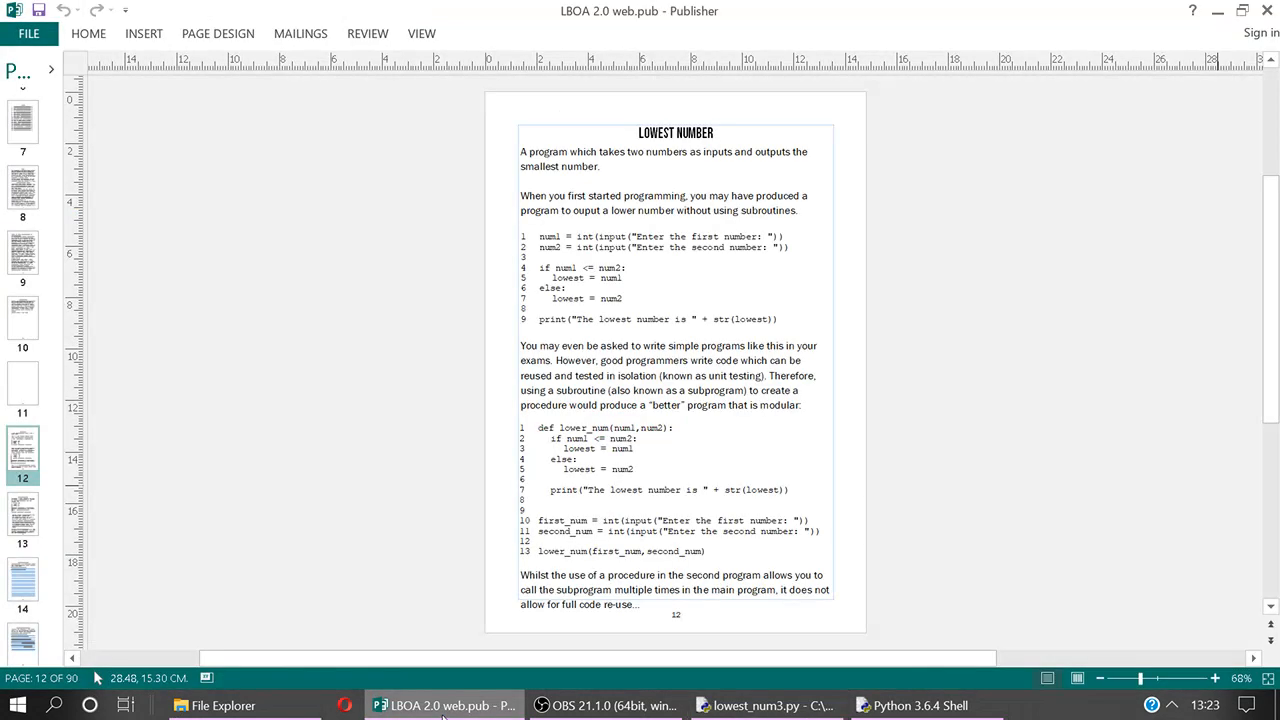
# Go to page 14, the Highest Number challenge, and place the cursor below the if line
pyautogui.click(22, 516)
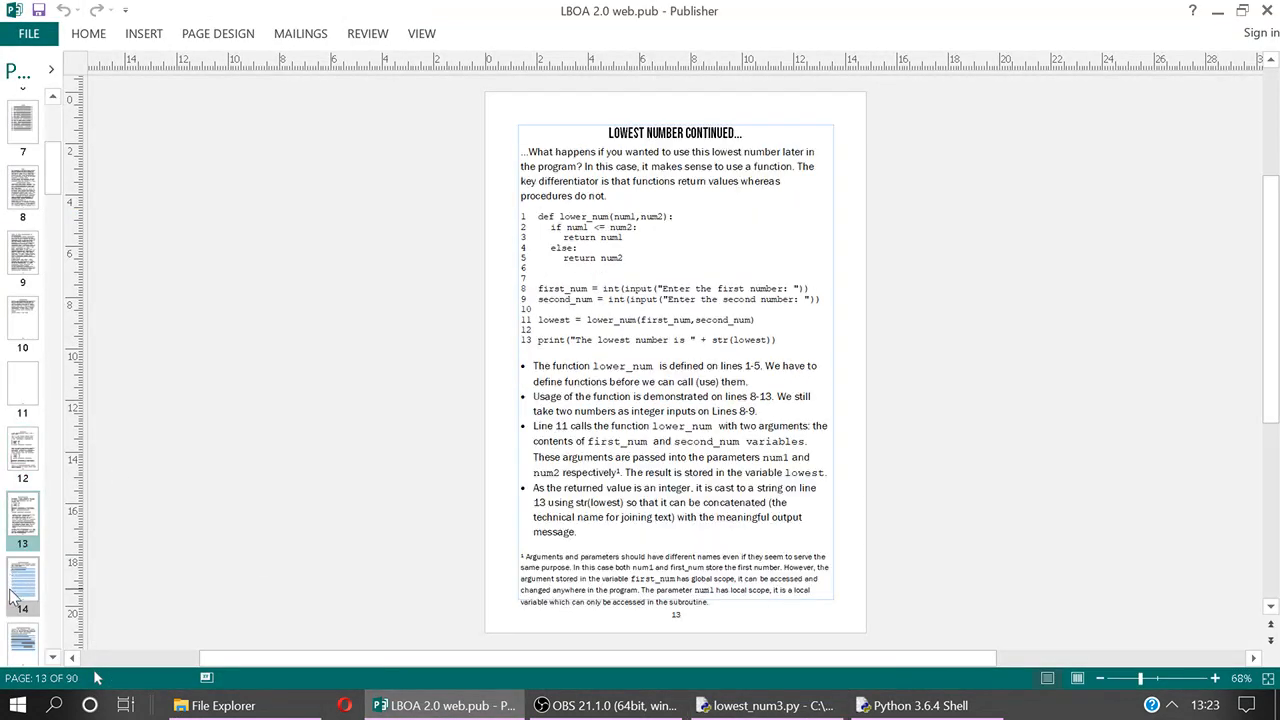
pyautogui.click(22, 584)
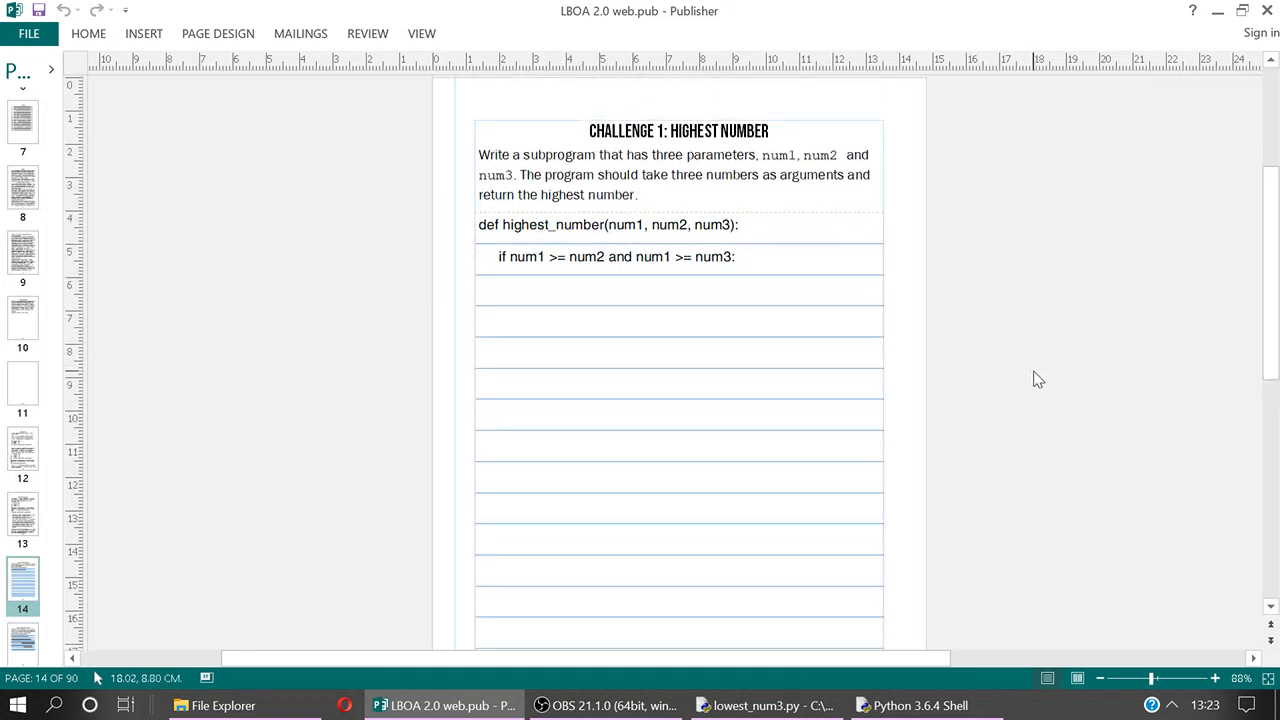
pyautogui.moveTo(1036, 384)
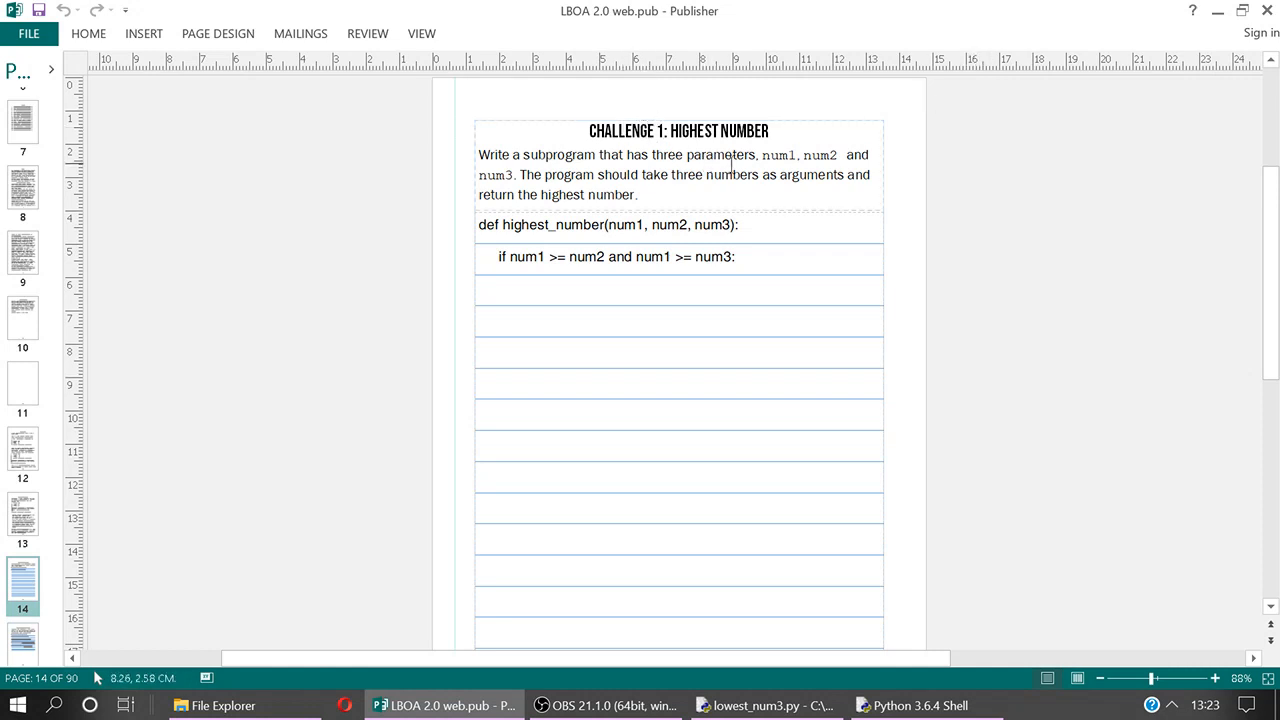
pyautogui.doubleClick(628, 224)
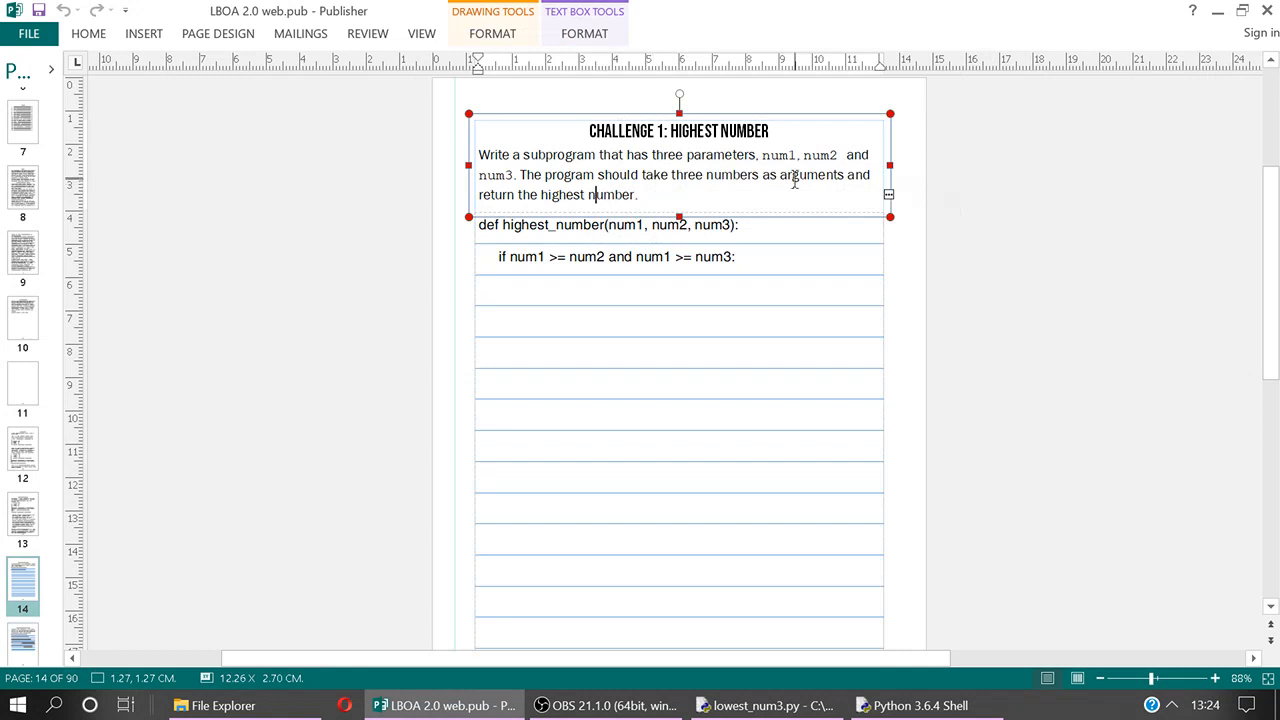
pyautogui.click(640, 288)
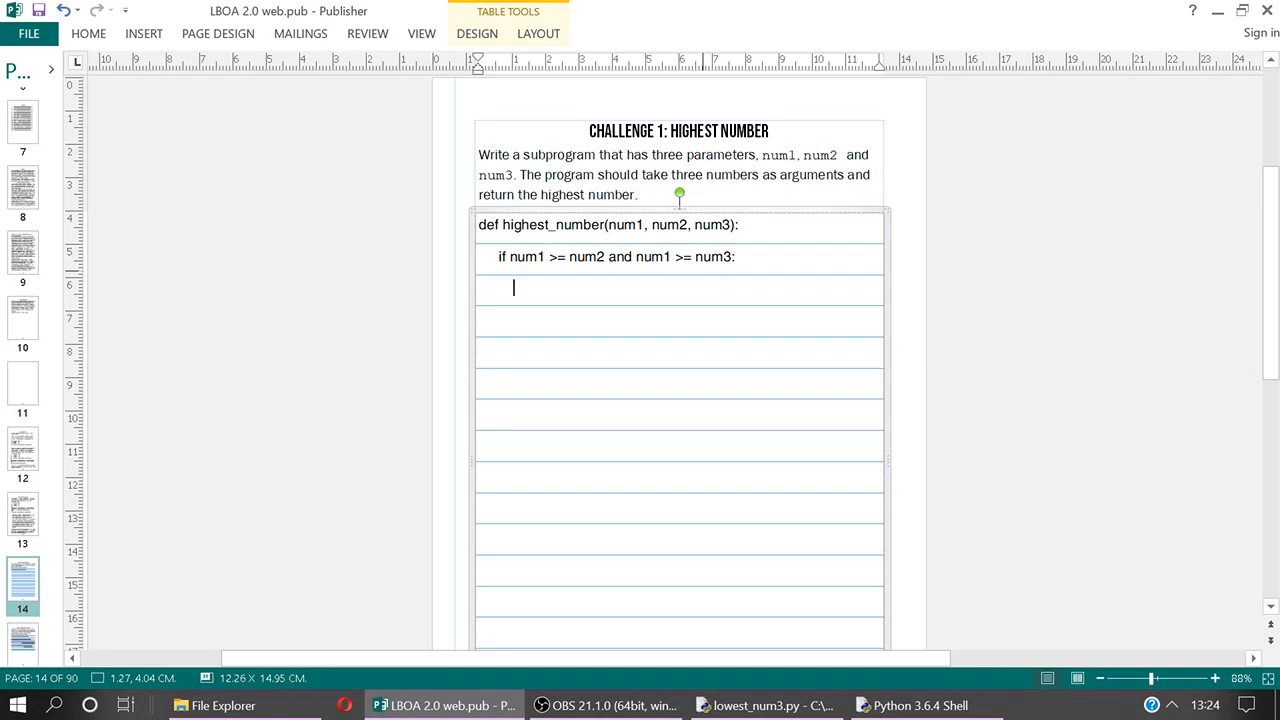
# Write return num1 under the first if condition
pyautogui.write('return')
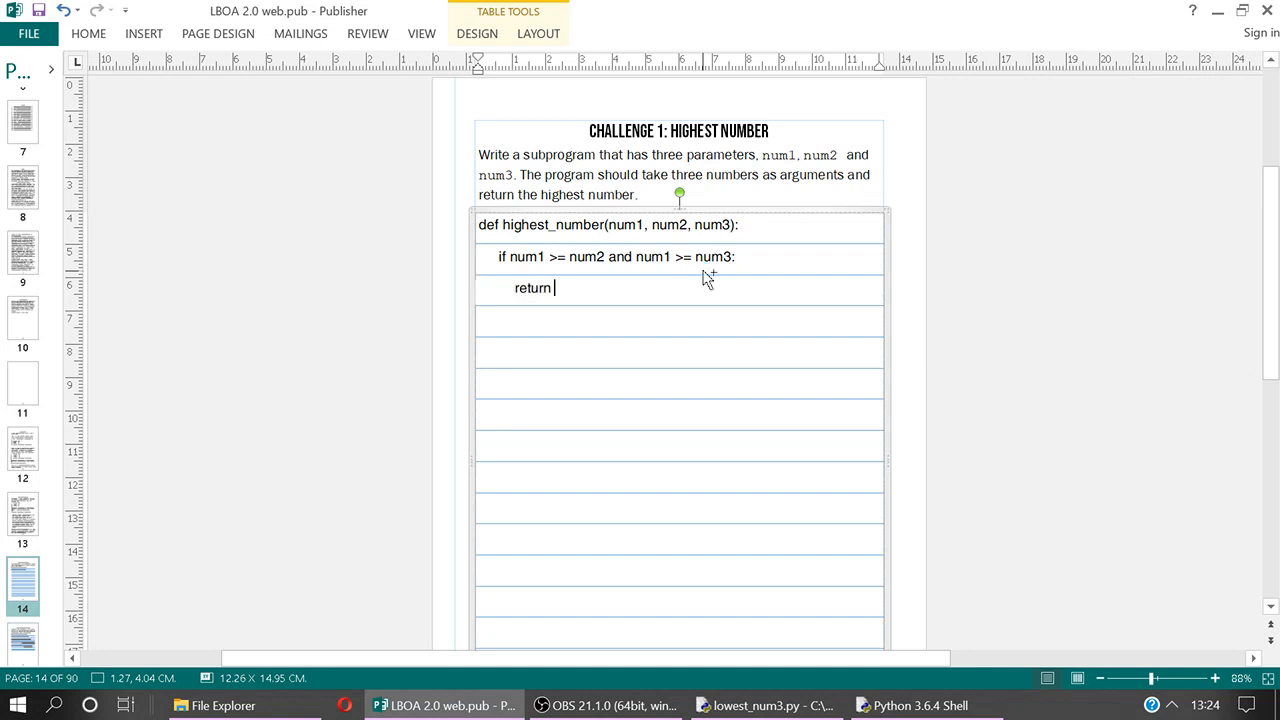
pyautogui.write('num')
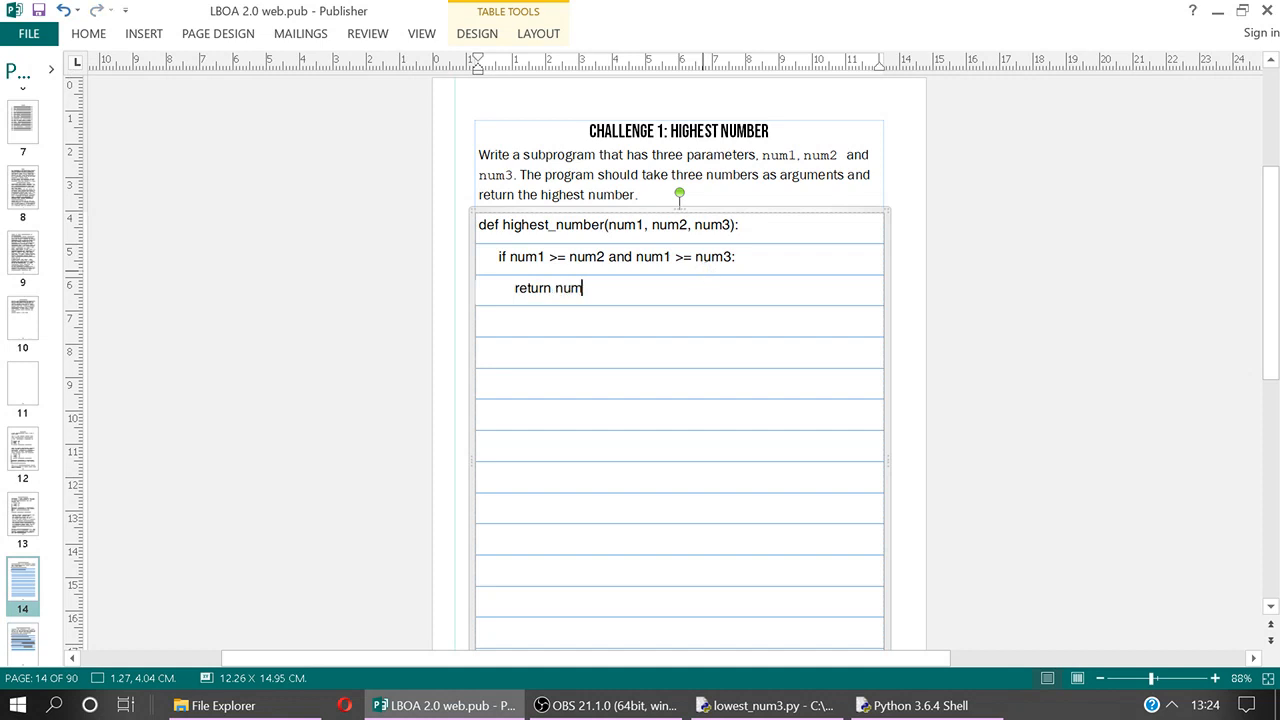
pyautogui.write('1')
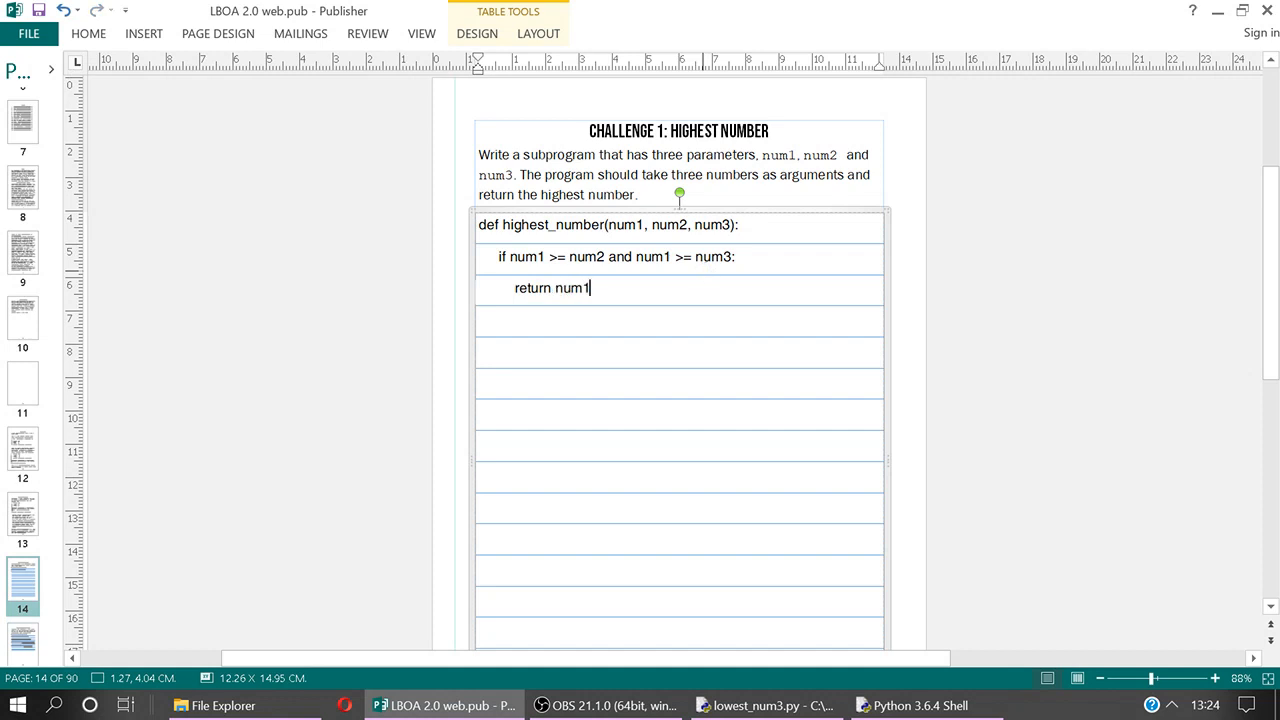
pyautogui.press('enter')
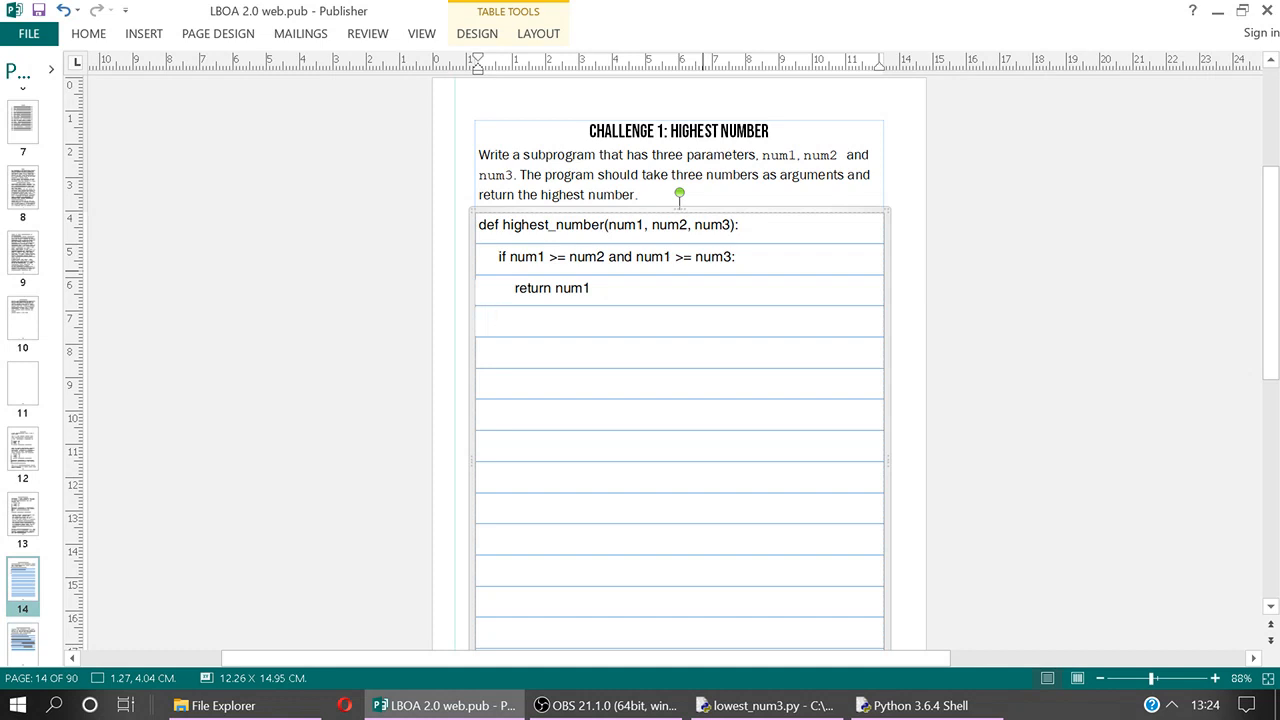
# Write the elif num2 >= num1 and num2 >= num3 branch returning num2
pyautogui.write('elif')
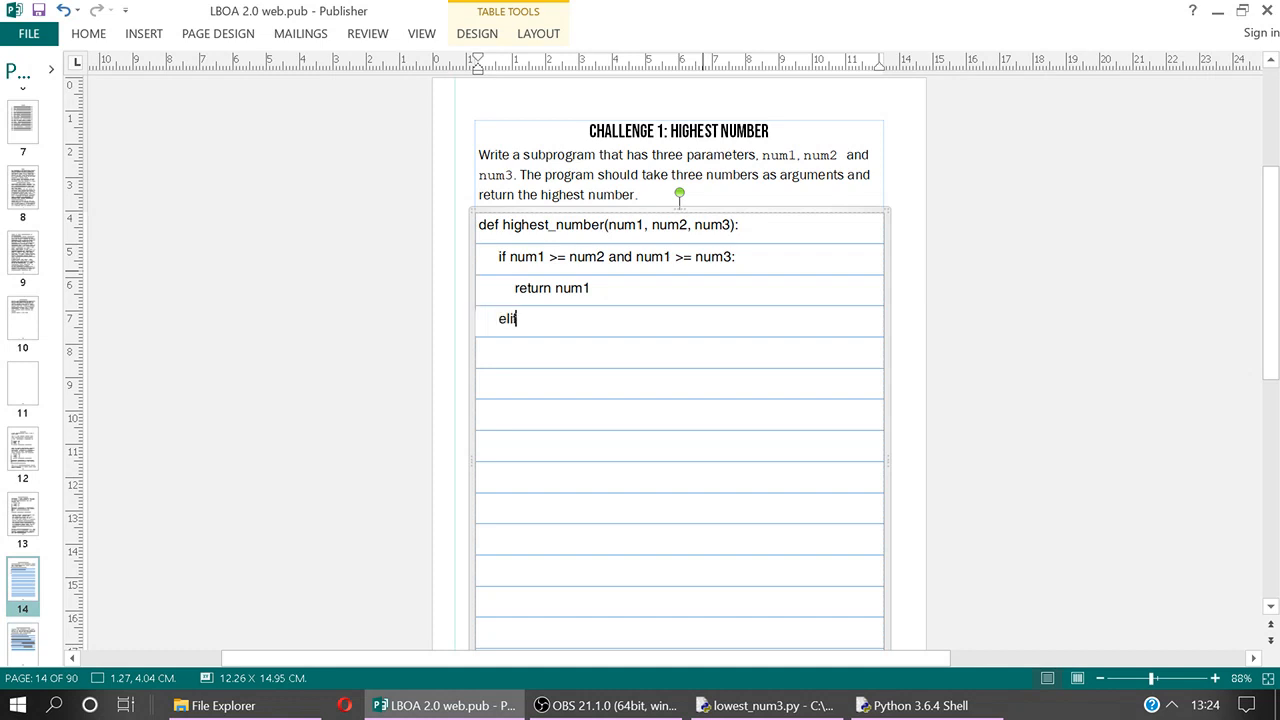
pyautogui.write('" "')
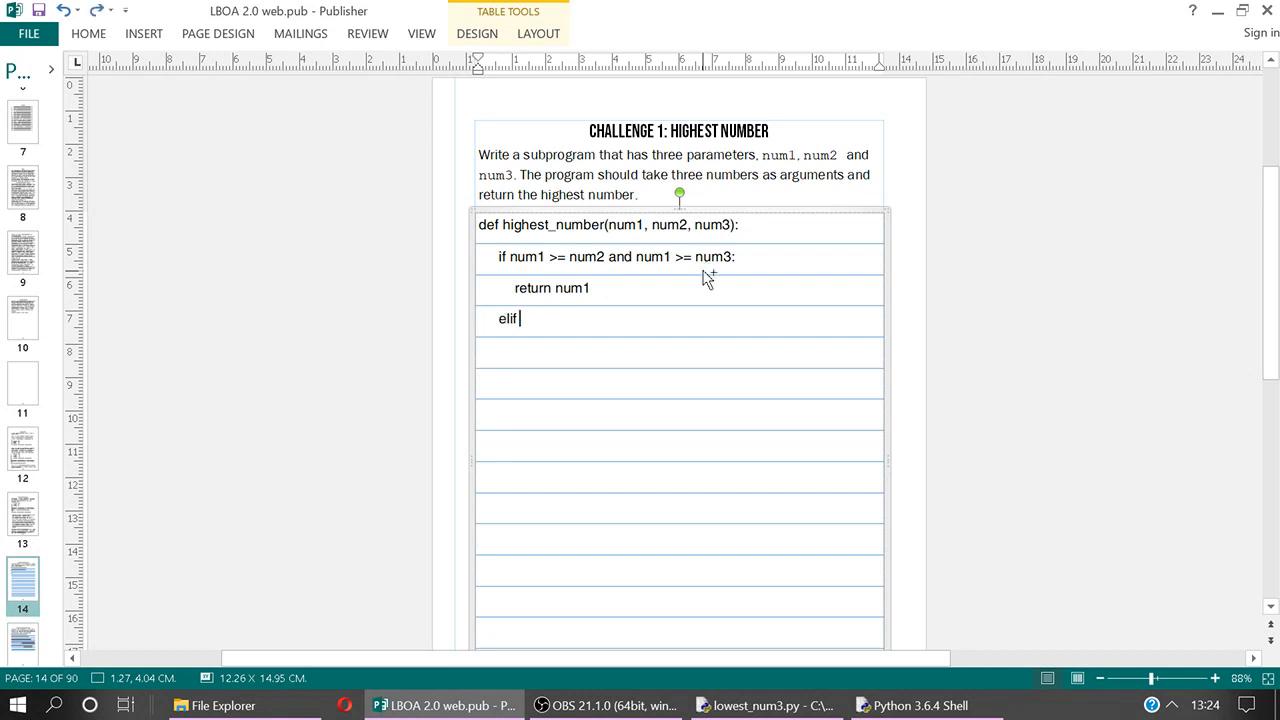
pyautogui.write('num')
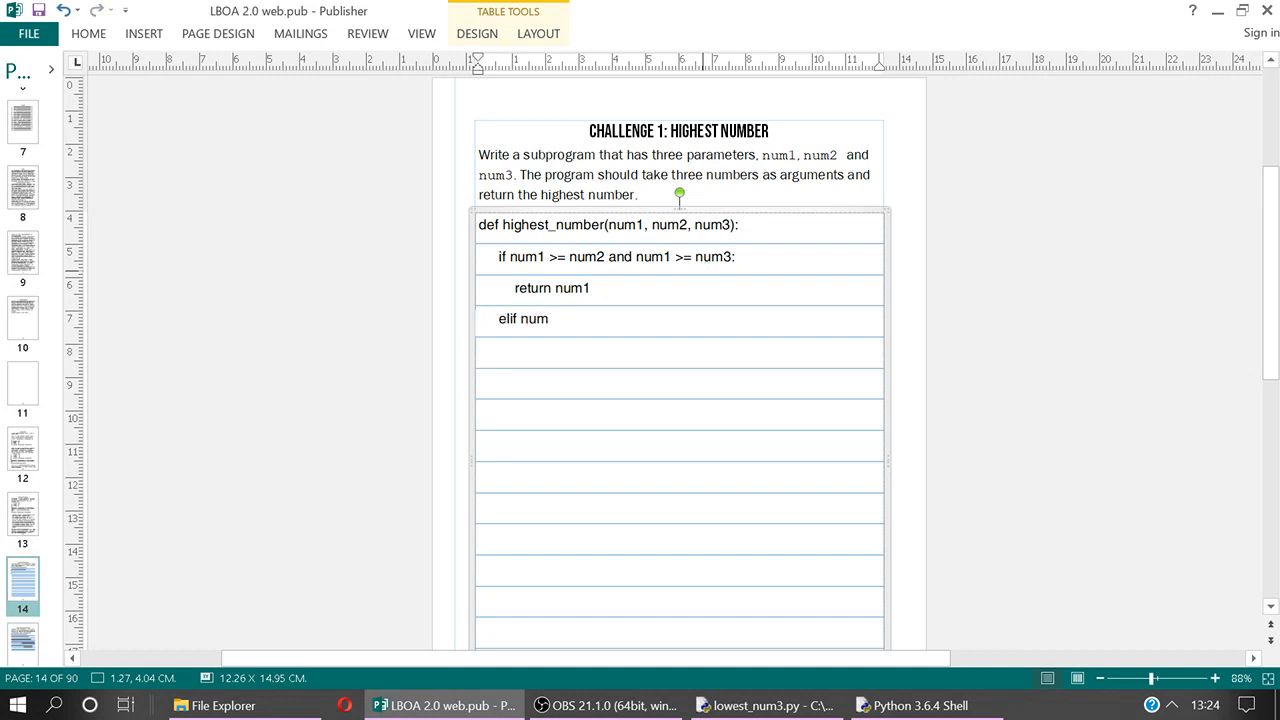
pyautogui.write('2')
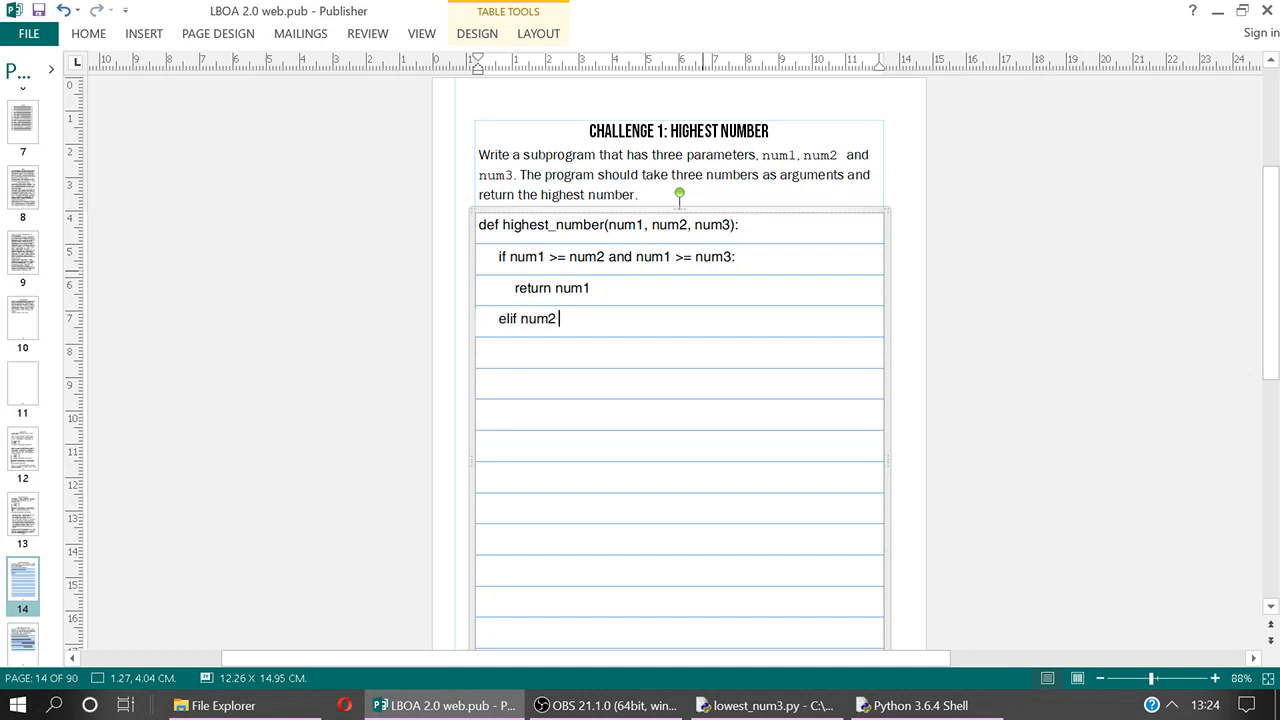
pyautogui.write('>=')
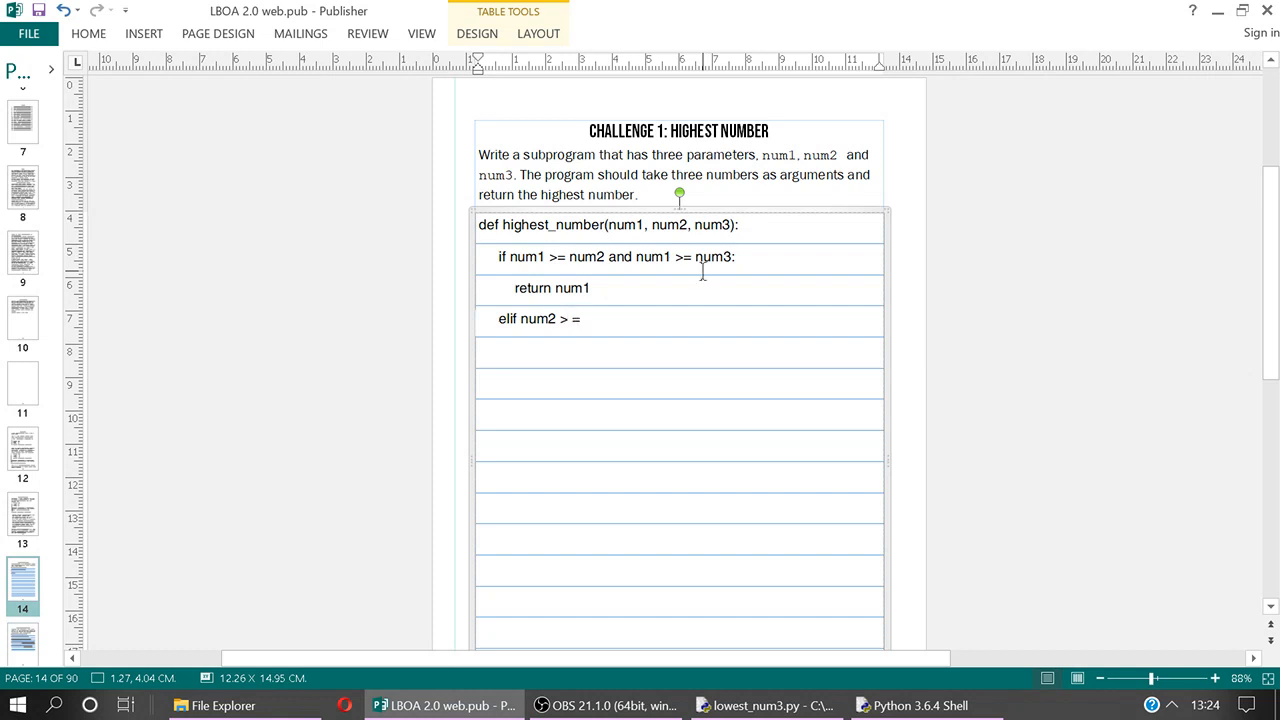
pyautogui.write('num')
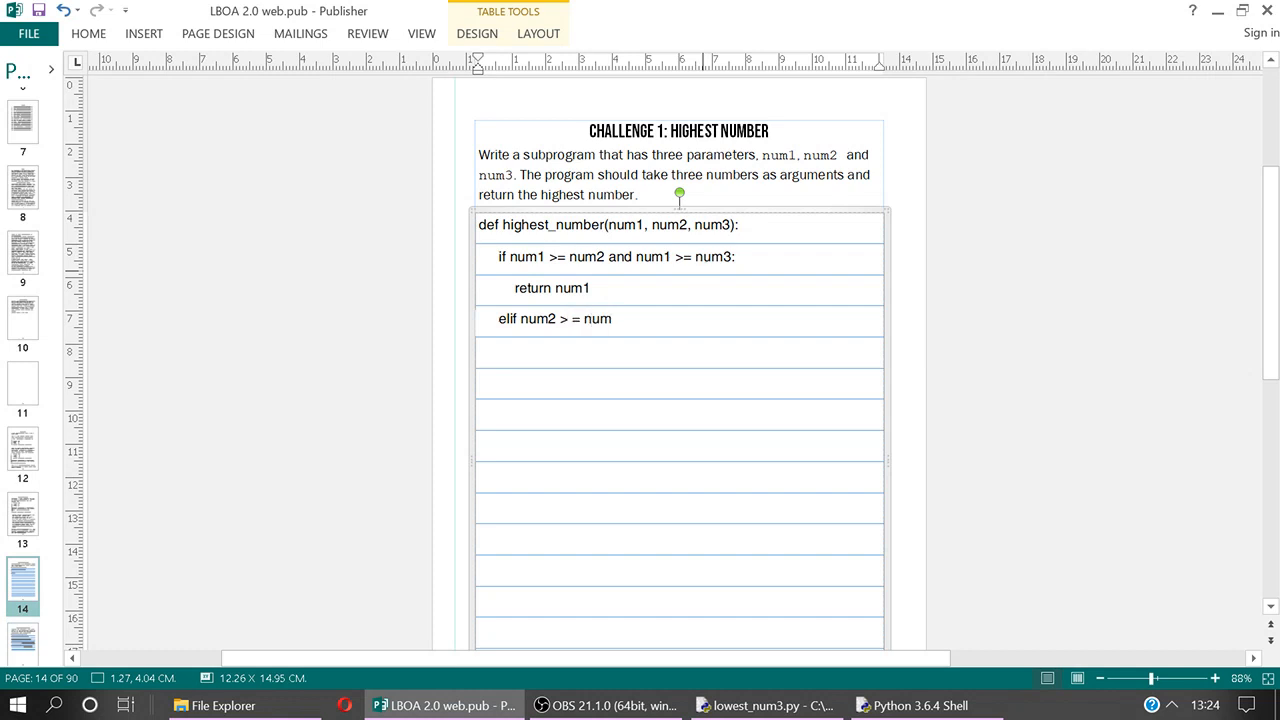
pyautogui.write('1 and num2 >= num3:')
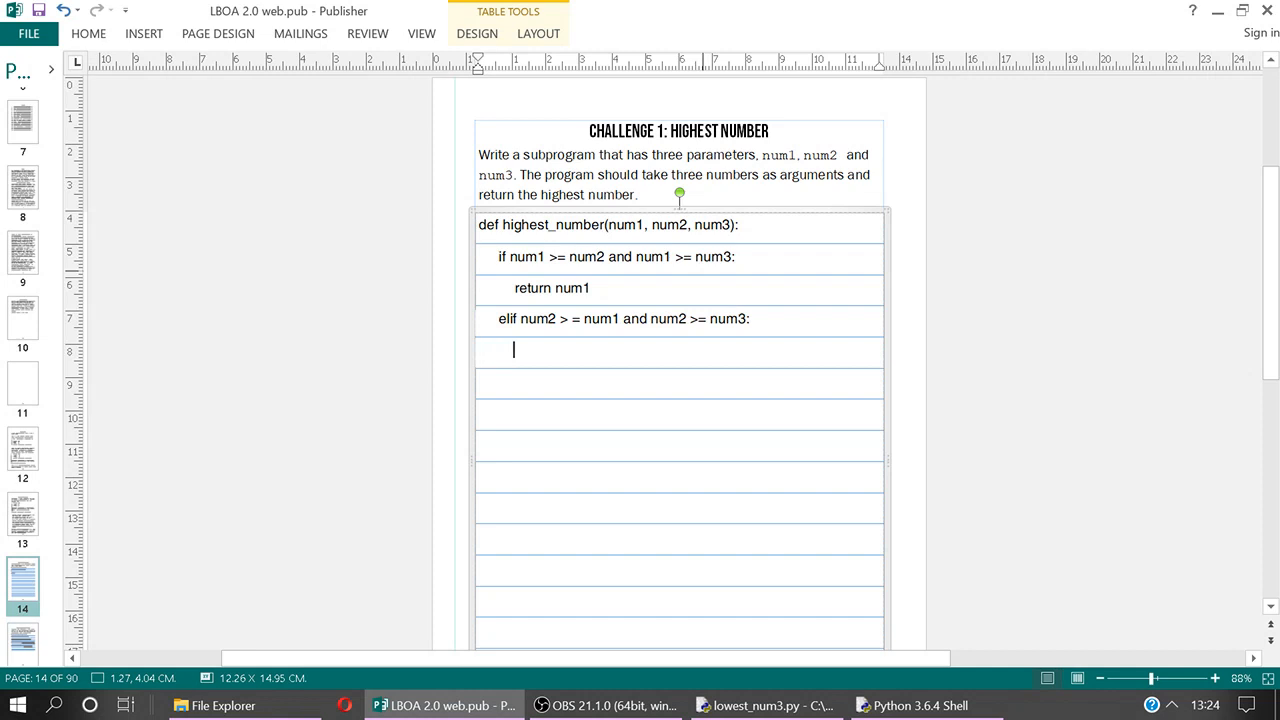
pyautogui.write('retur')
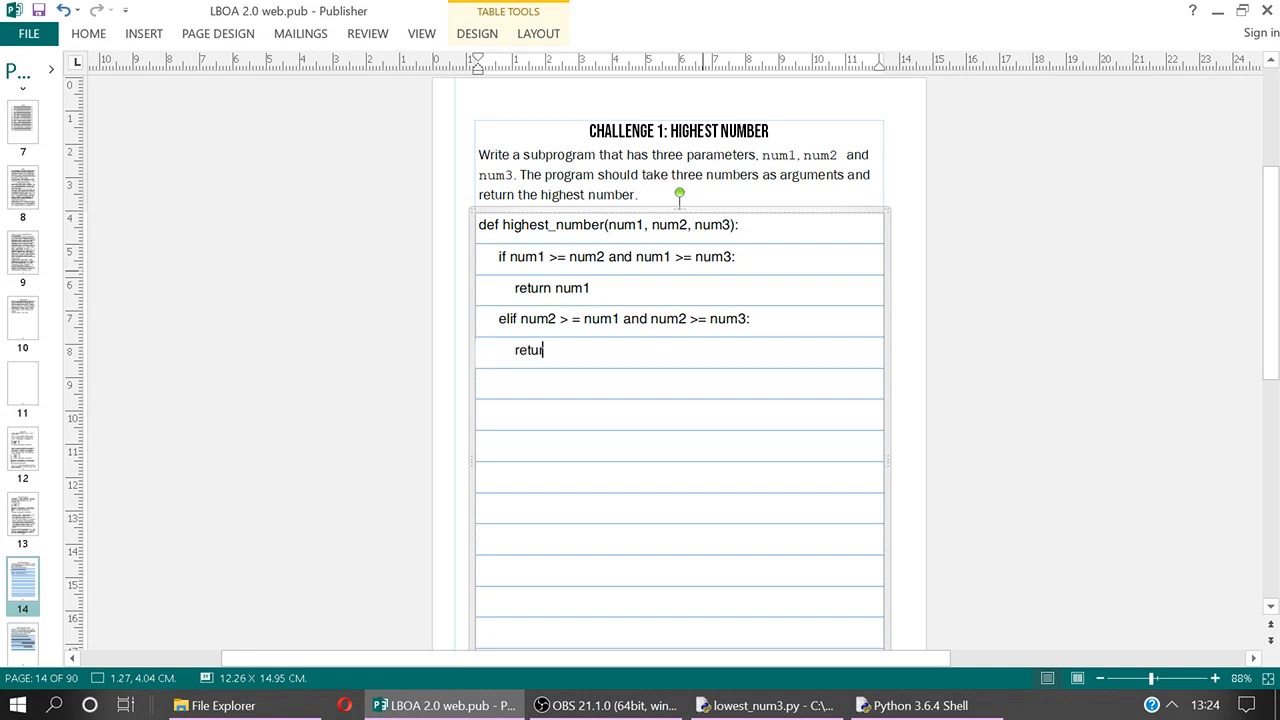
pyautogui.write('Return num2')
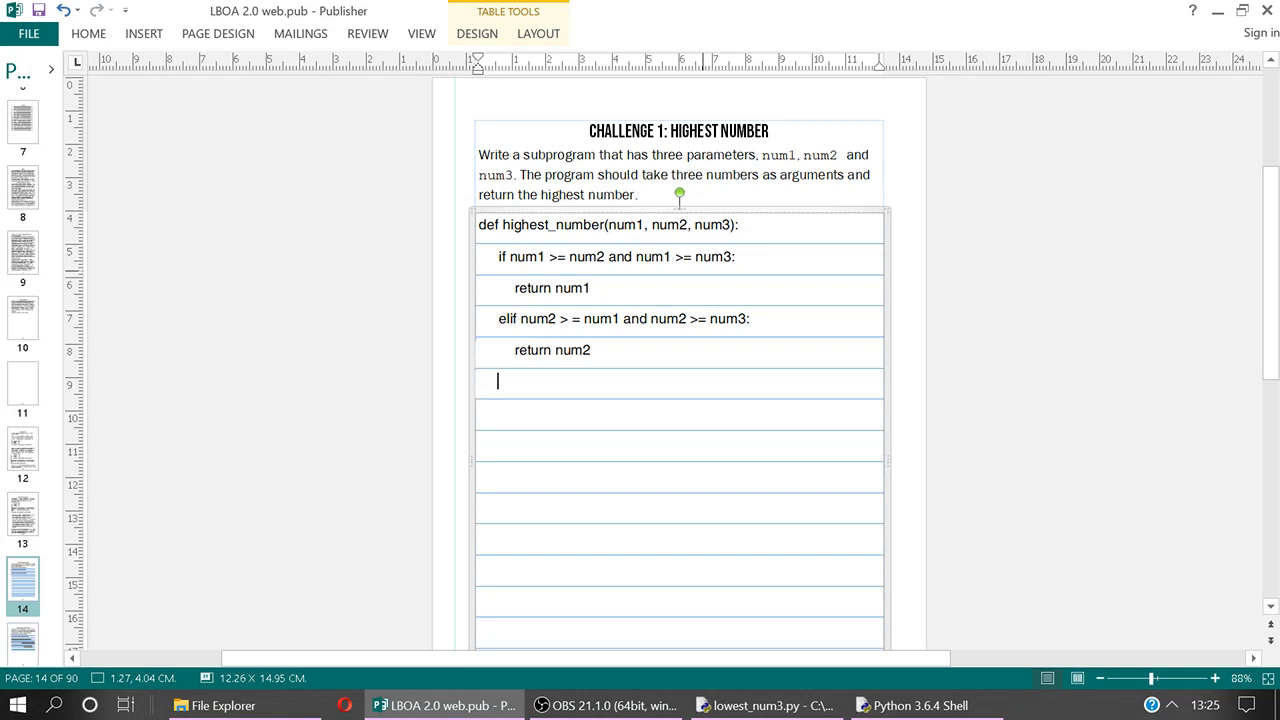
# Write the else branch returning num3
pyautogui.write('else:')
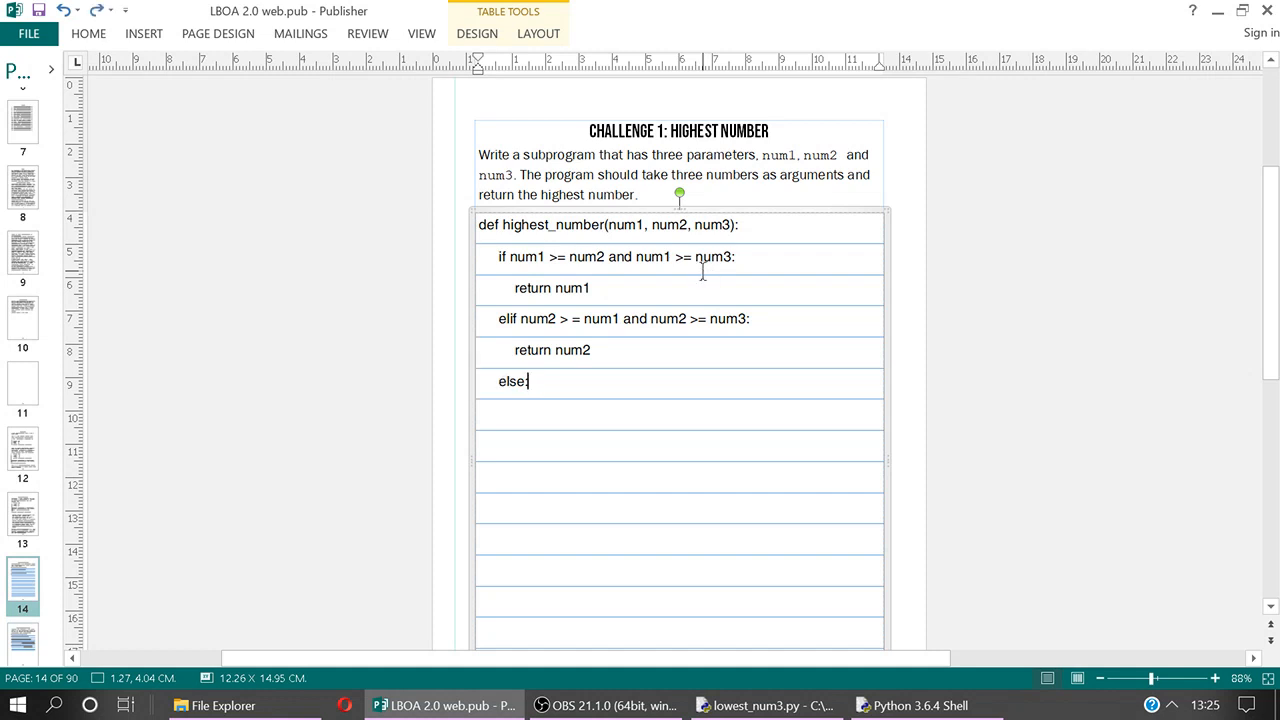
pyautogui.press('enter')
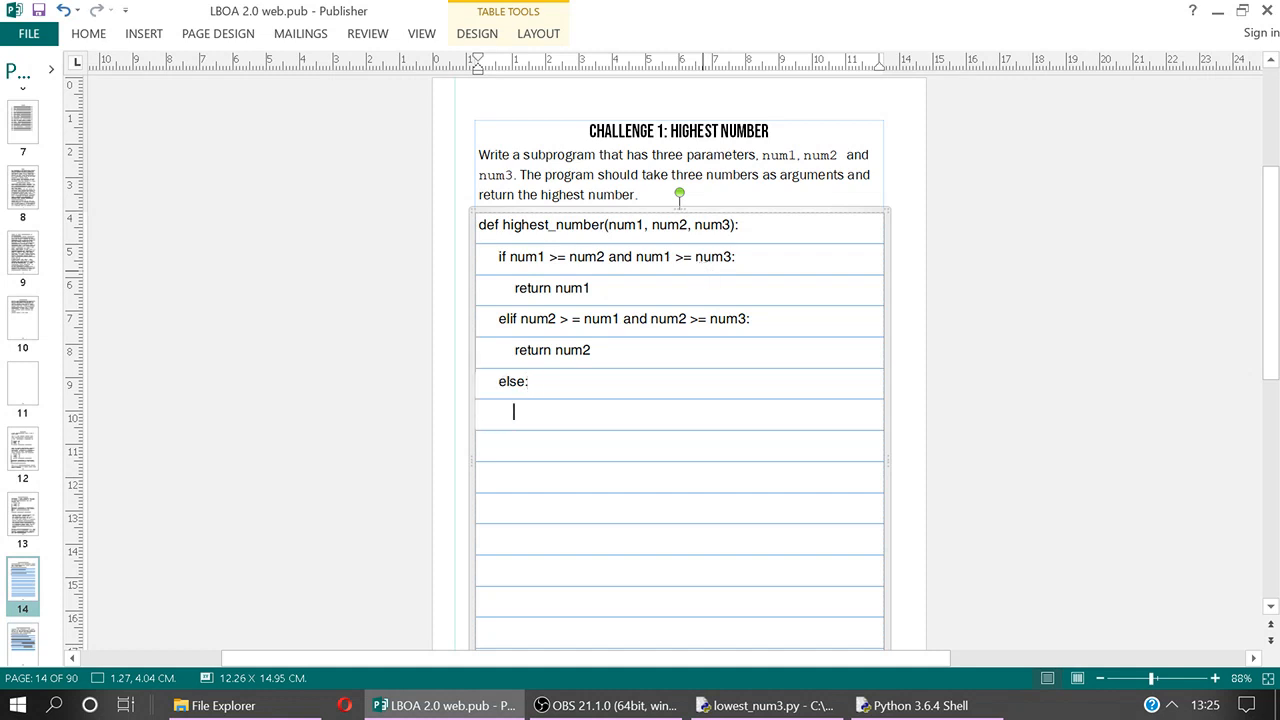
pyautogui.write('return num3')
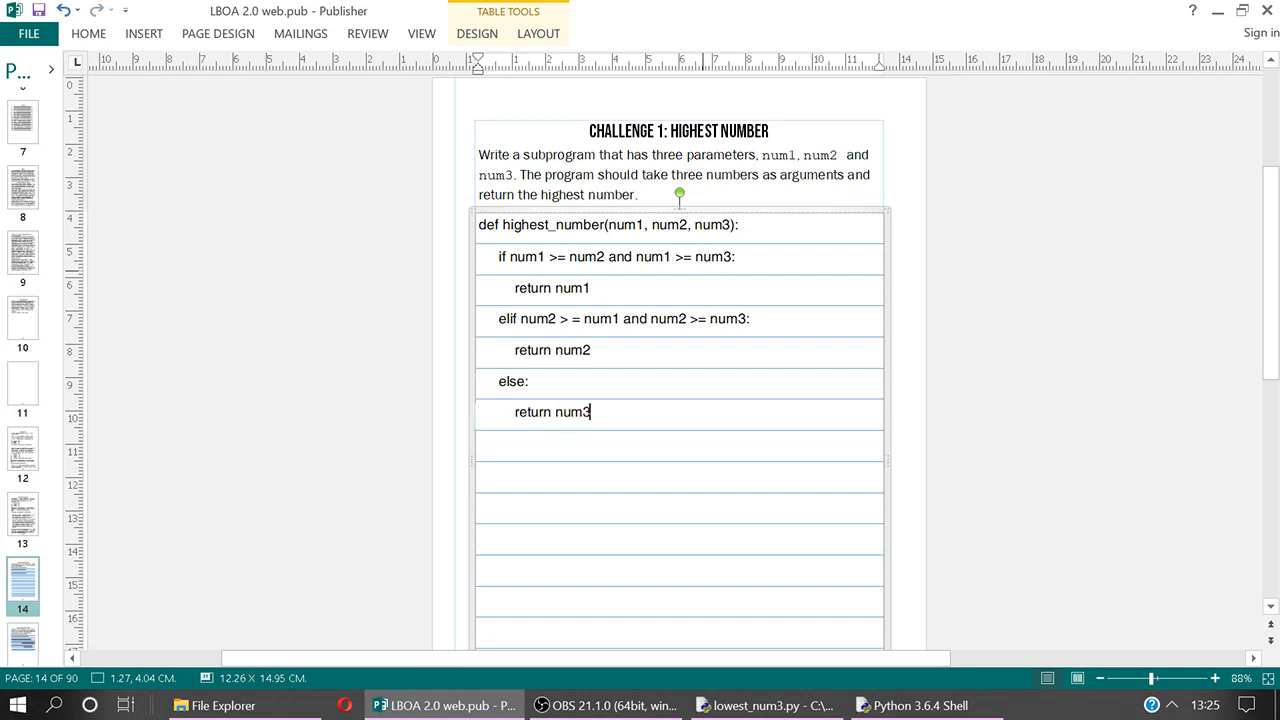
pyautogui.moveTo(702, 272)
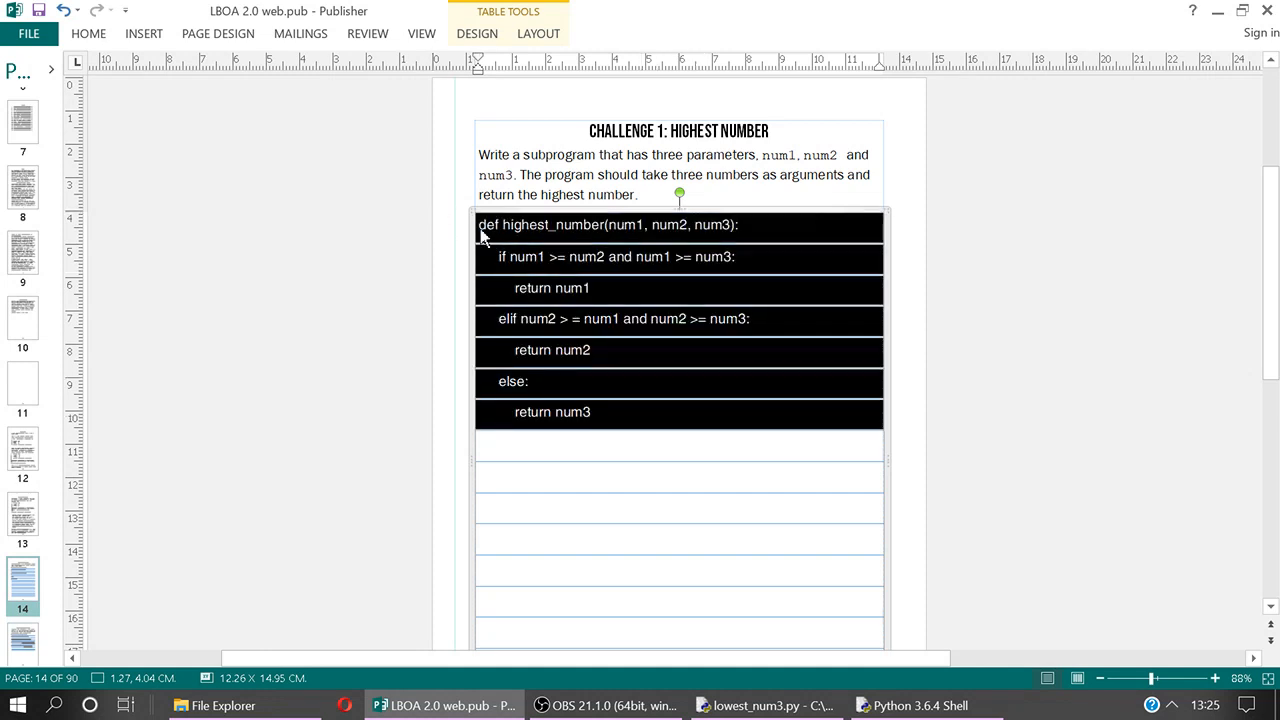
# Paste highest_number into a new IDLE script and save it as highest2.py
pyautogui.click(918, 704)
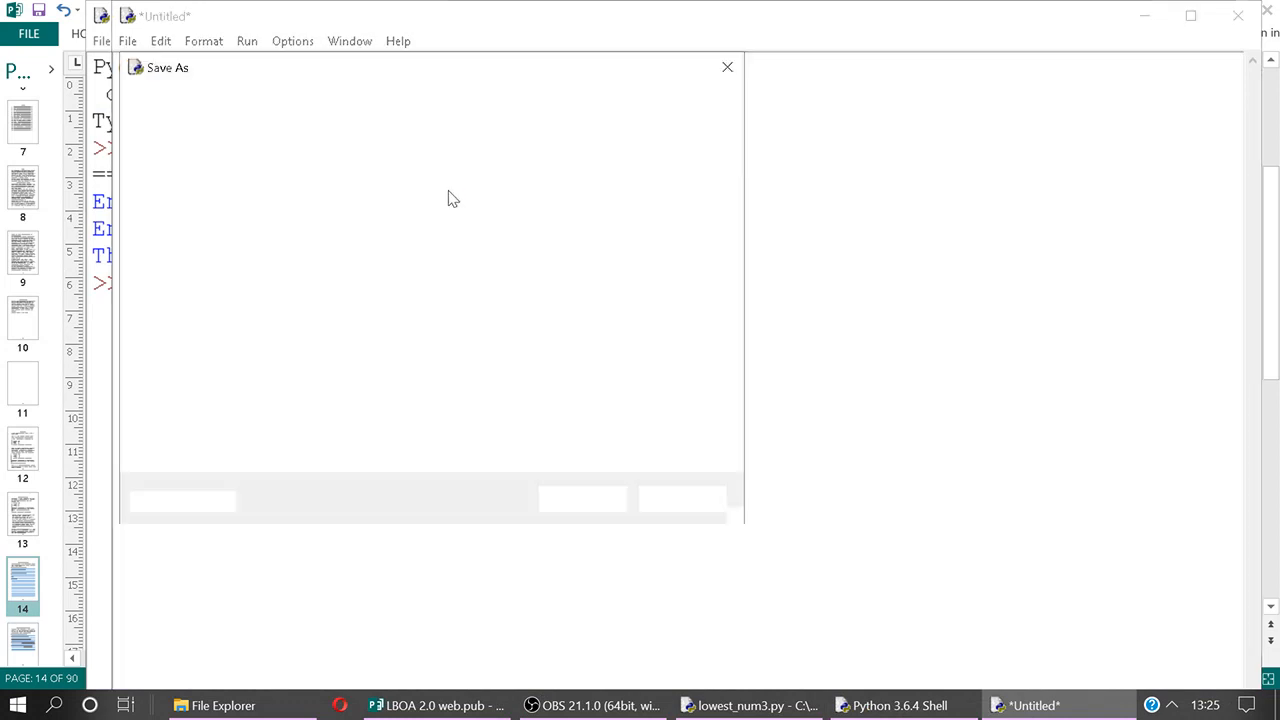
pyautogui.write('highest2')
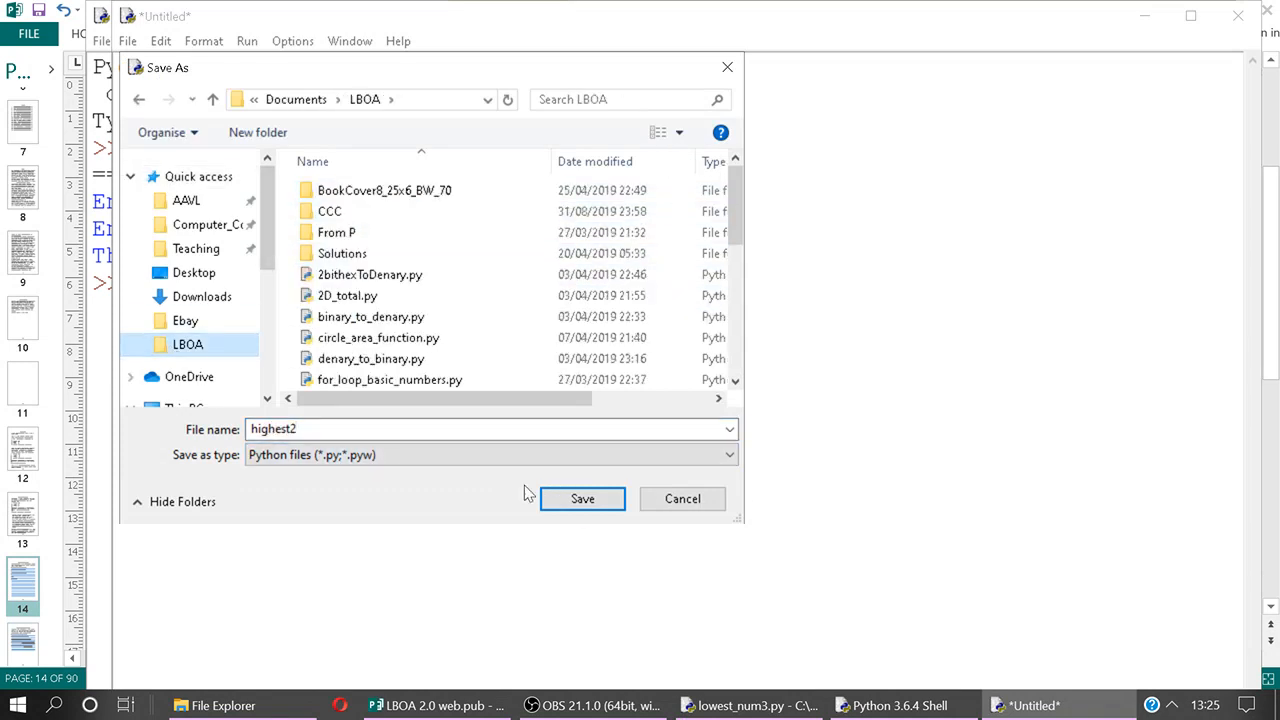
pyautogui.click(582, 500)
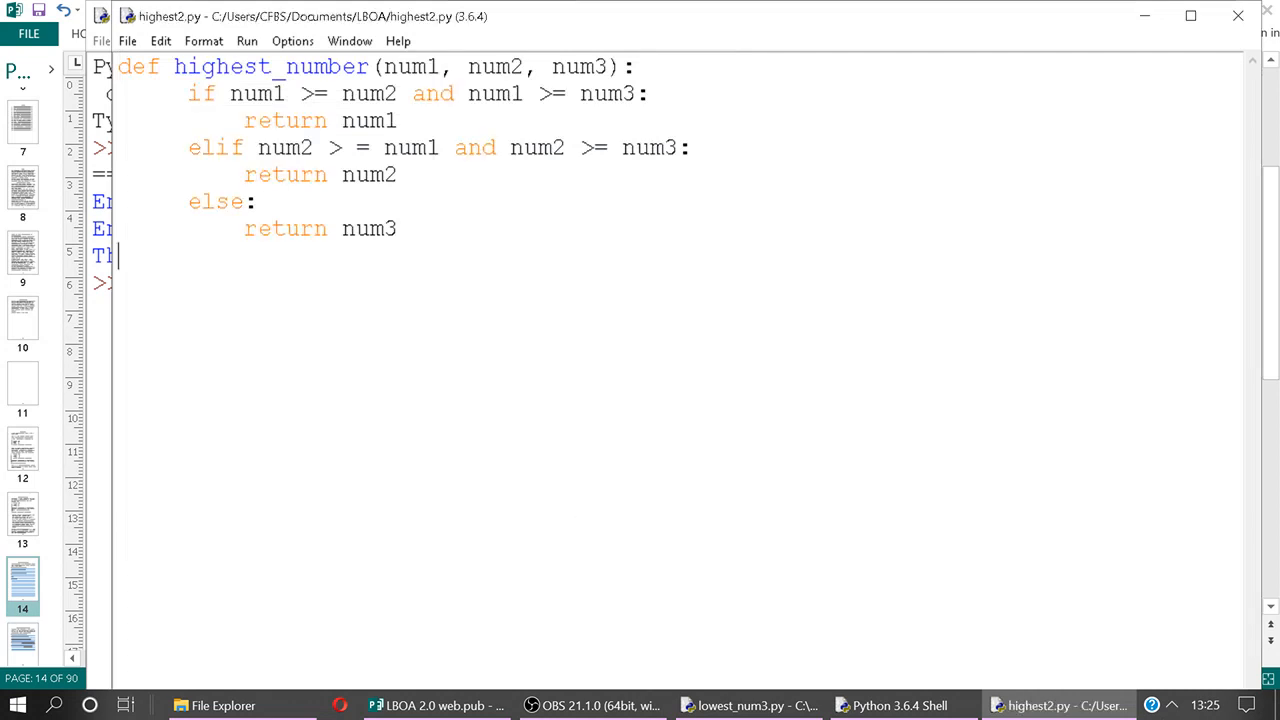
# Run highest2.py, dismiss the syntax error and fix the '> =' comparison
pyautogui.press('F5')
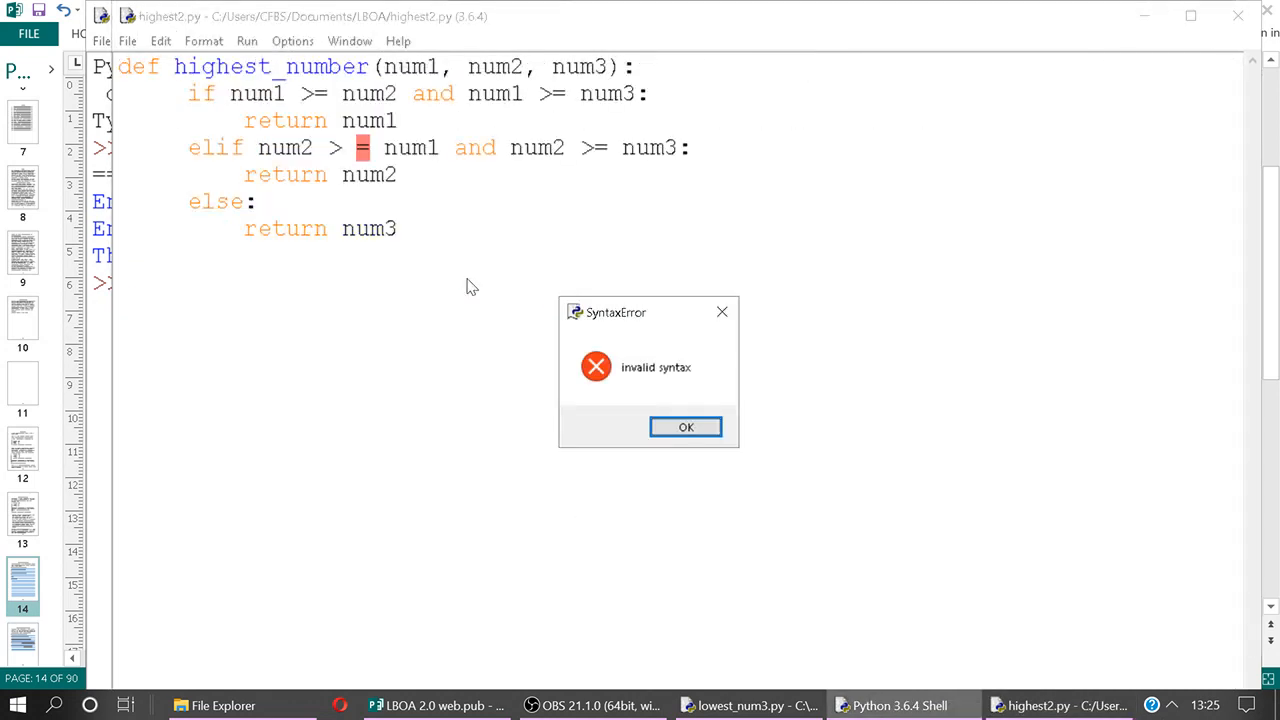
pyautogui.click(686, 428)
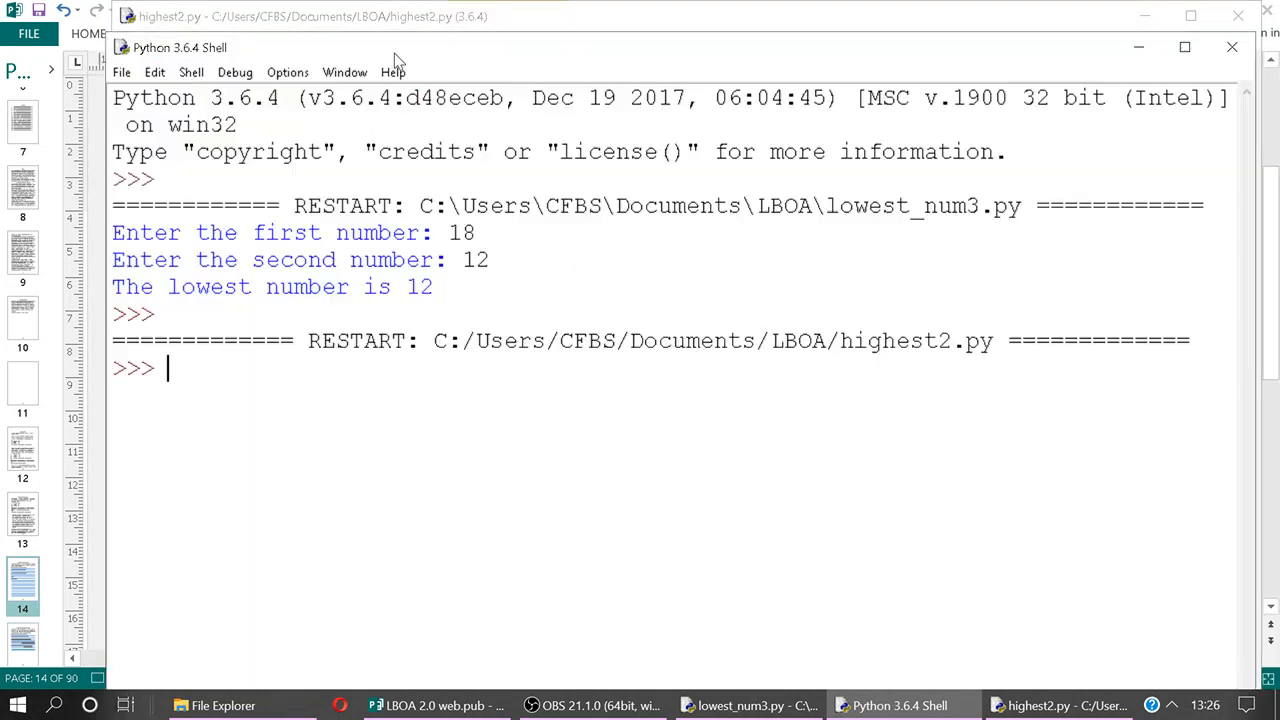
# Call highest_number(9,99,129) in the shell, getting 129, then return to the Publisher workbook
pyautogui.write('highest')
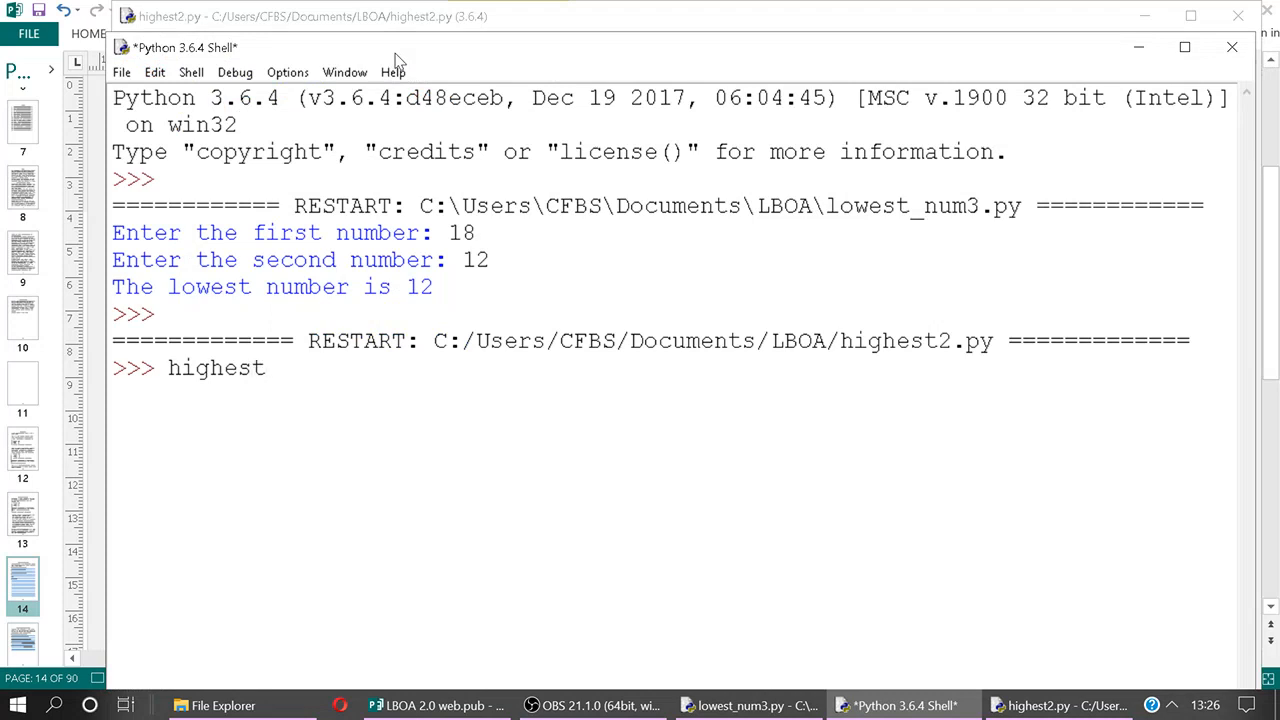
pyautogui.write('_number(')
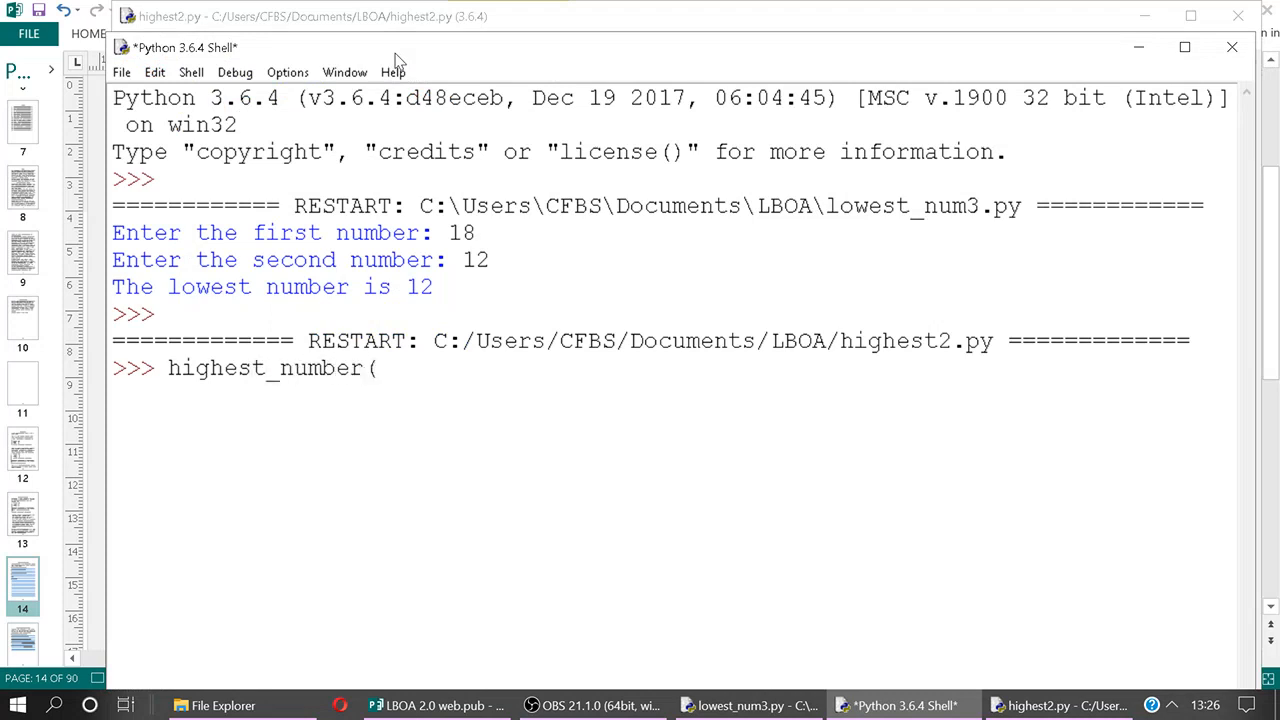
pyautogui.write('9,99')
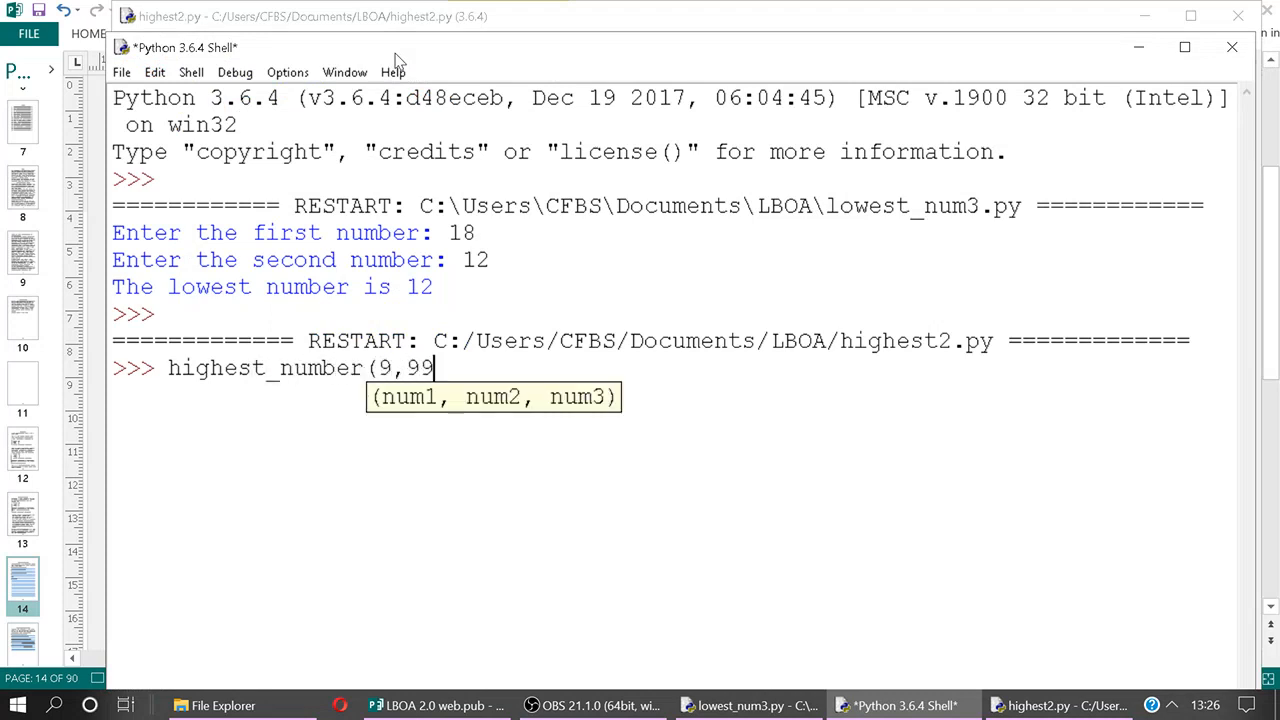
pyautogui.write(',129)')
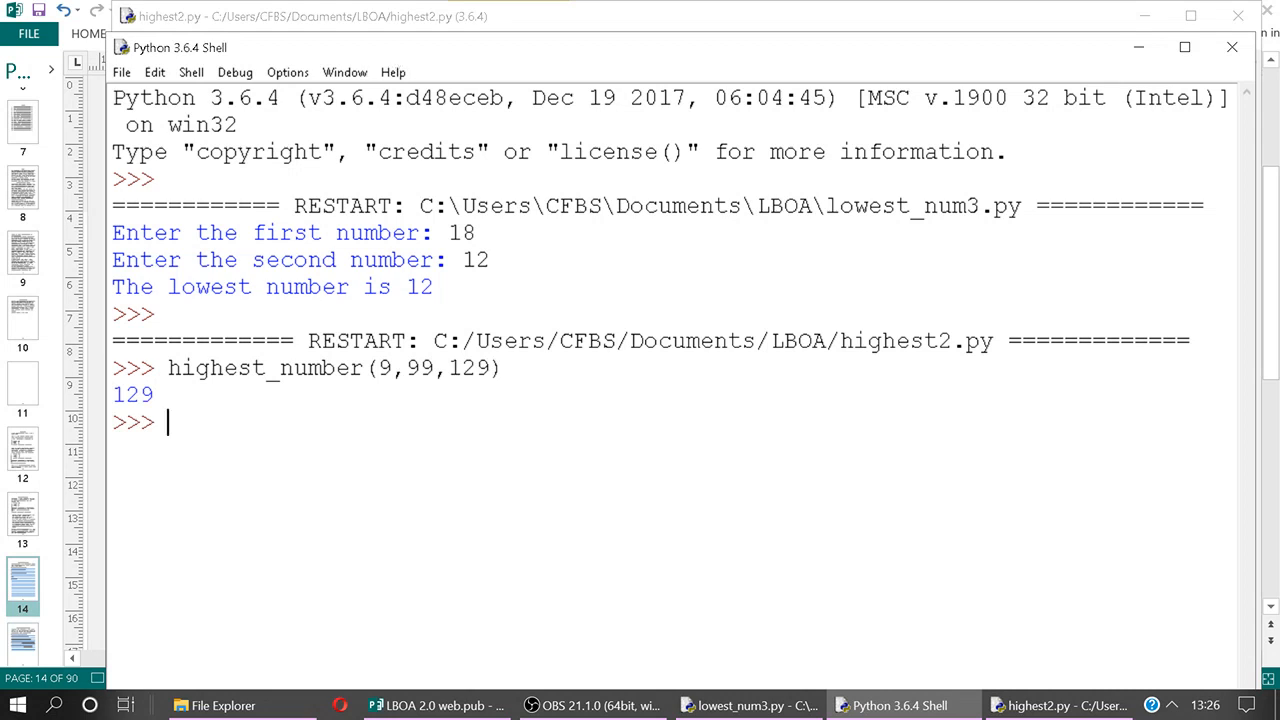
pyautogui.click(430, 704)
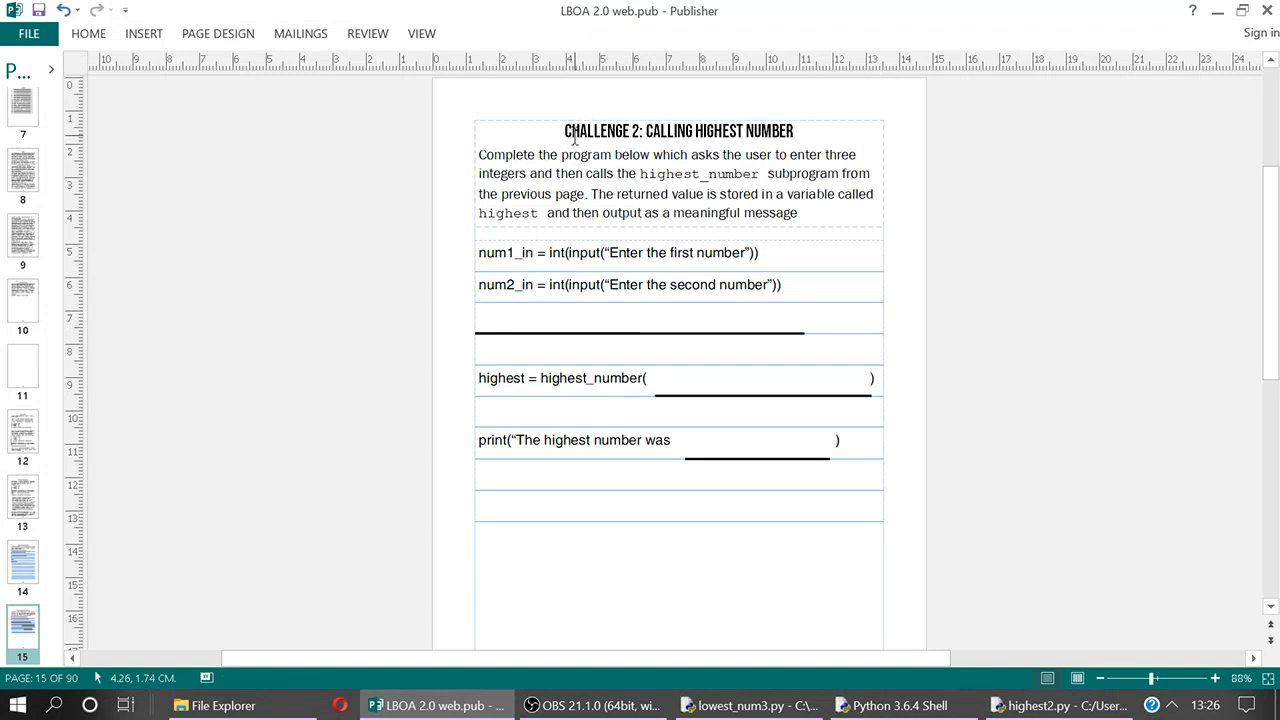
pyautogui.moveTo(750, 144)
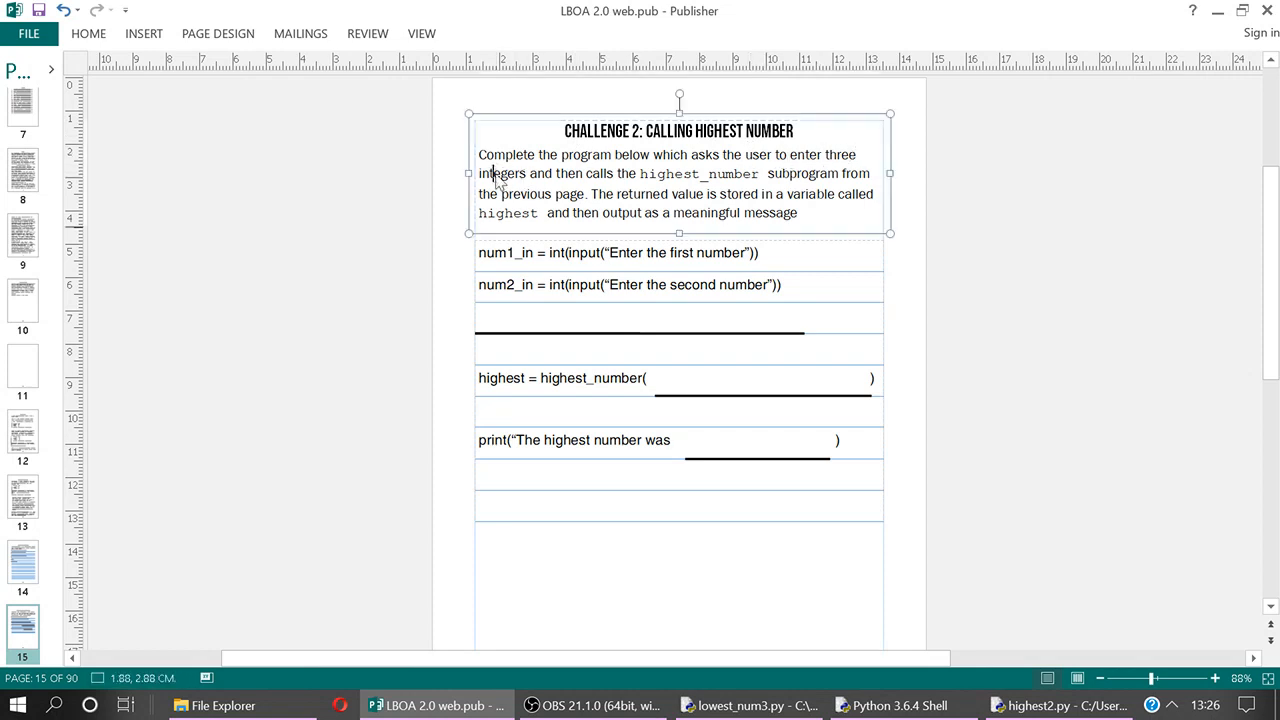
# Write the third input line: Num3_in = int(input("Enter the ... number"))
pyautogui.doubleClick(504, 172)
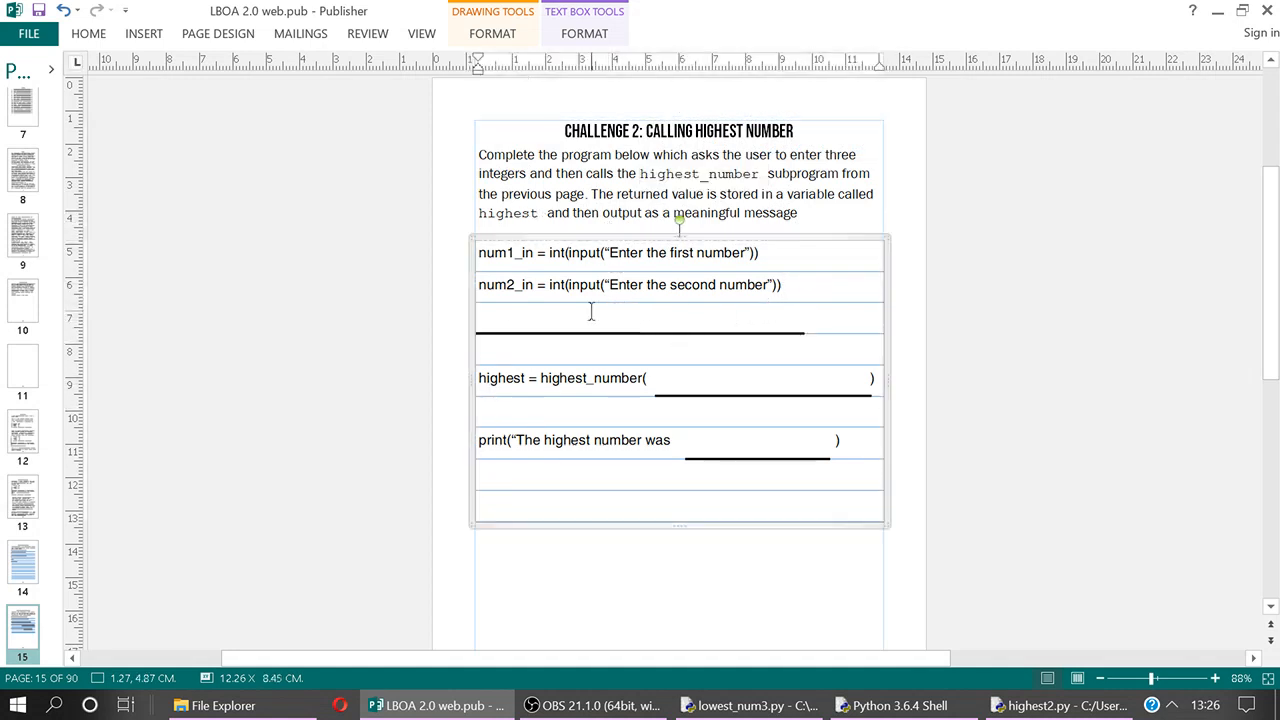
pyautogui.write('num3')
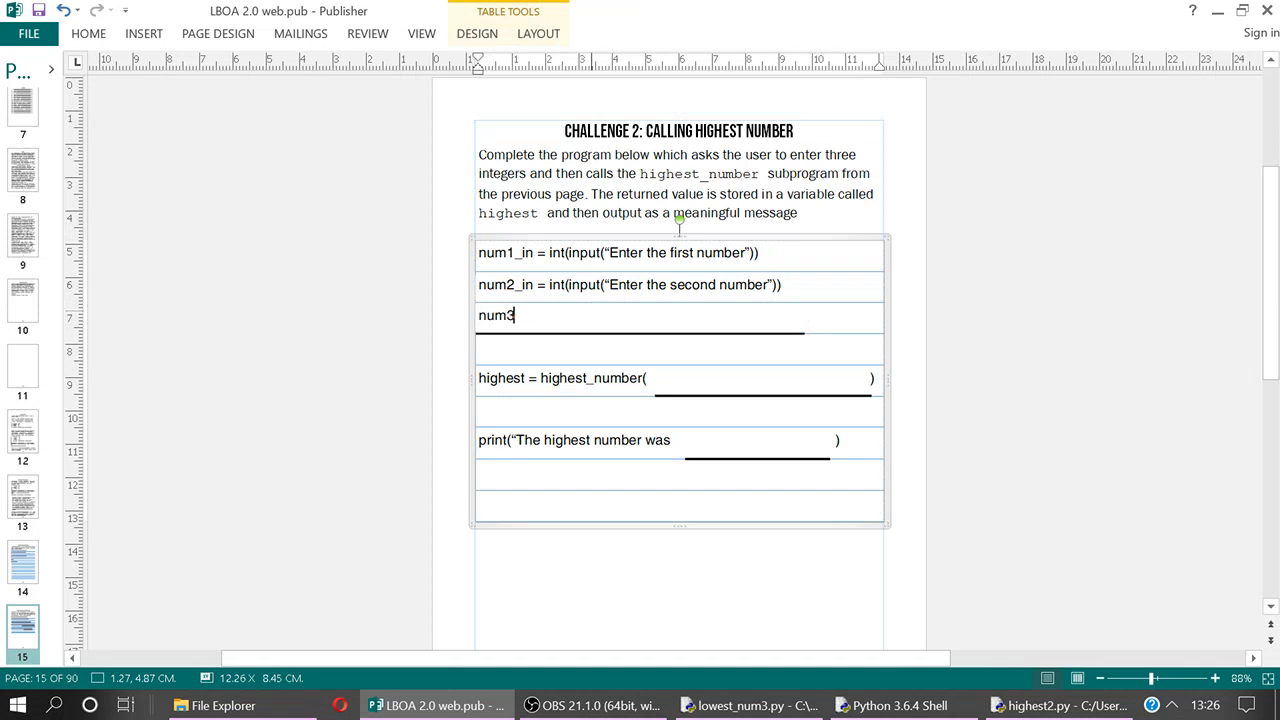
pyautogui.write('Num3_in')
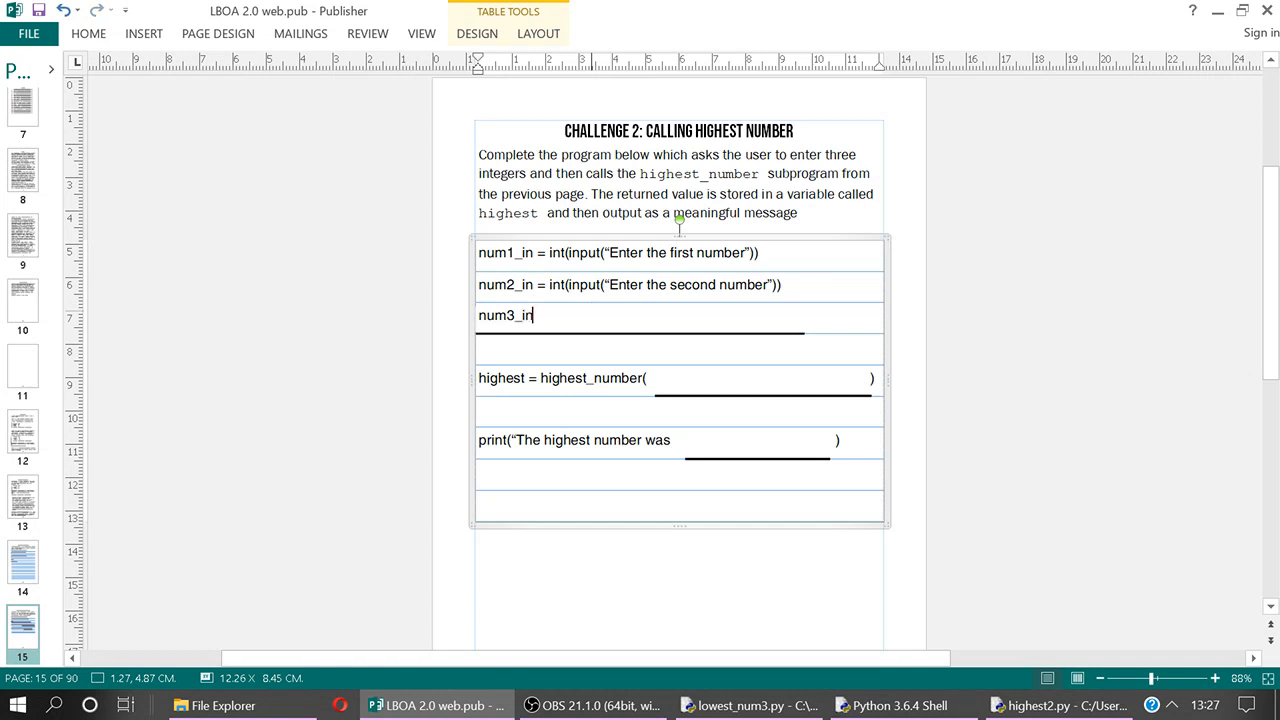
pyautogui.write('= int(input("')
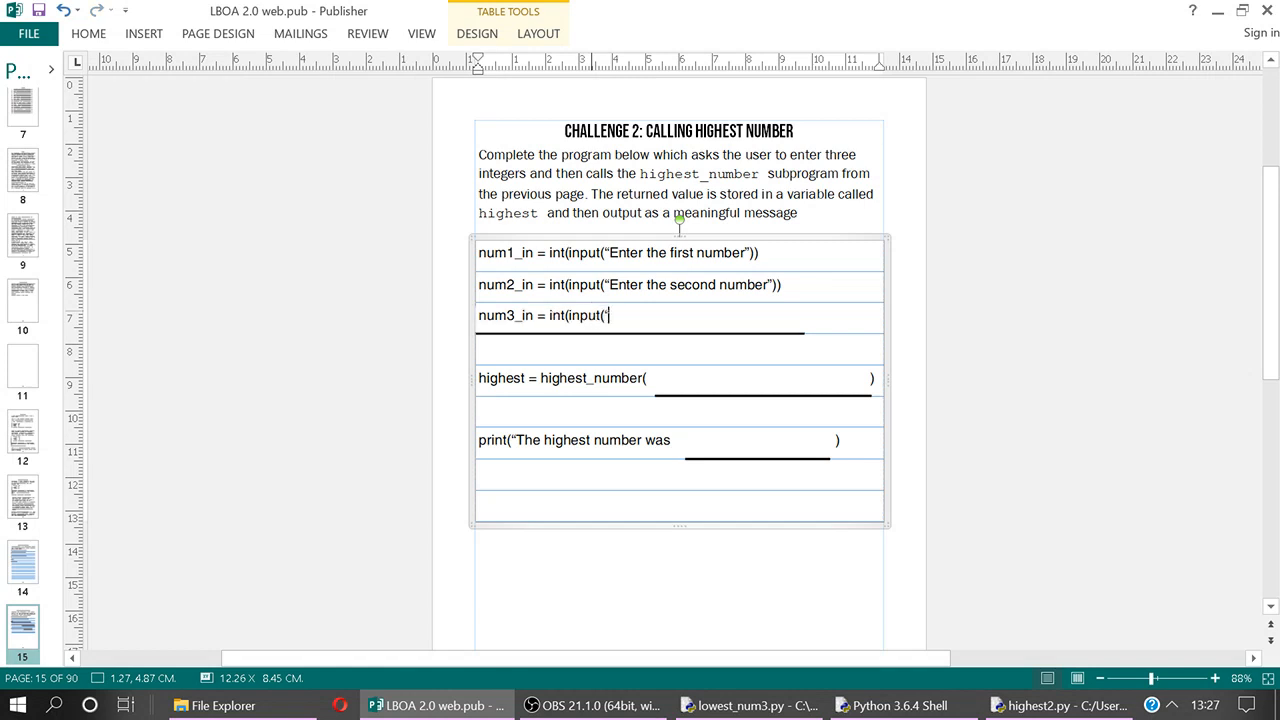
pyautogui.write('Enter the third numb')
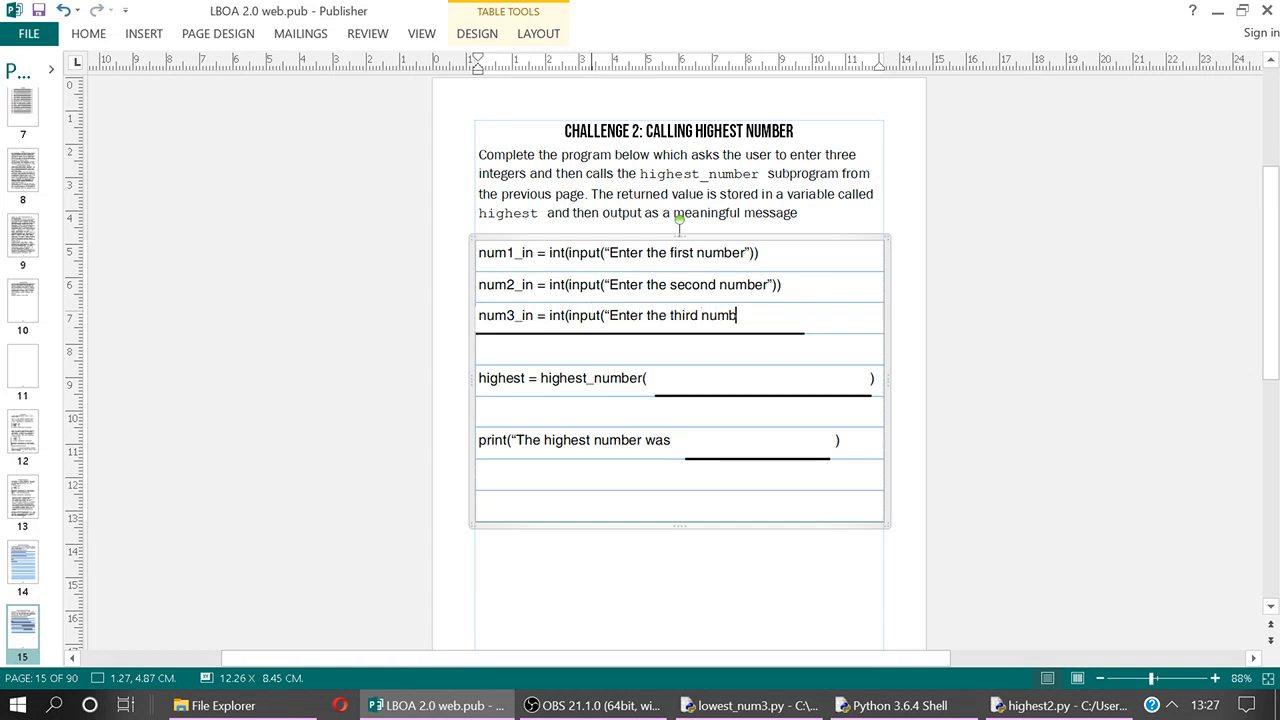
pyautogui.write('er"))')
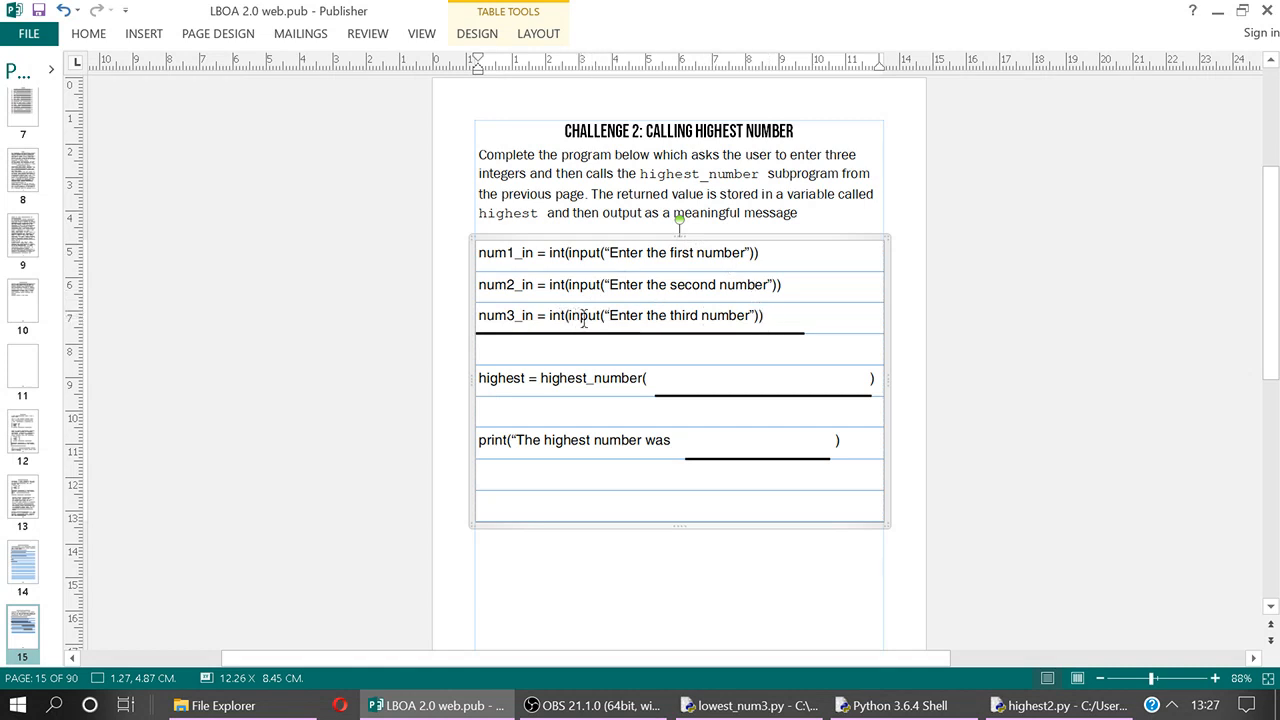
# Fill the call as highest_number(num1_in, num2_in, num3_in)
pyautogui.doubleClick(584, 316)
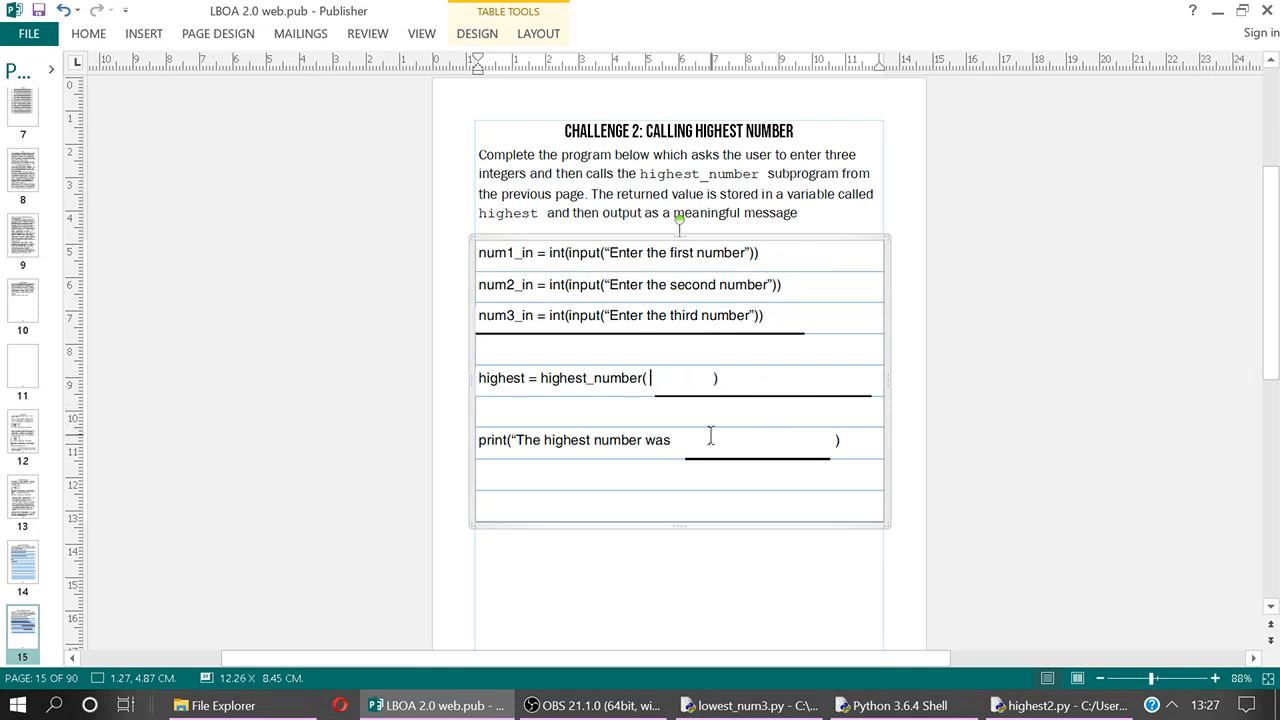
pyautogui.write('num')
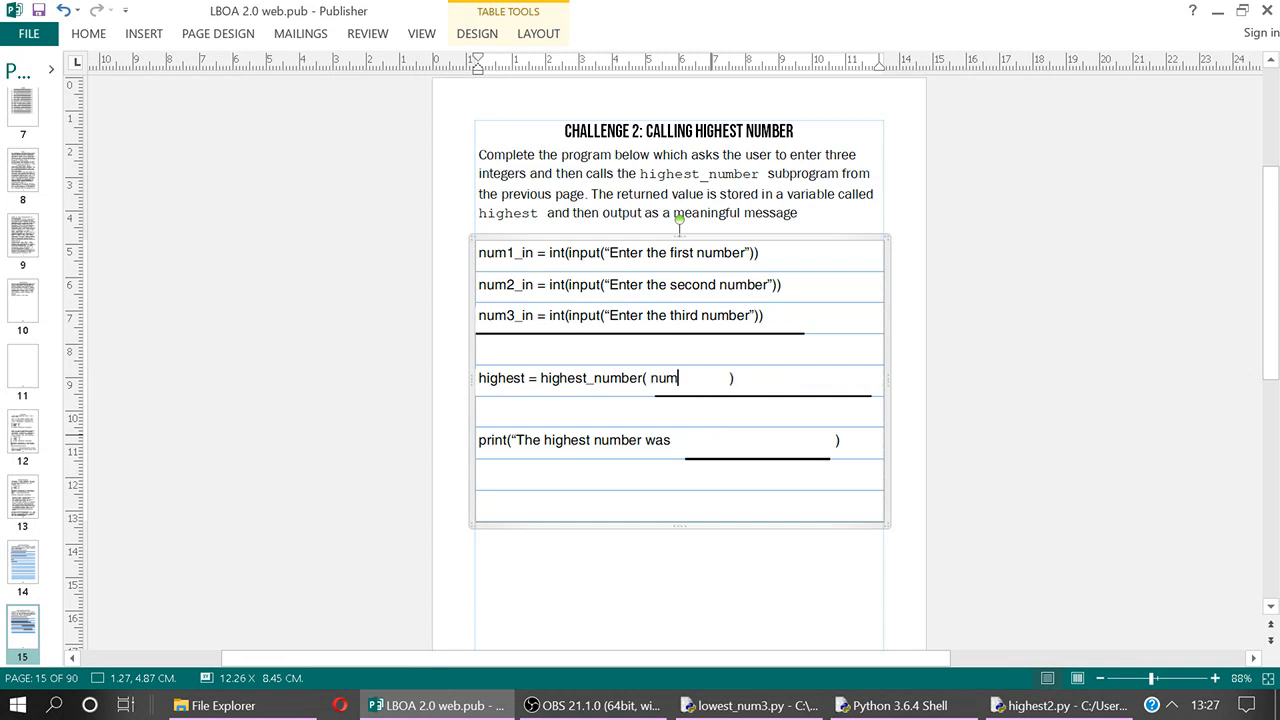
pyautogui.write('1_in')
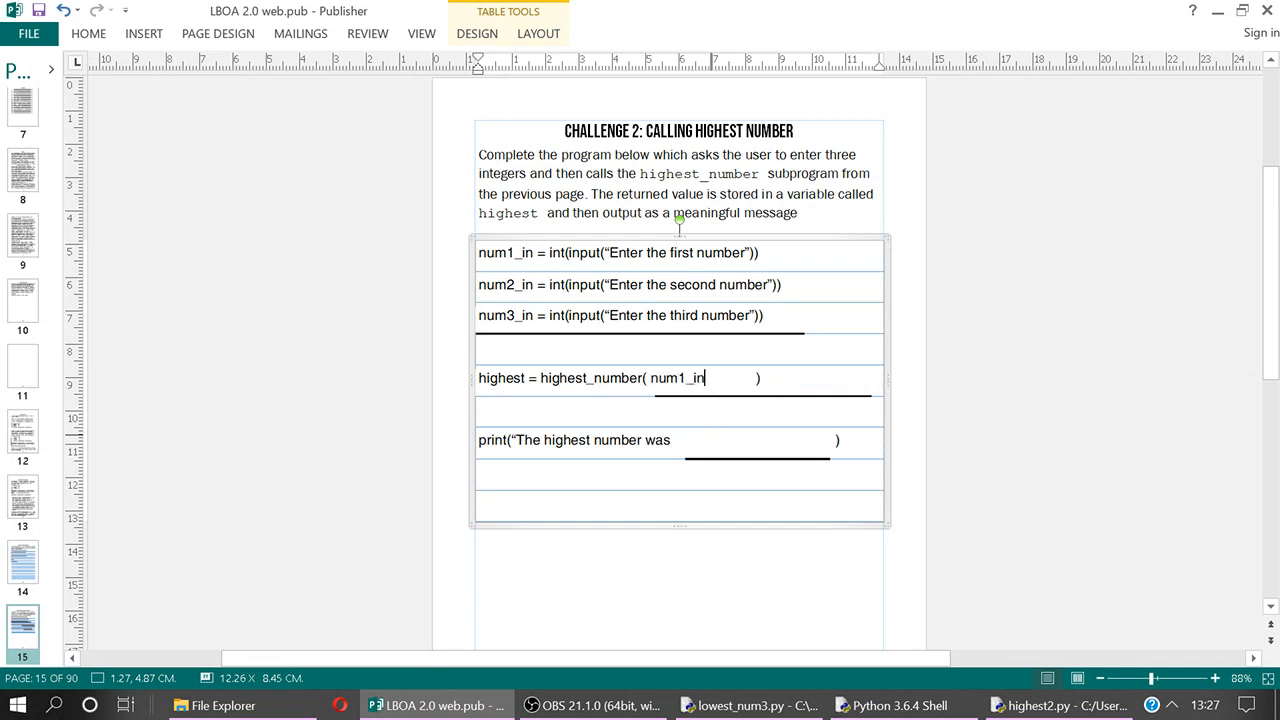
pyautogui.write(',n')
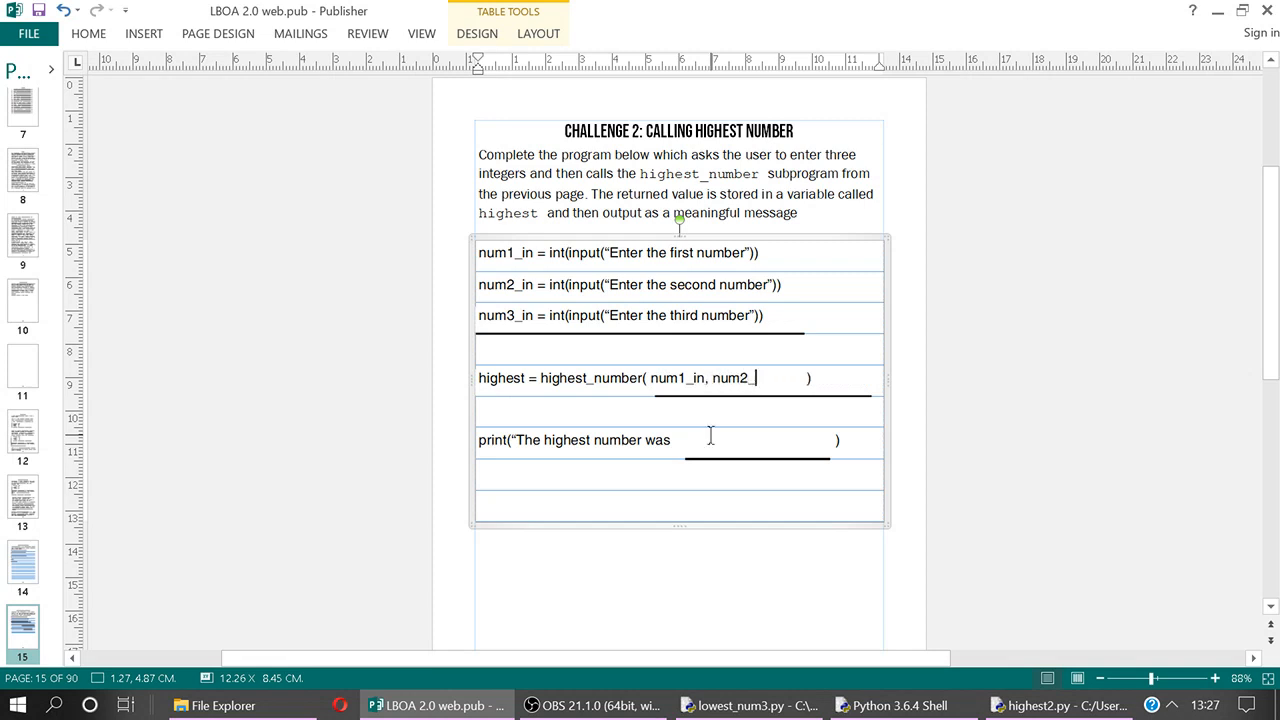
pyautogui.write('in, num3')
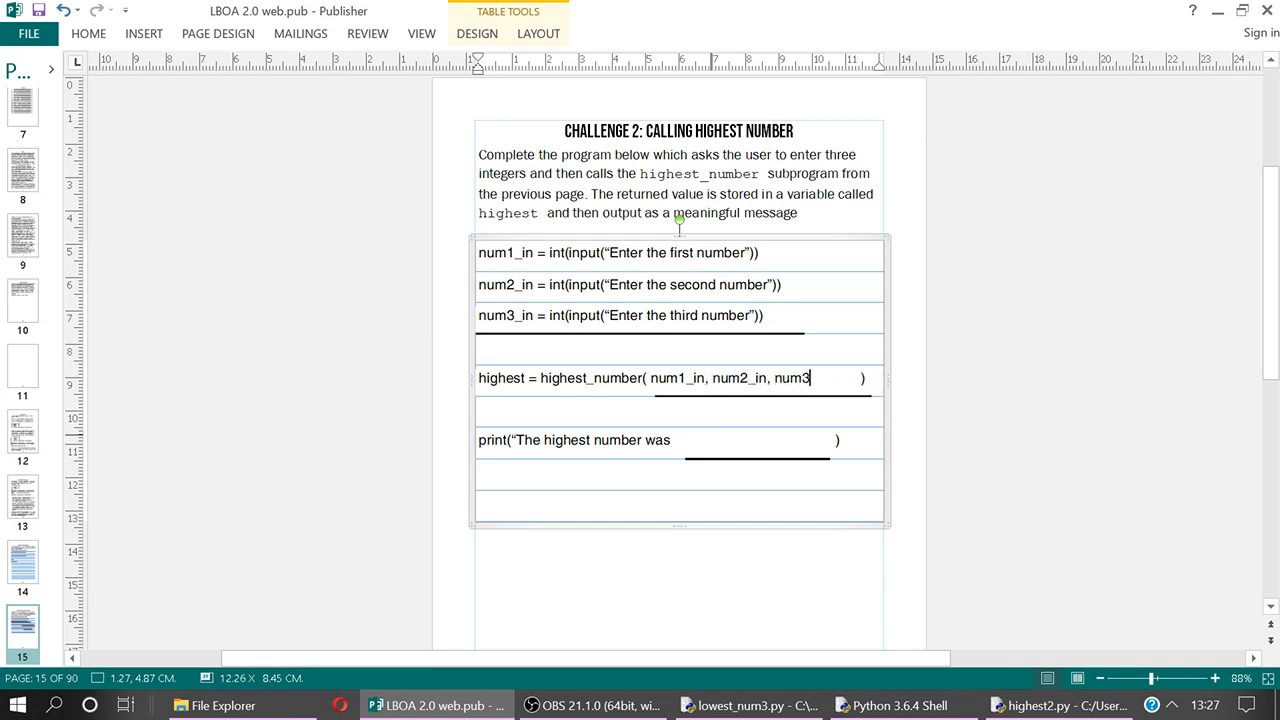
pyautogui.write('_in')
pyautogui.click(680, 442)
pyautogui.write('”')
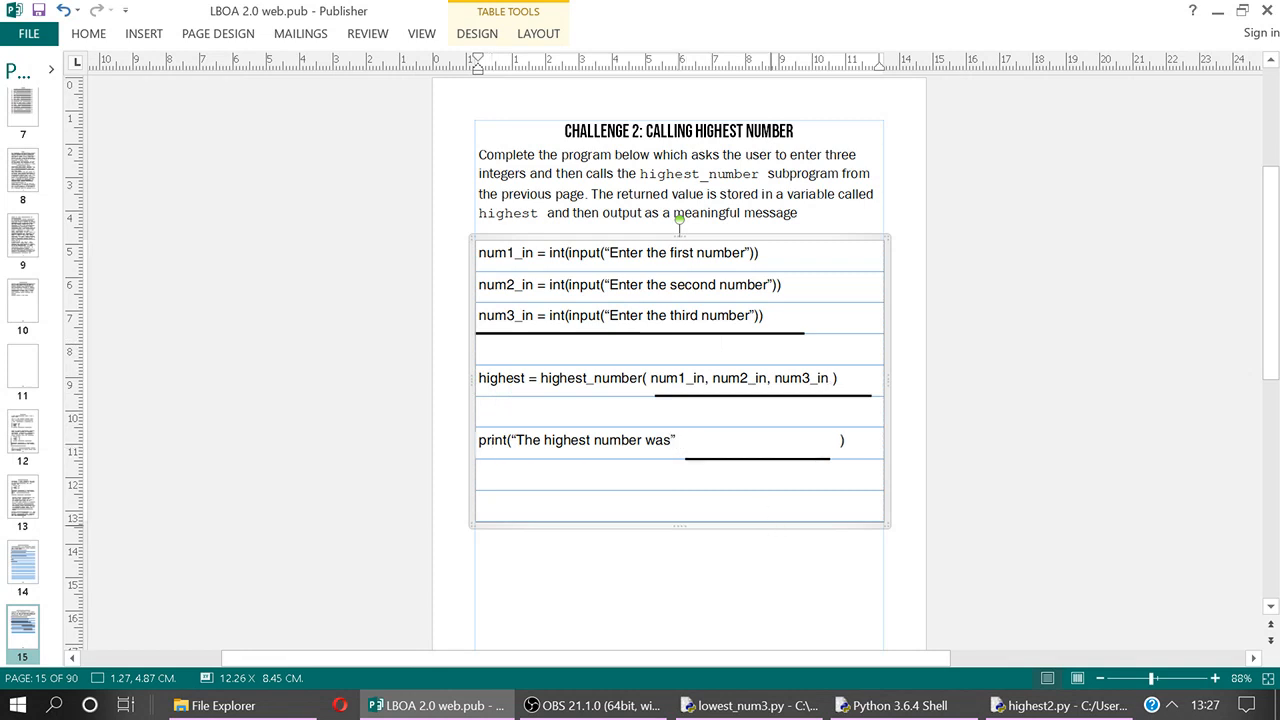
# Complete the print line with + str(highest) to report the highest number
pyautogui.write(',')
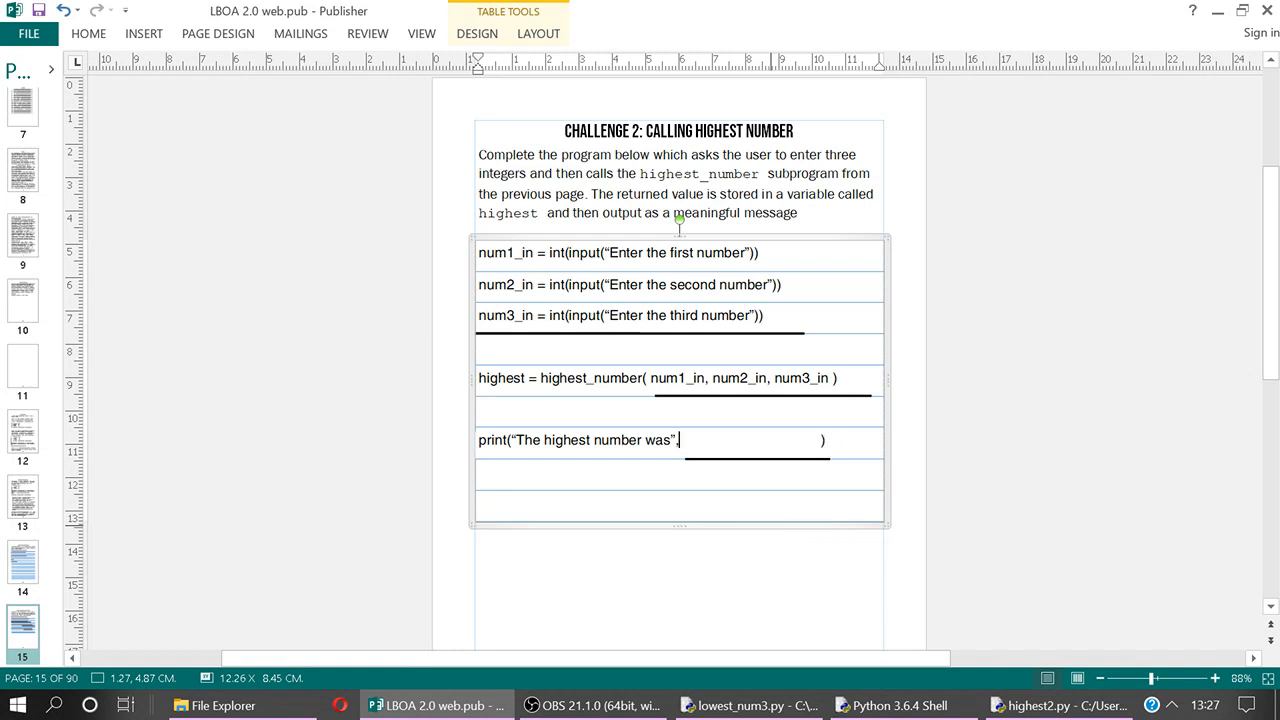
pyautogui.write('hi')
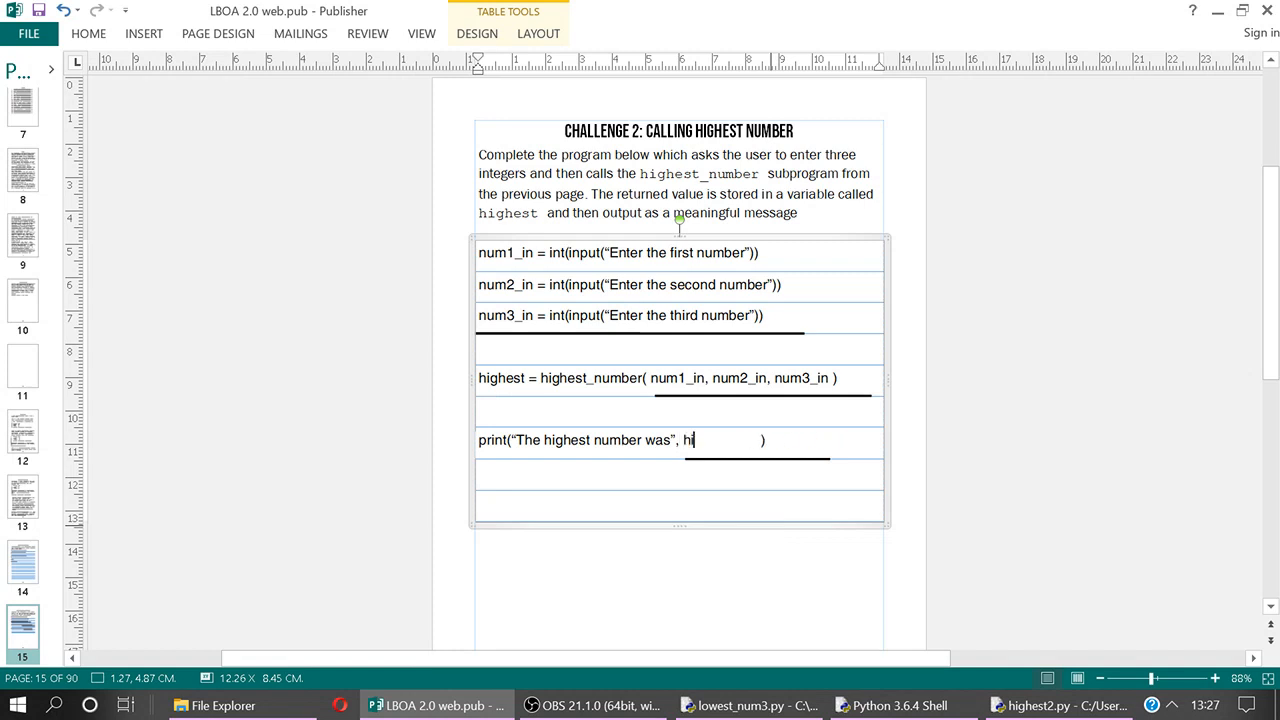
pyautogui.write('ghest')
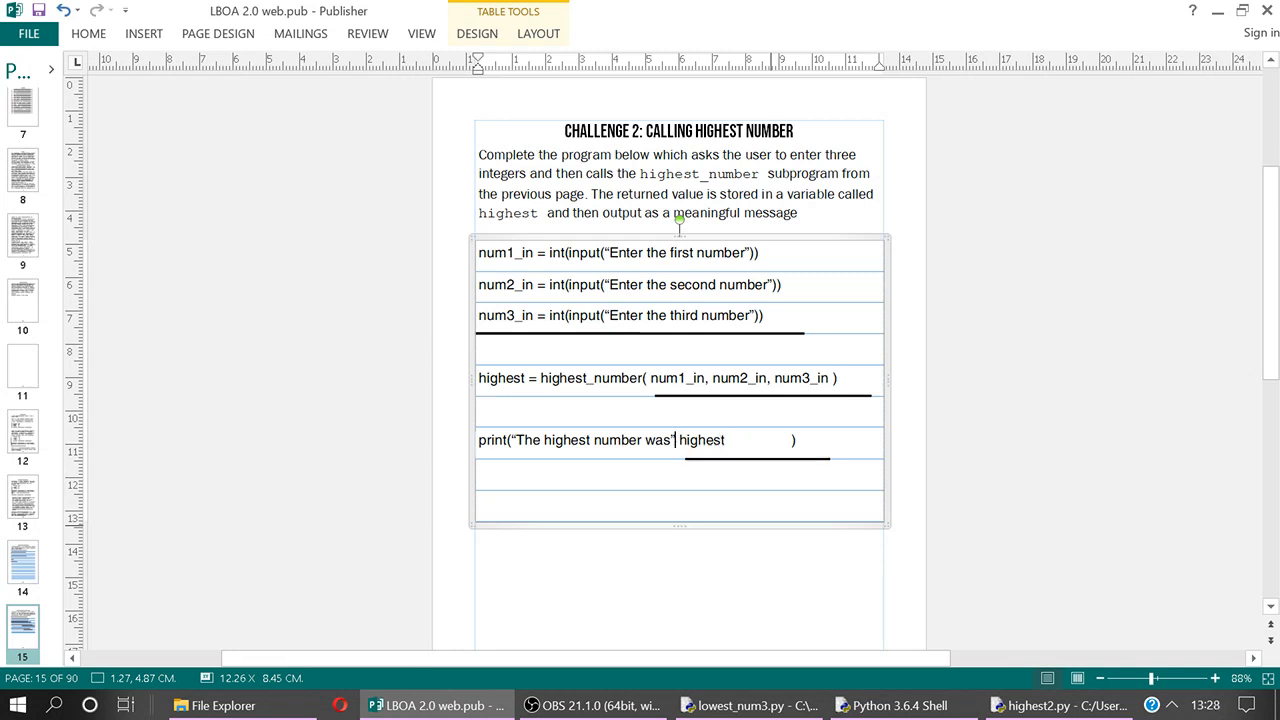
pyautogui.write('+')
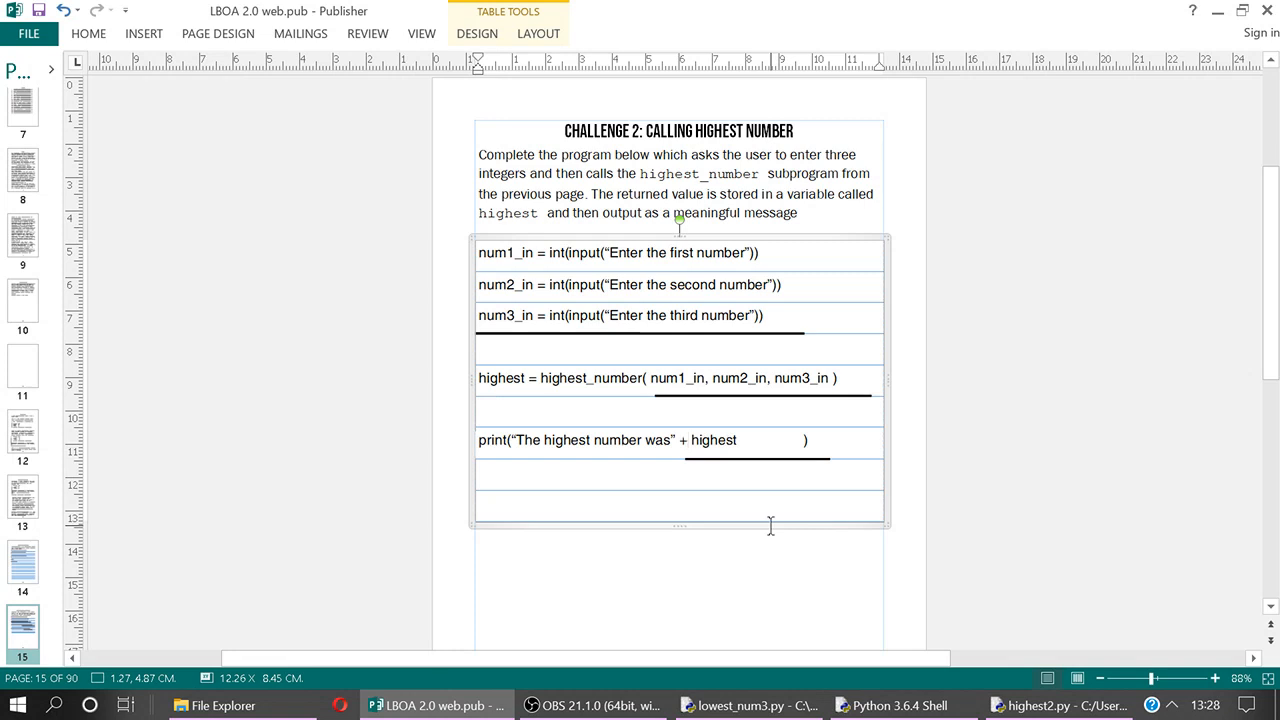
pyautogui.write('str(')
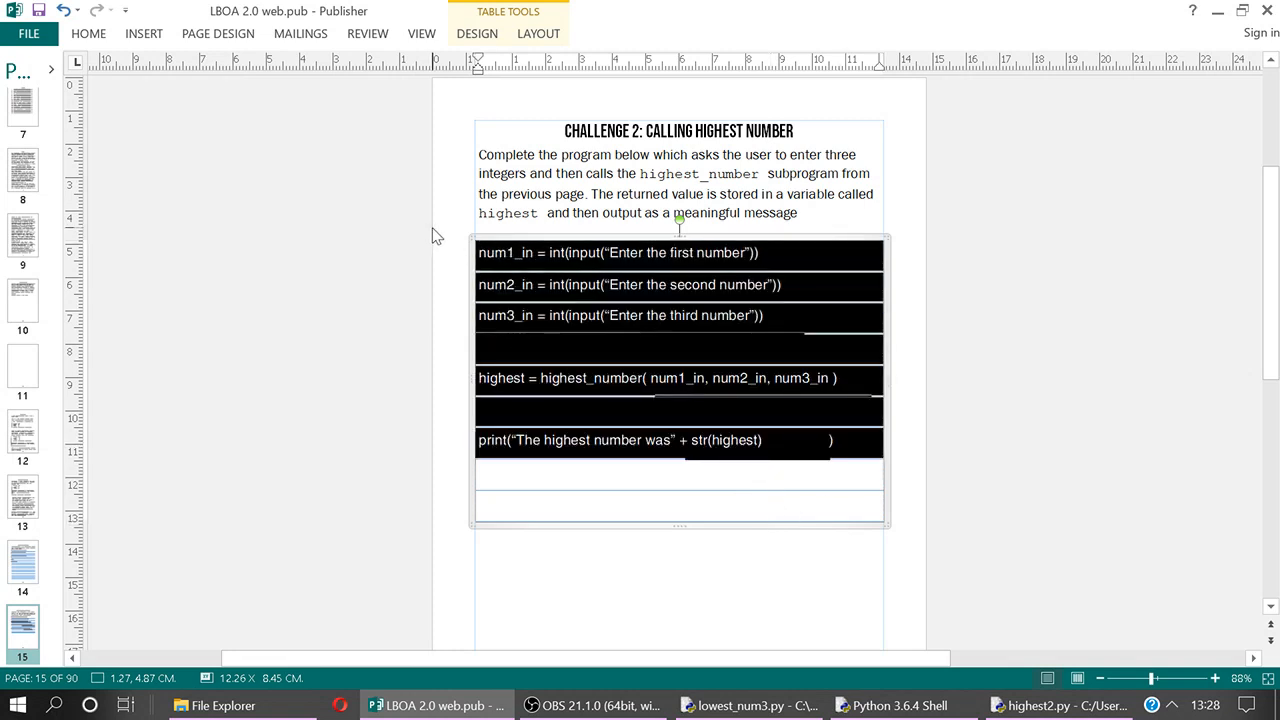
# Paste the calling code into highest2.py and replace all curly quotes with straight ones
pyautogui.click(1058, 704)
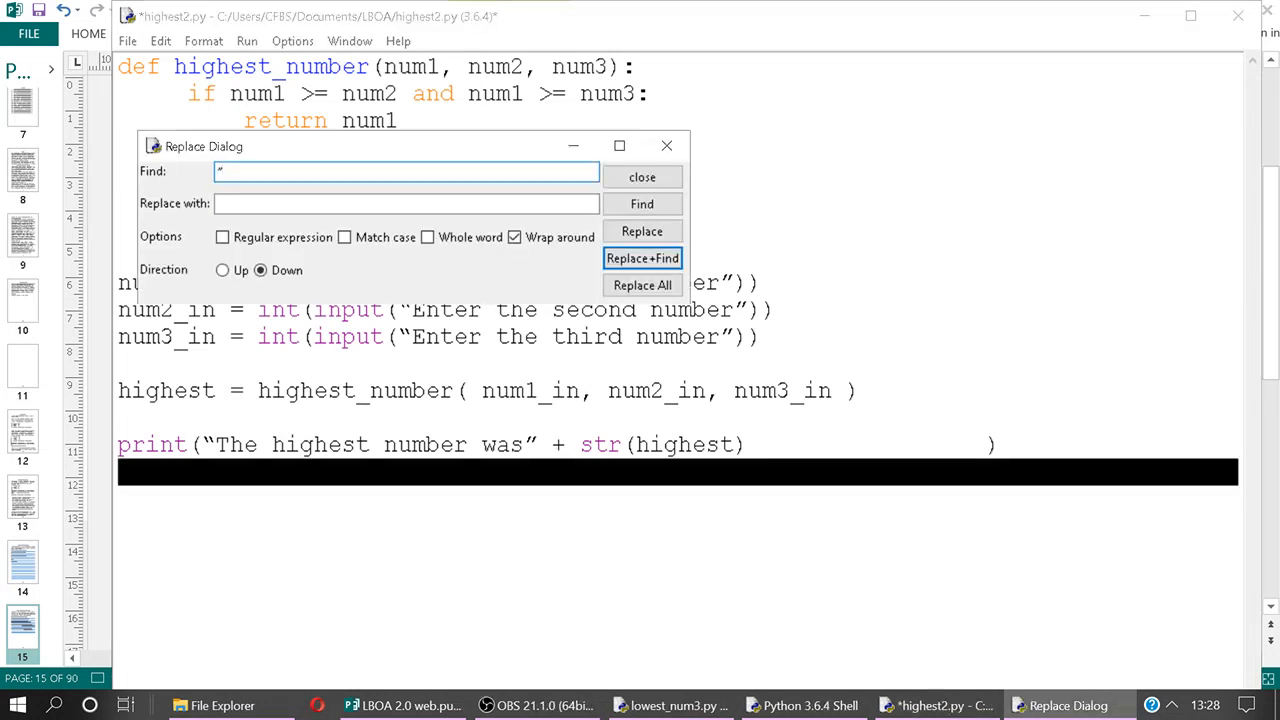
pyautogui.click(404, 204)
pyautogui.write('"')
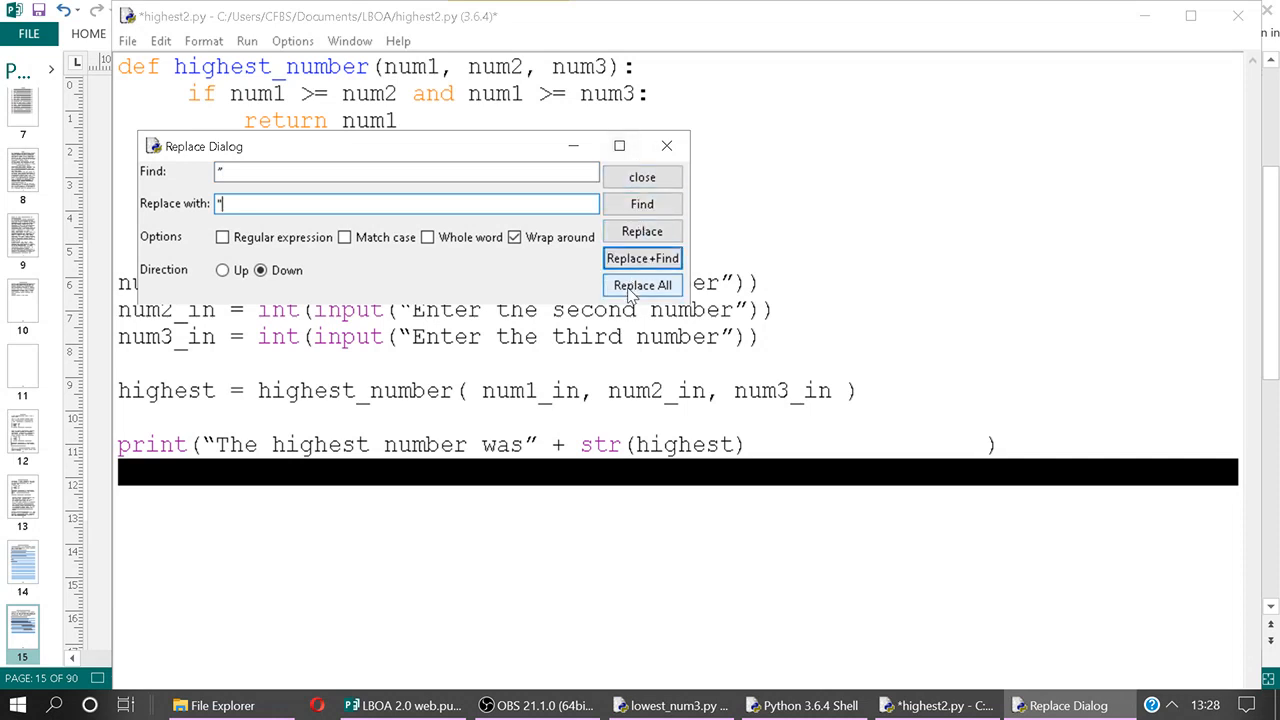
pyautogui.click(642, 176)
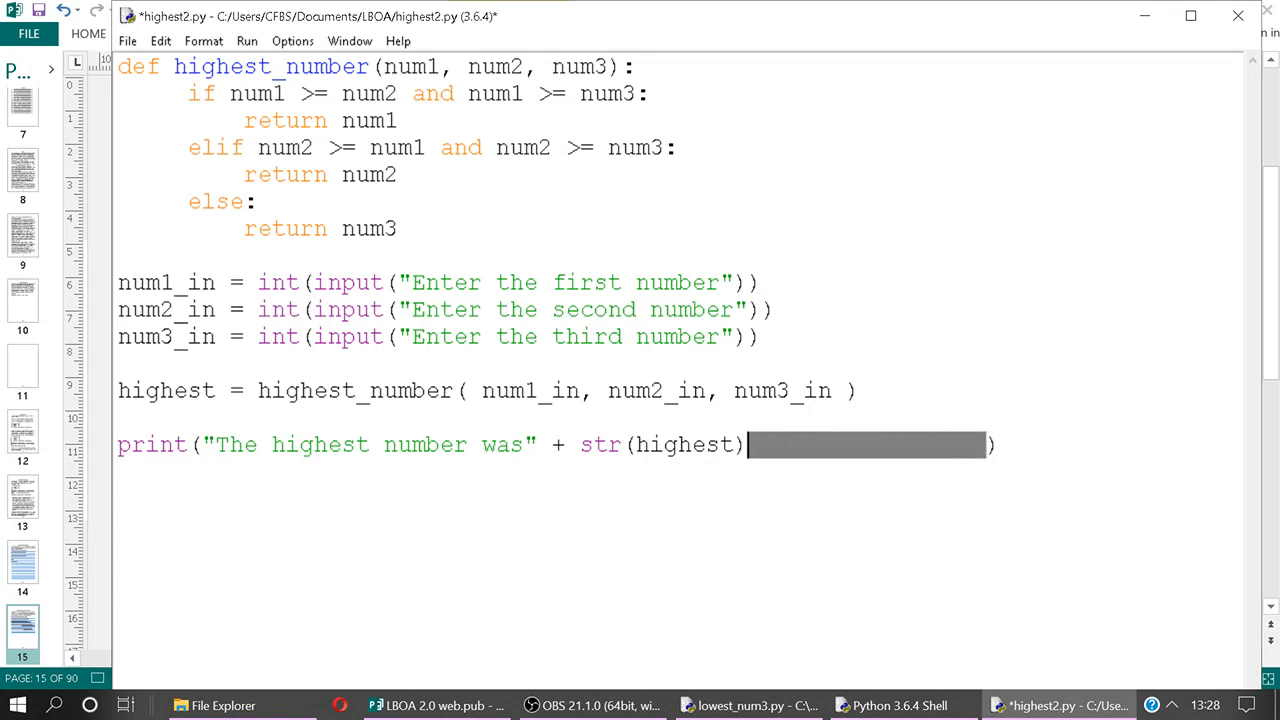
# Run highest2.py with 9, 99 and 129, getting "The highest number was129", and note the missing space
pyautogui.press('F5')
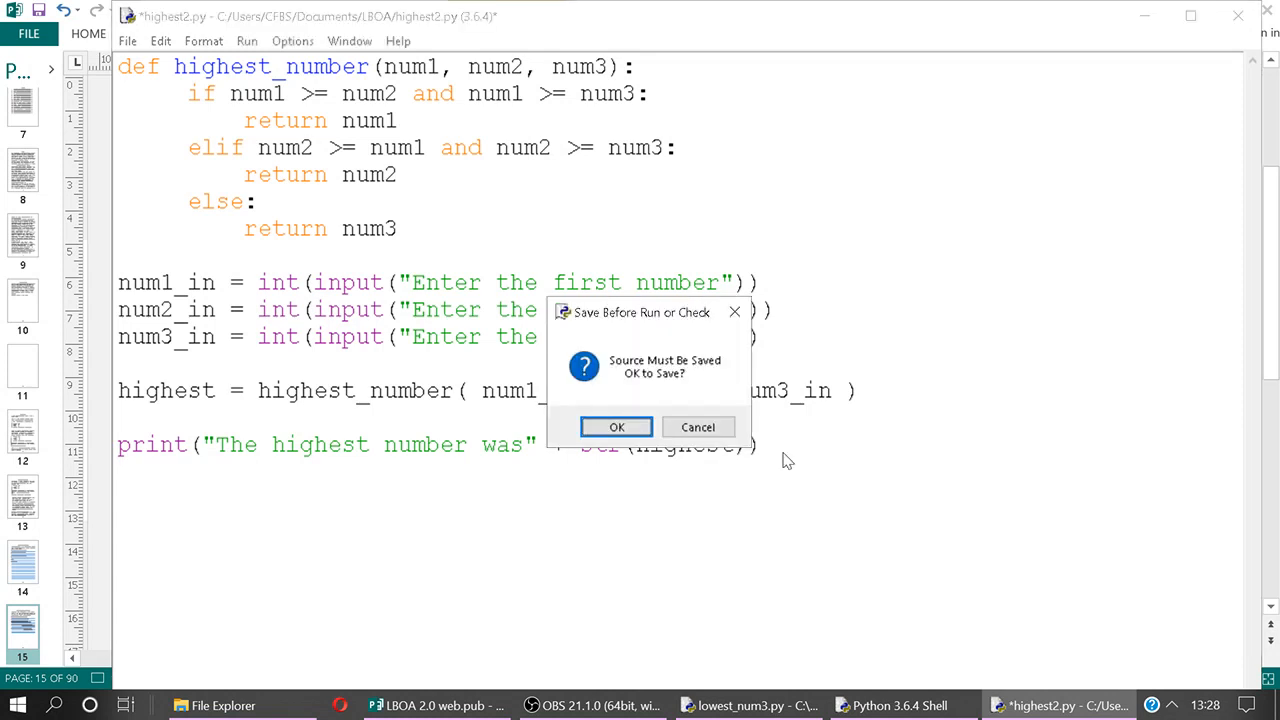
pyautogui.click(616, 428)
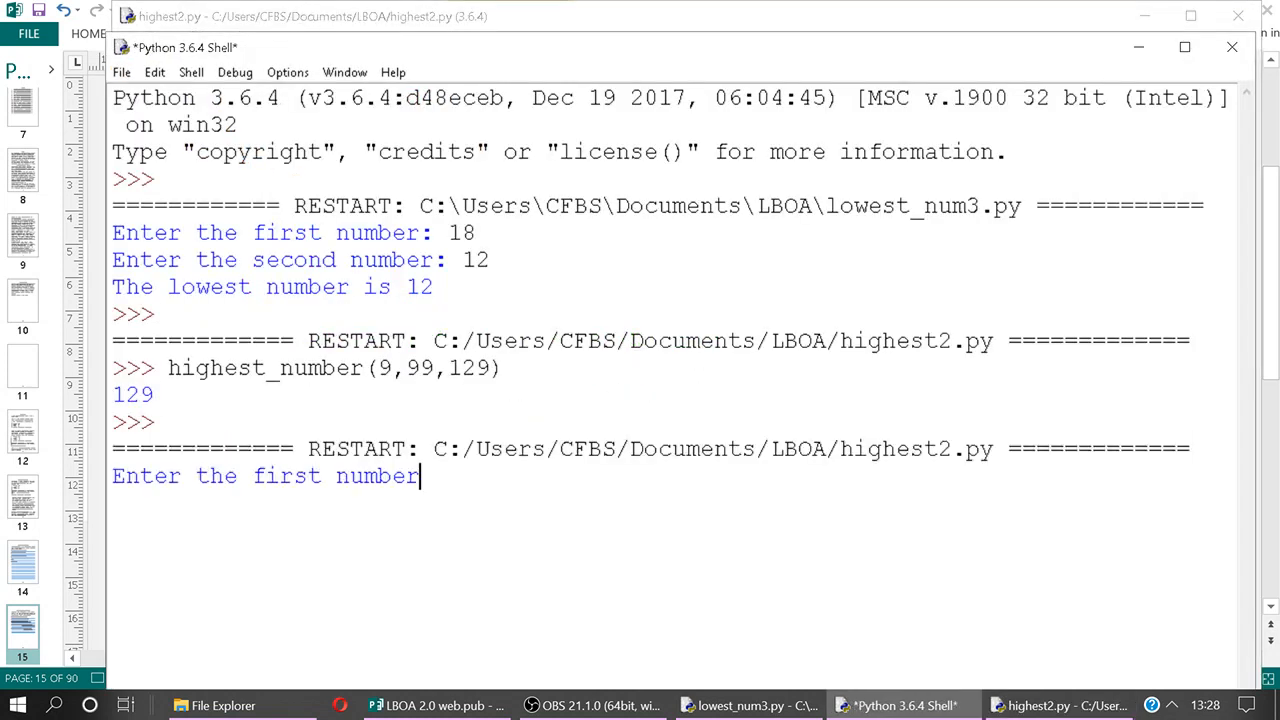
pyautogui.write('9')
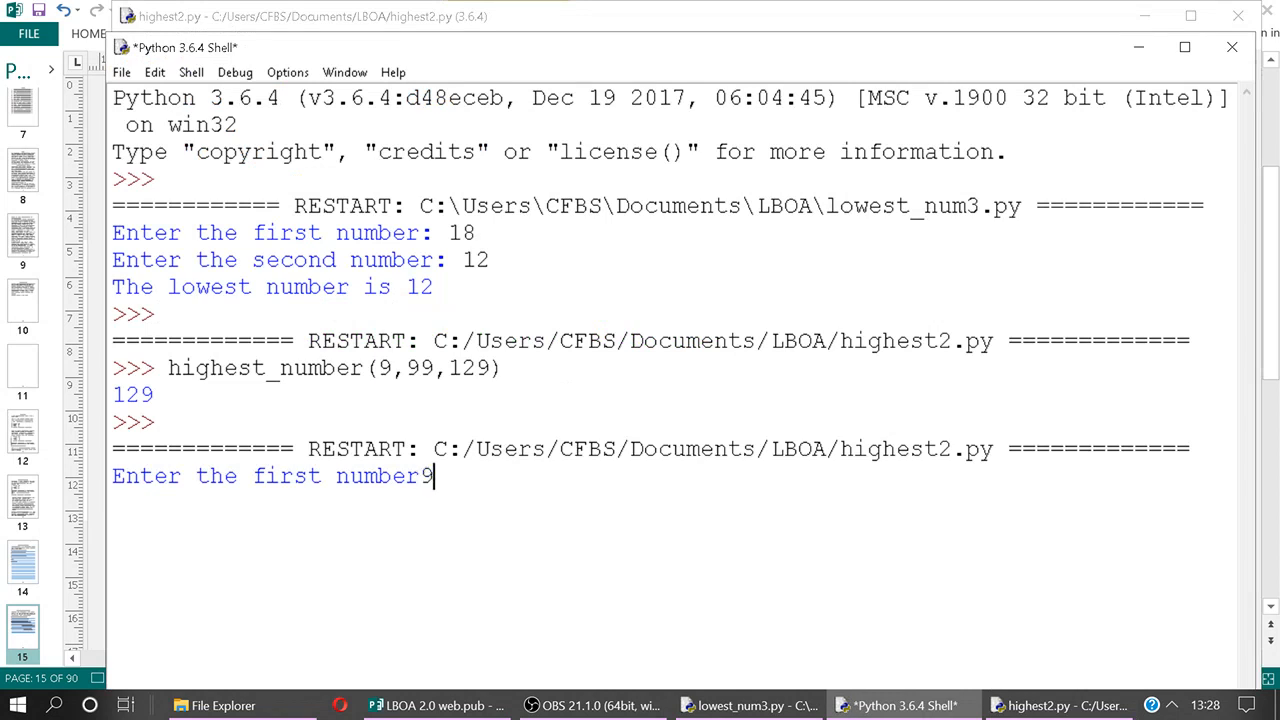
pyautogui.write('99')
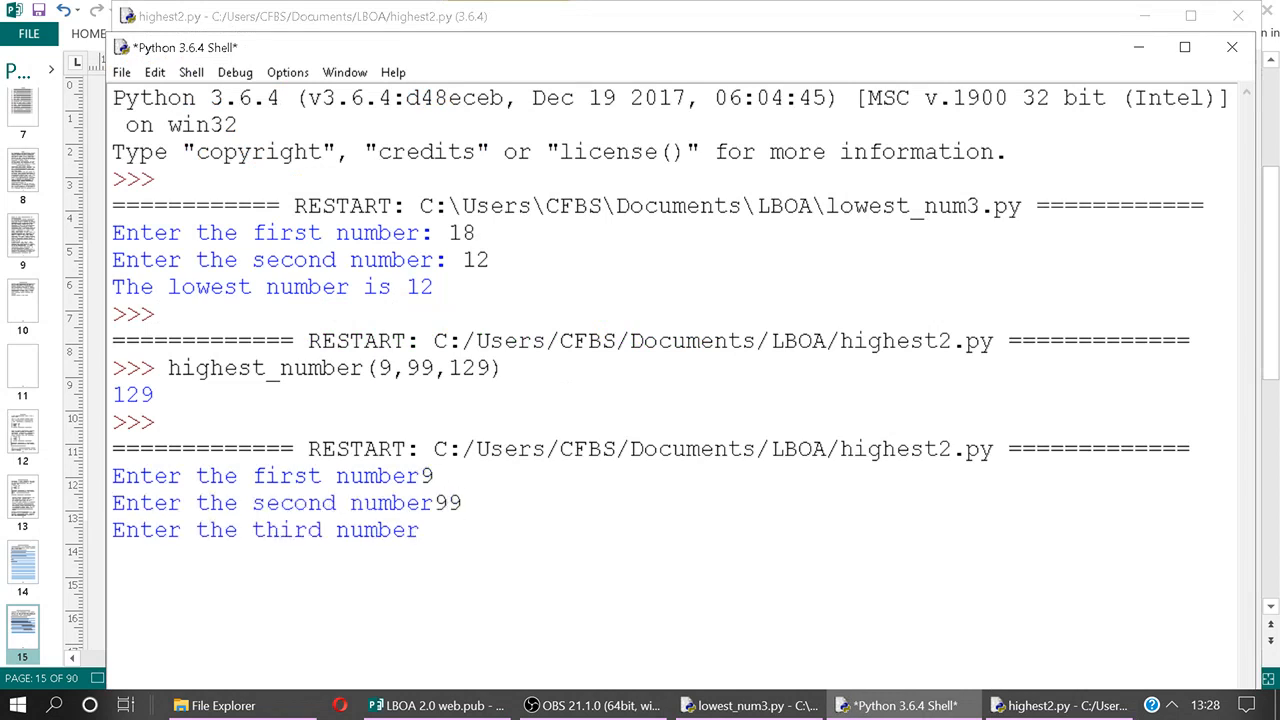
pyautogui.write('129')
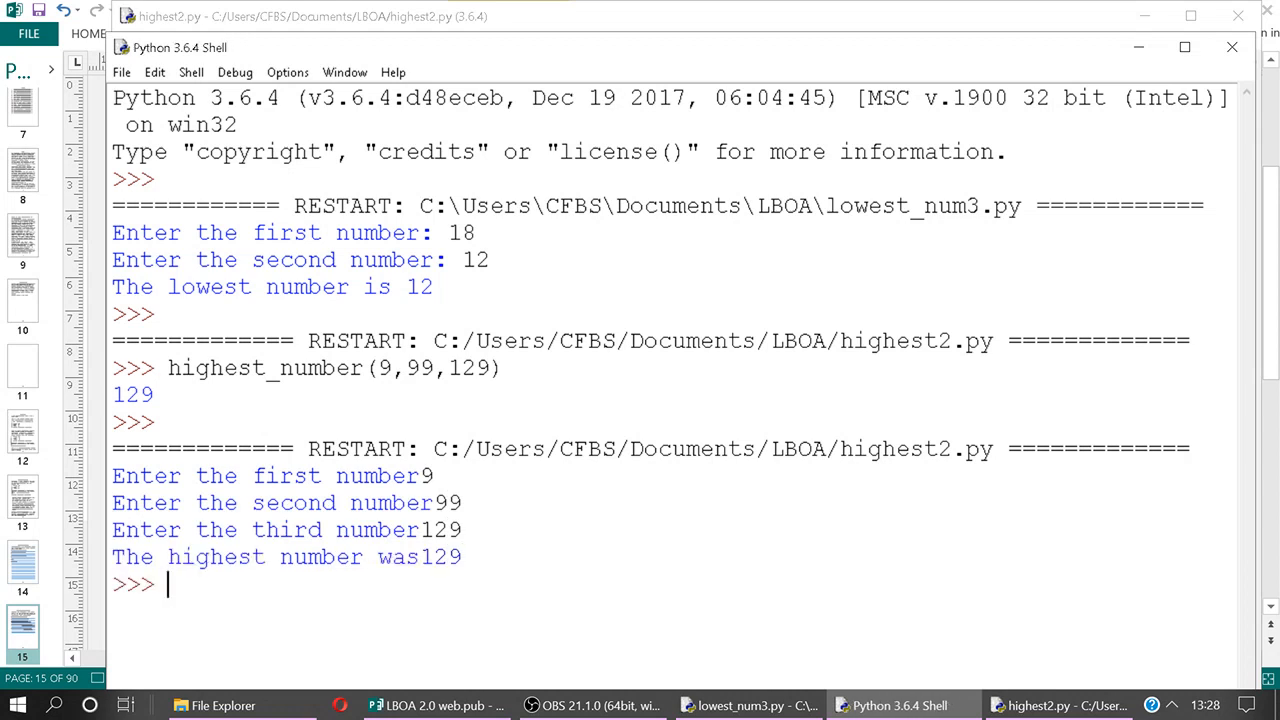
pyautogui.doubleClick(440, 556)
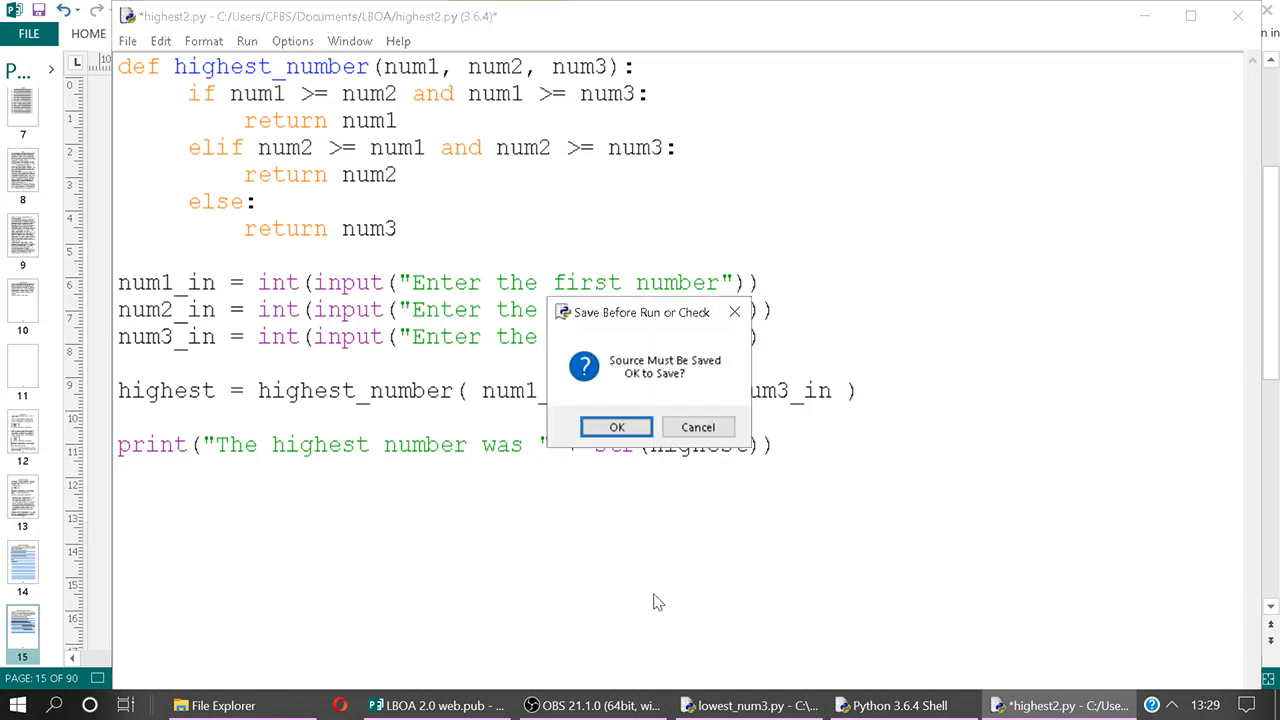
# Save and rerun the tweaked program, answering the first prompt with 222
pyautogui.click(616, 428)
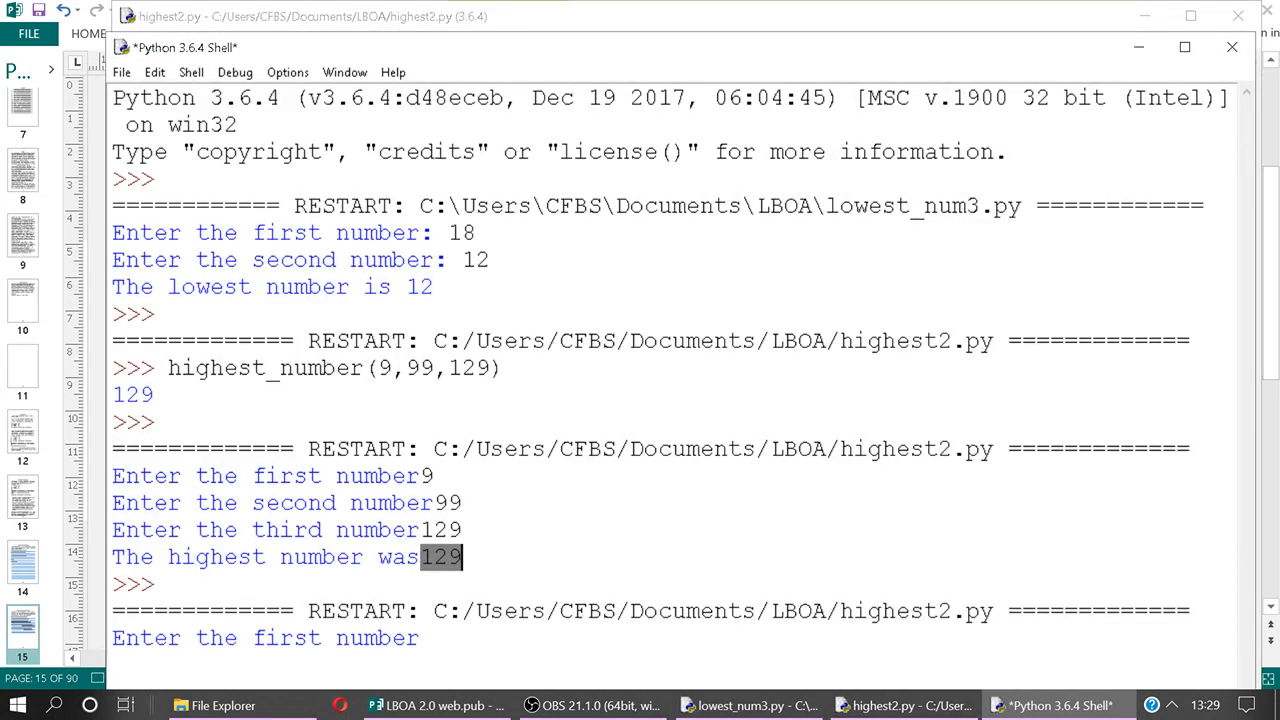
pyautogui.click(1184, 48)
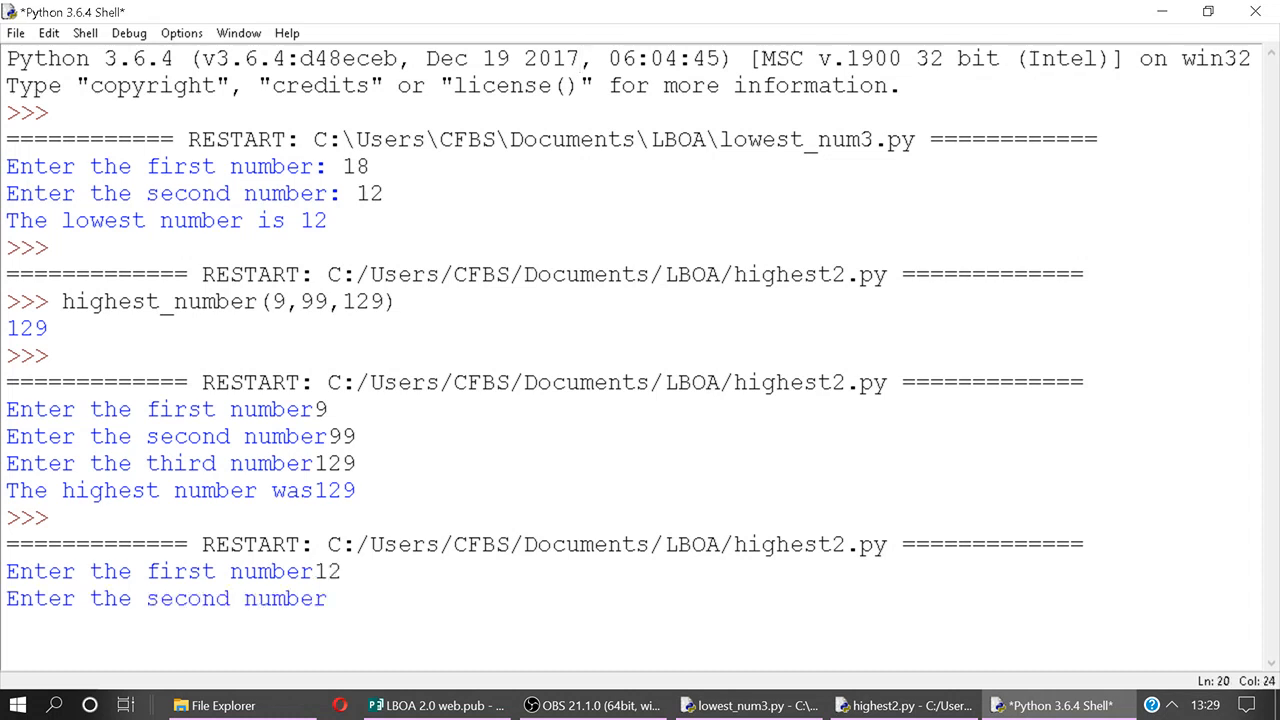
pyautogui.write('222')
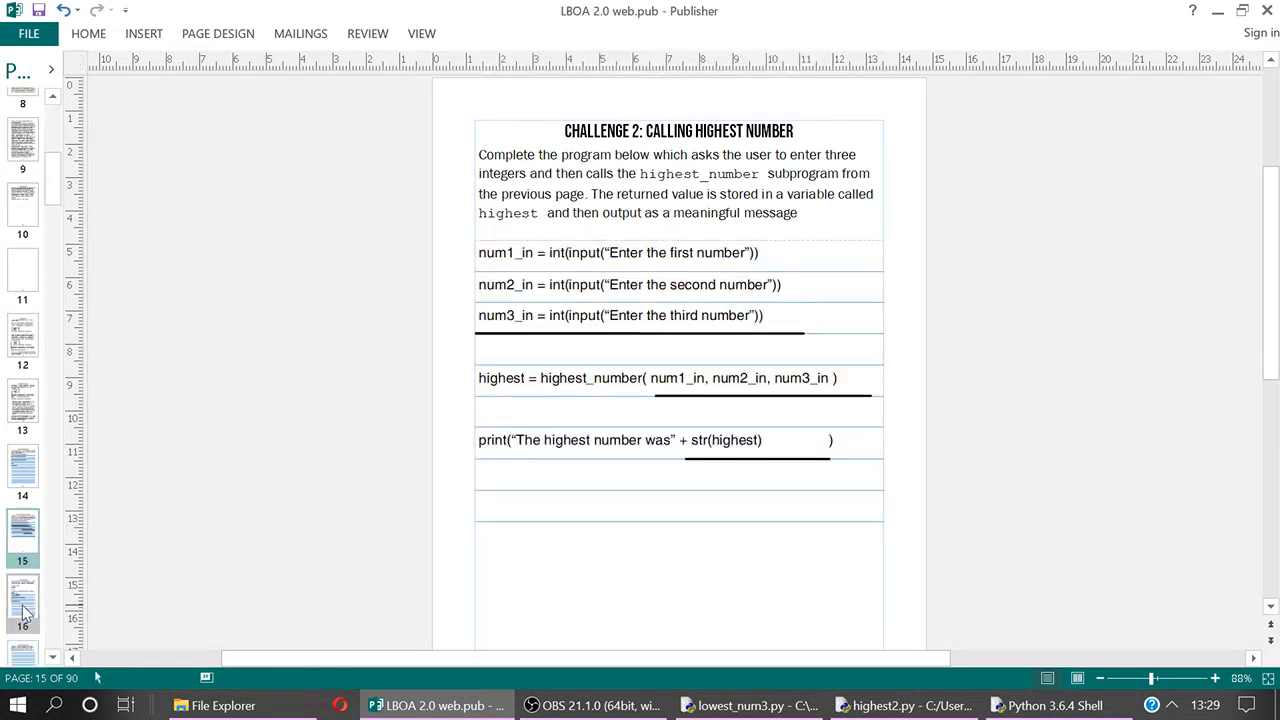
# Go to page 16, Challenge 3: Options, and start editing its instructions text
pyautogui.click(22, 550)
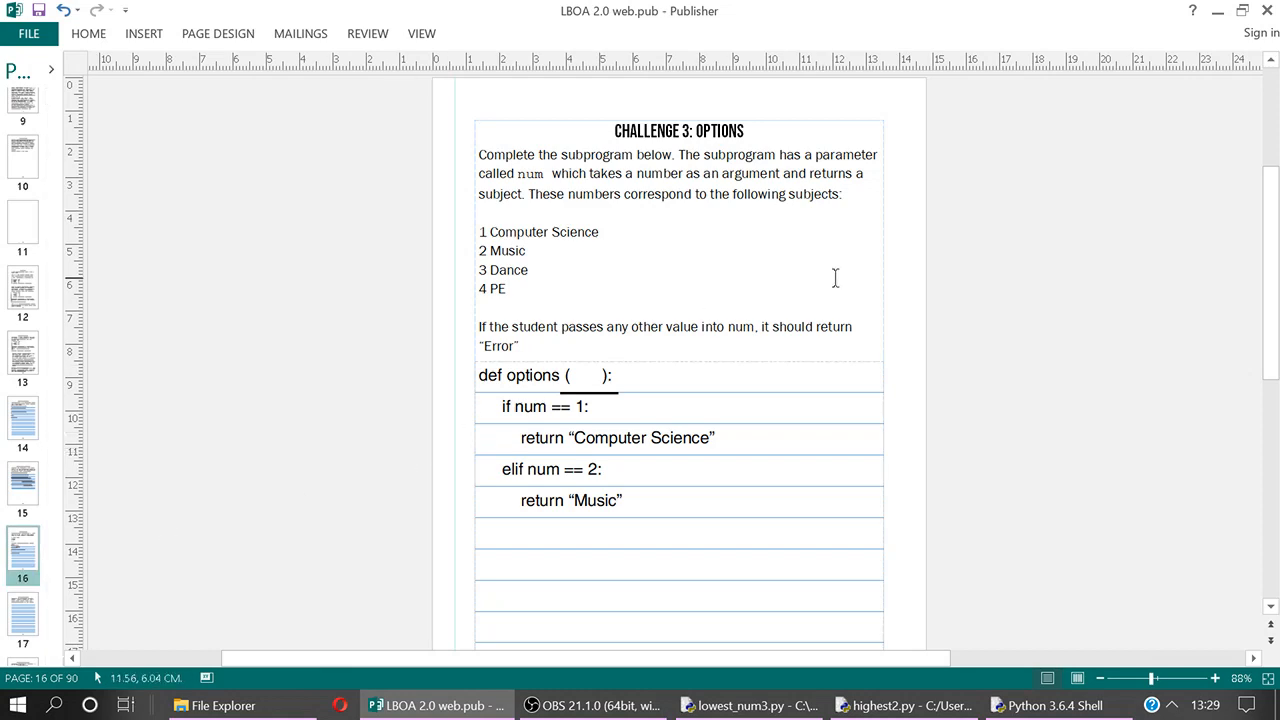
pyautogui.click(600, 232)
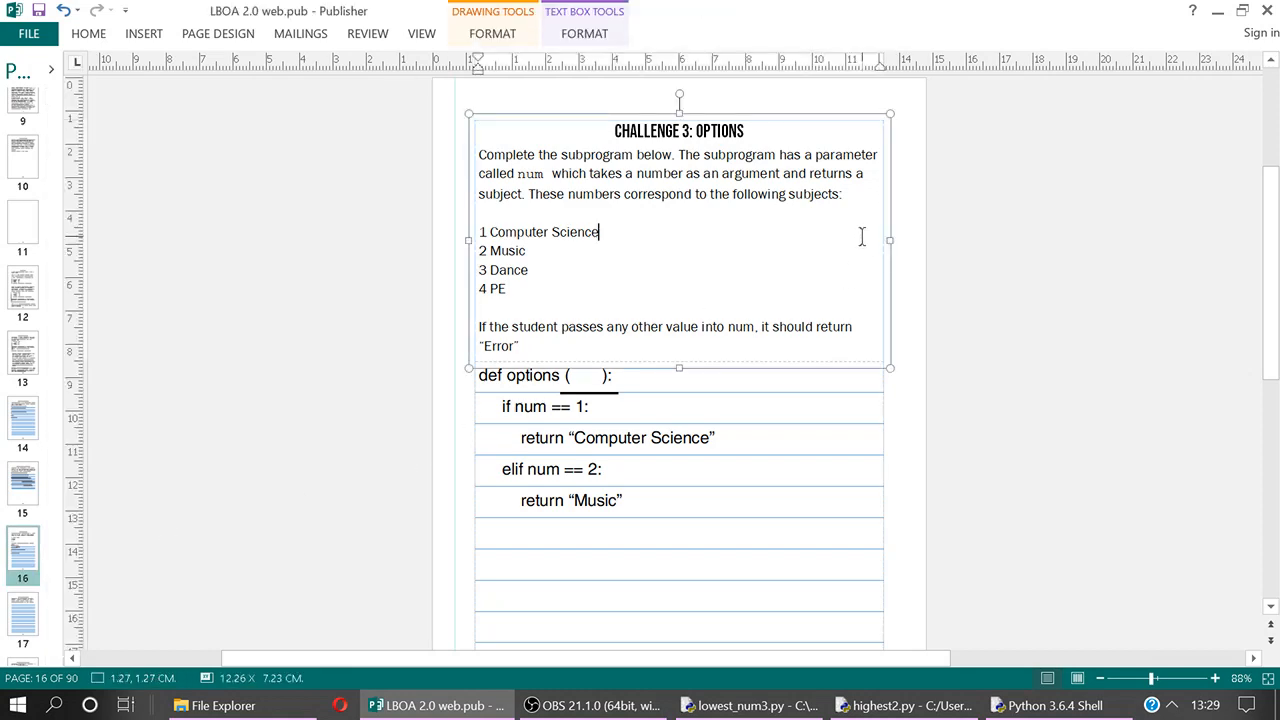